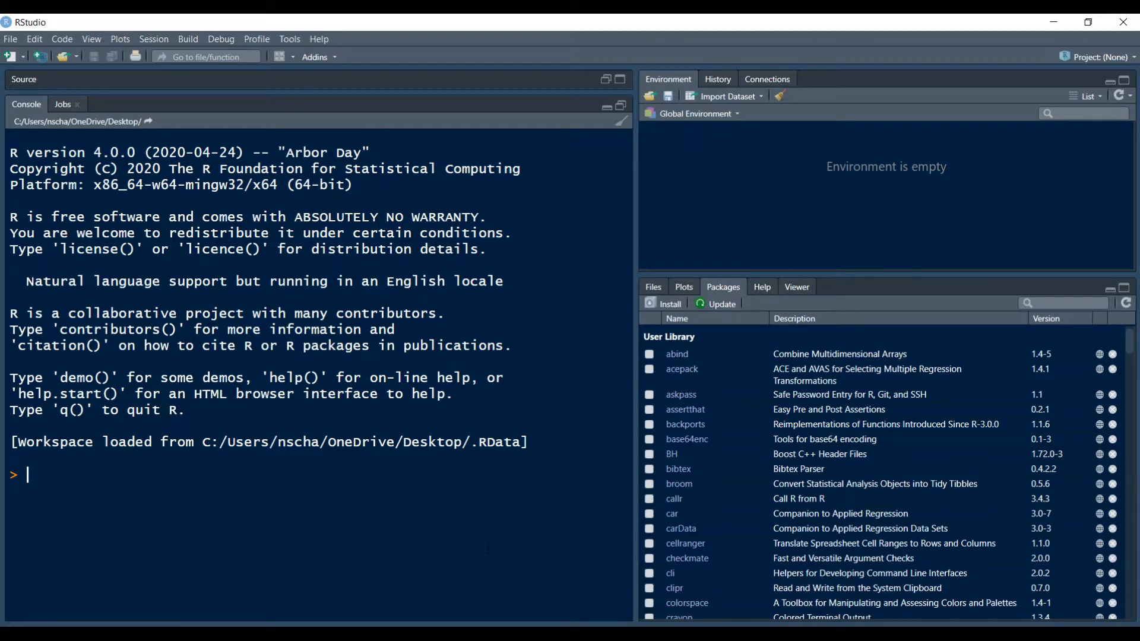
Run data() and scroll through the list of R's built-in data sets
text(data()
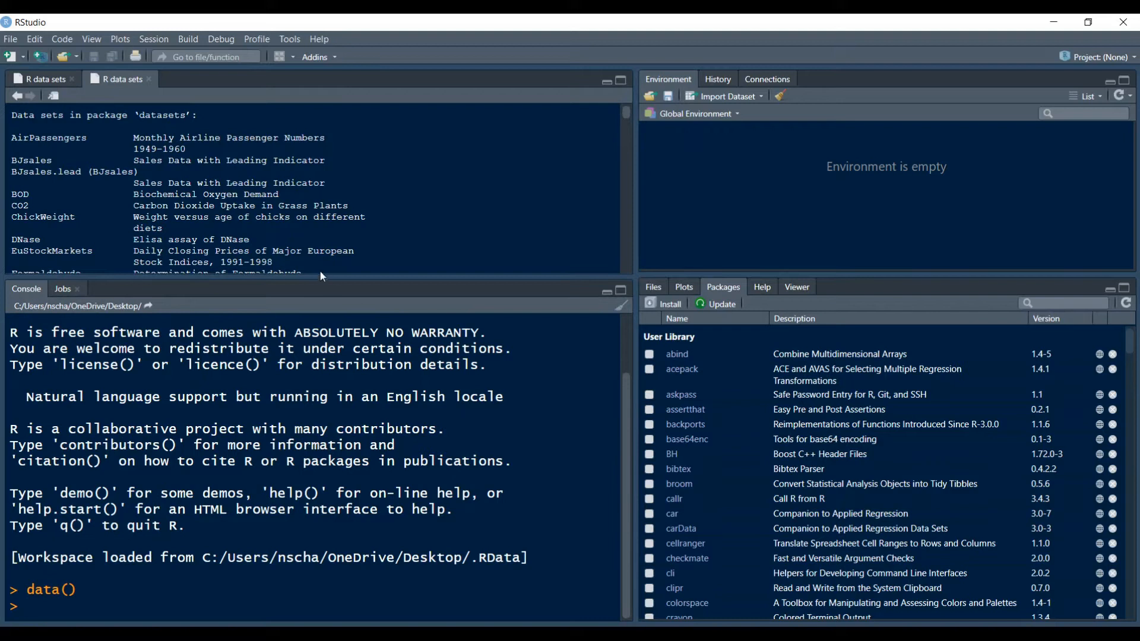
mouse_move(288, 276)
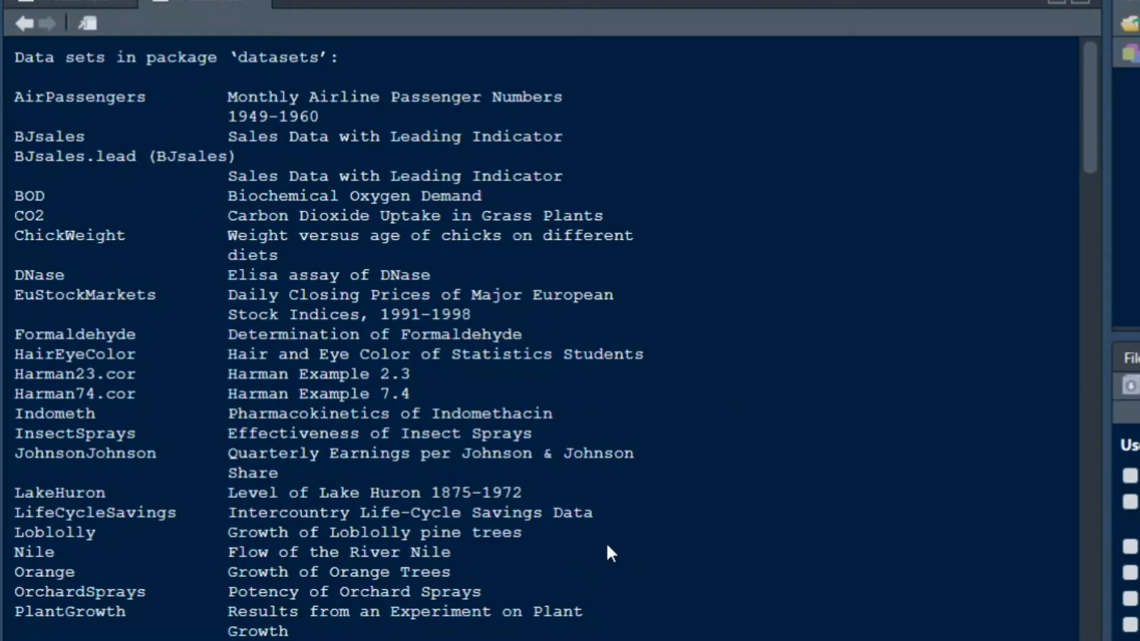
mouse_move(622, 541)
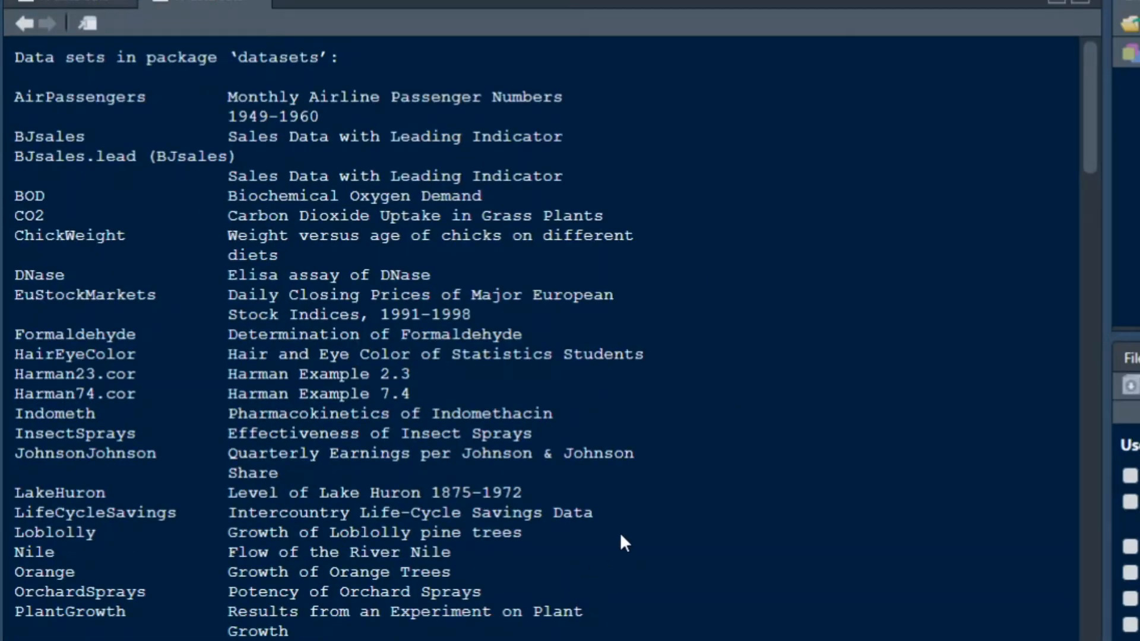
mouse_move(729, 396)
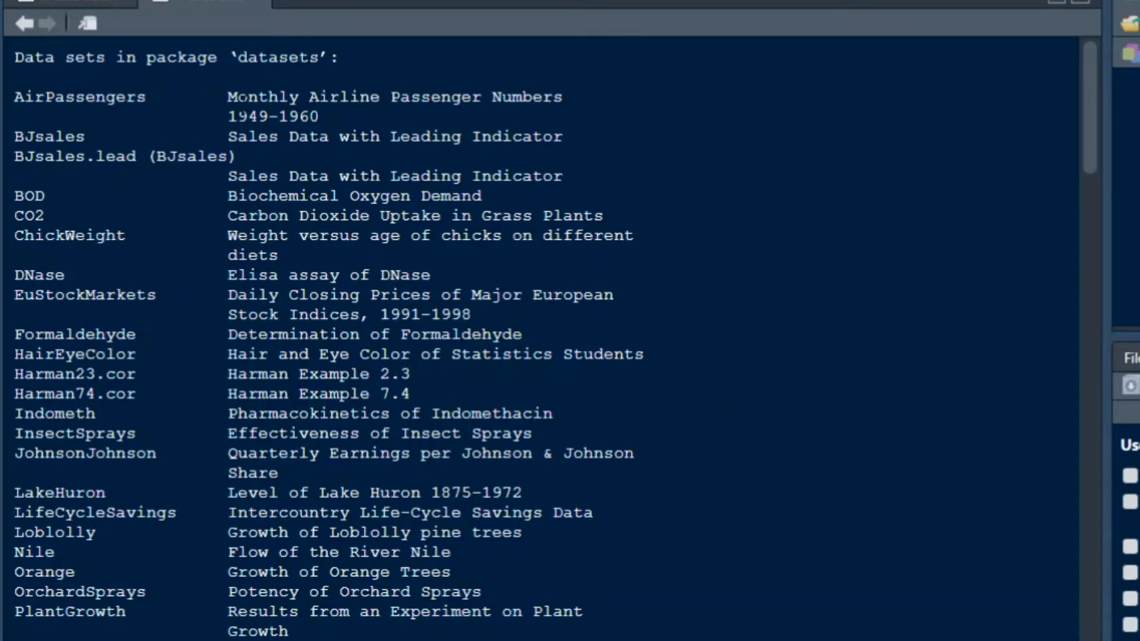
mouse_move(418, 120)
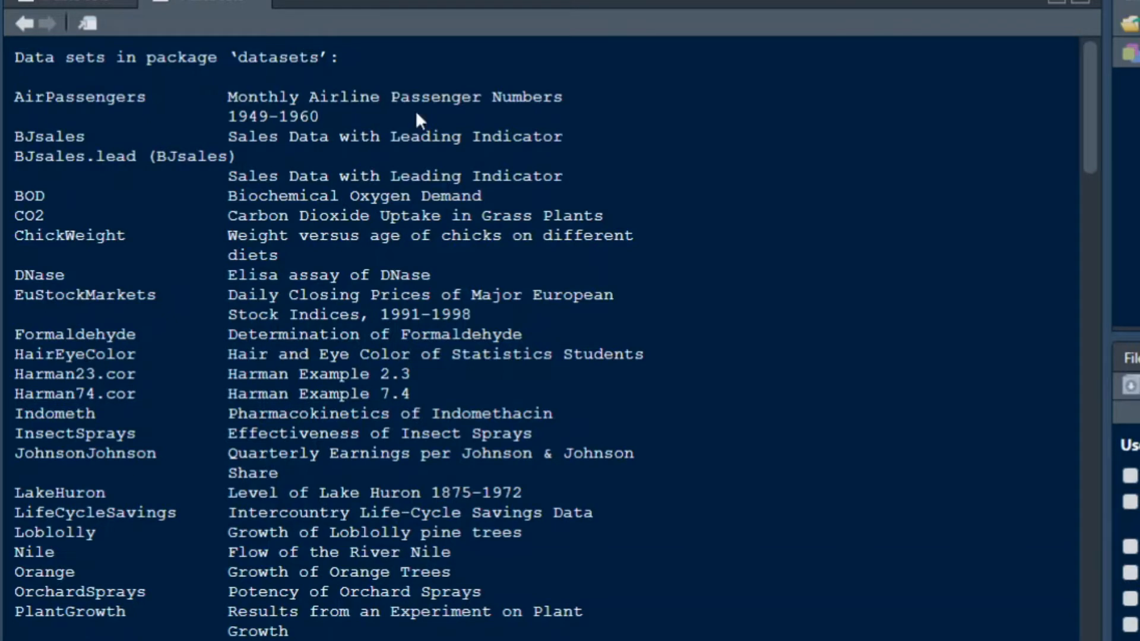
mouse_move(418, 120)
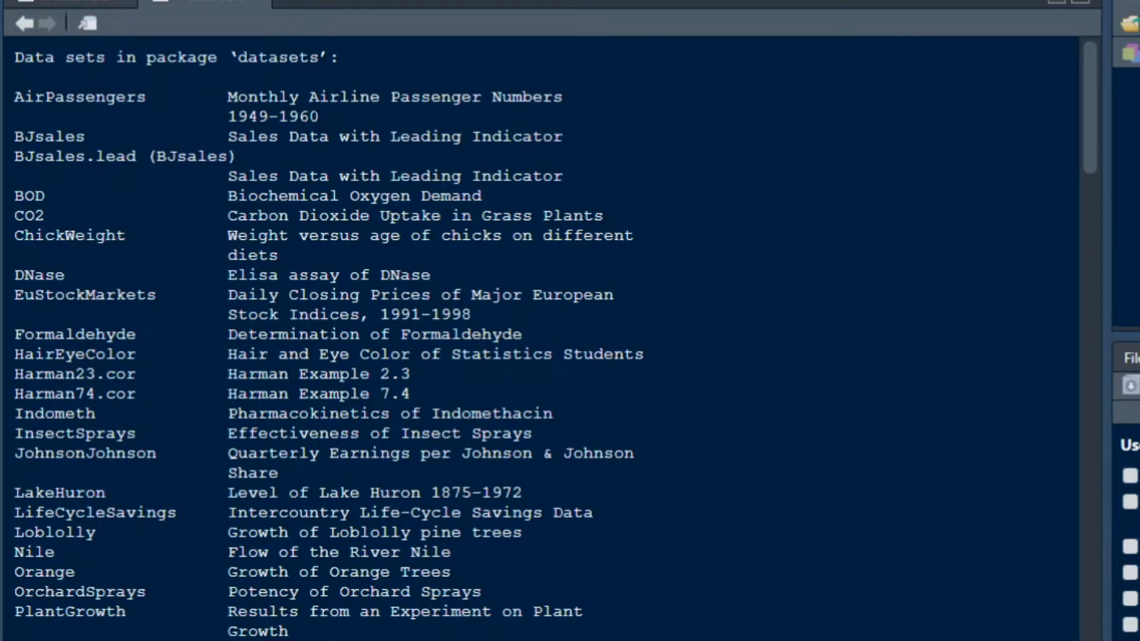
scroll(down, 3)
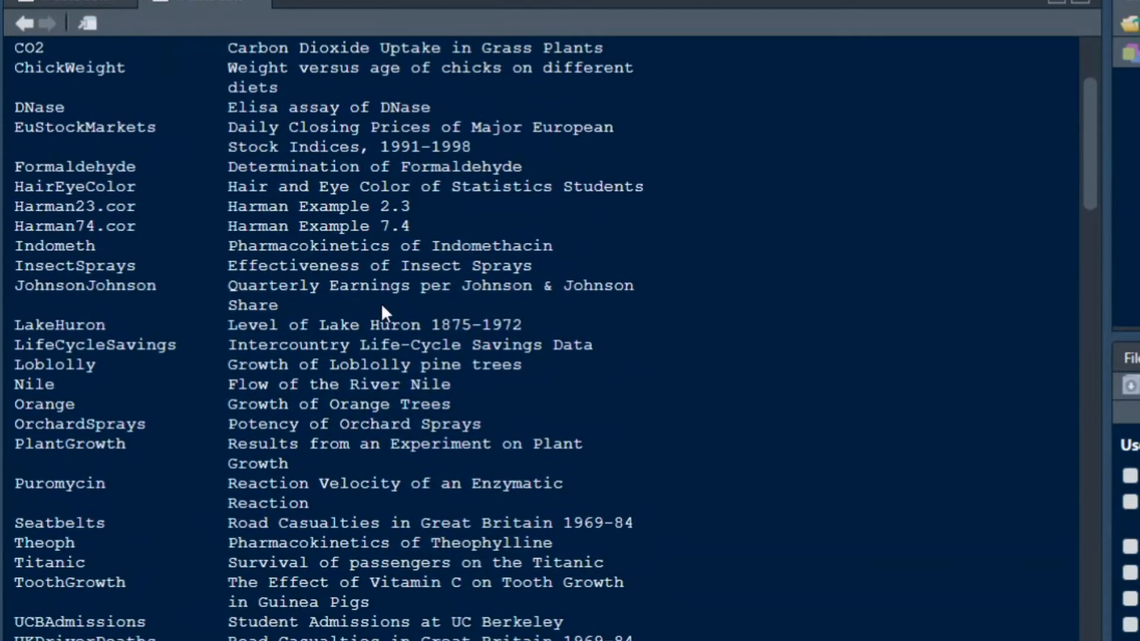
scroll(down, 3)
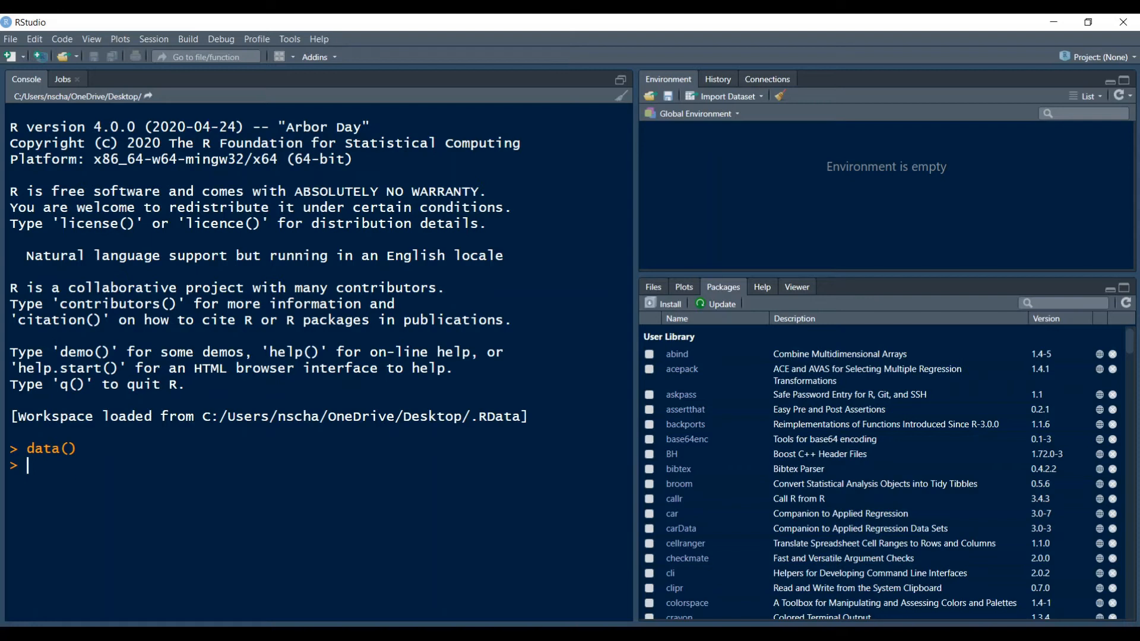
Print the mtcars data set and scroll through it to the hp, qsec and carb columns
text(mtcars)
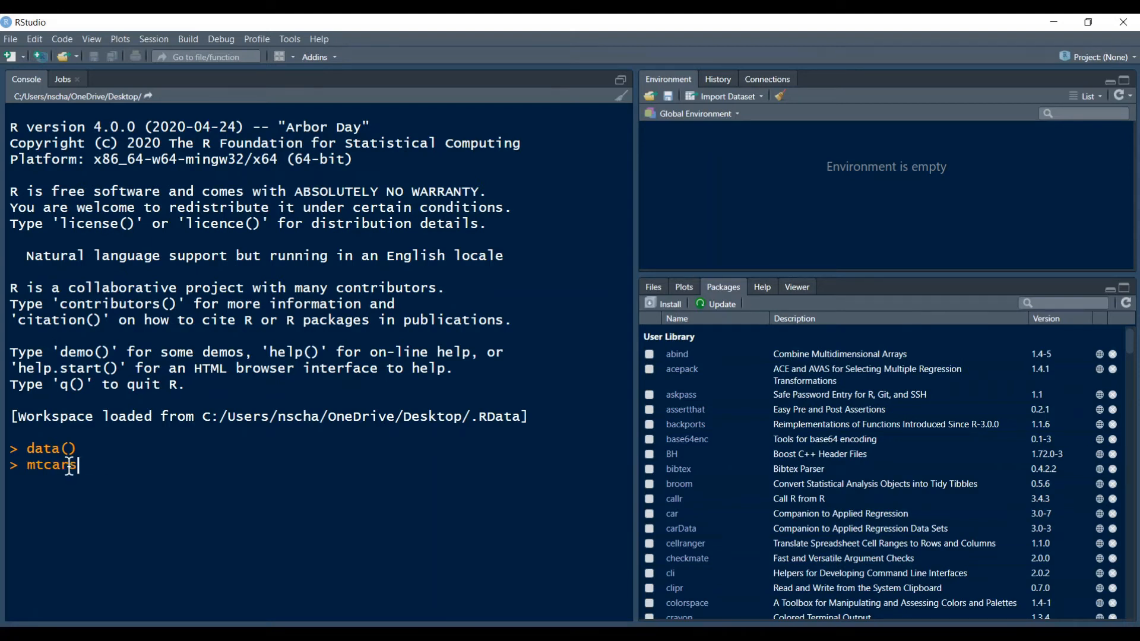
key(Return)
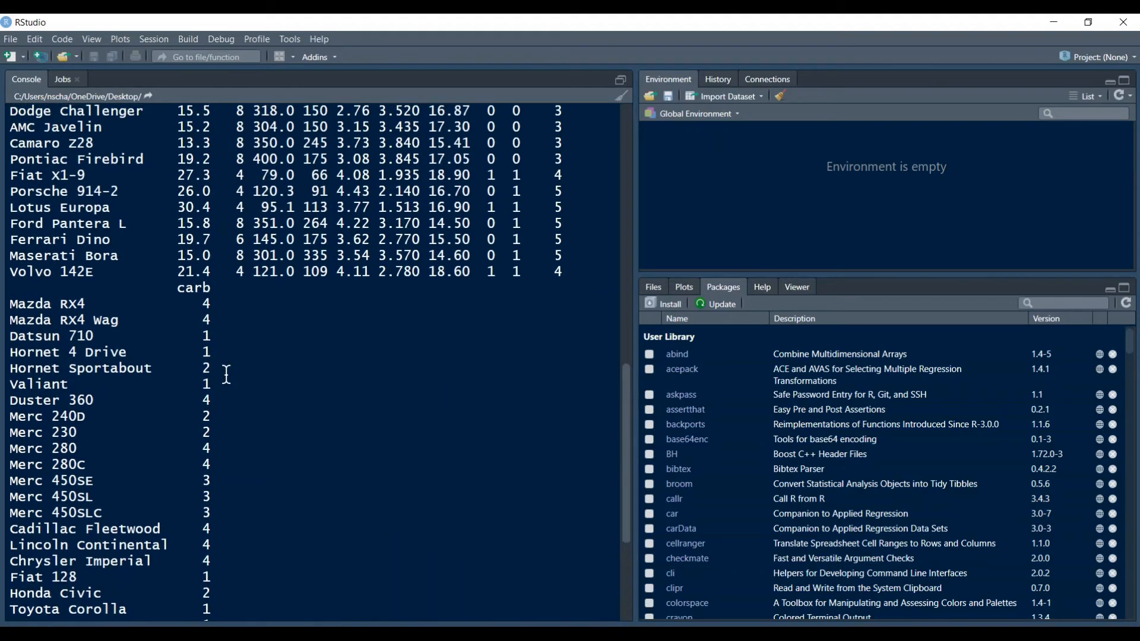
scroll(up, 3)
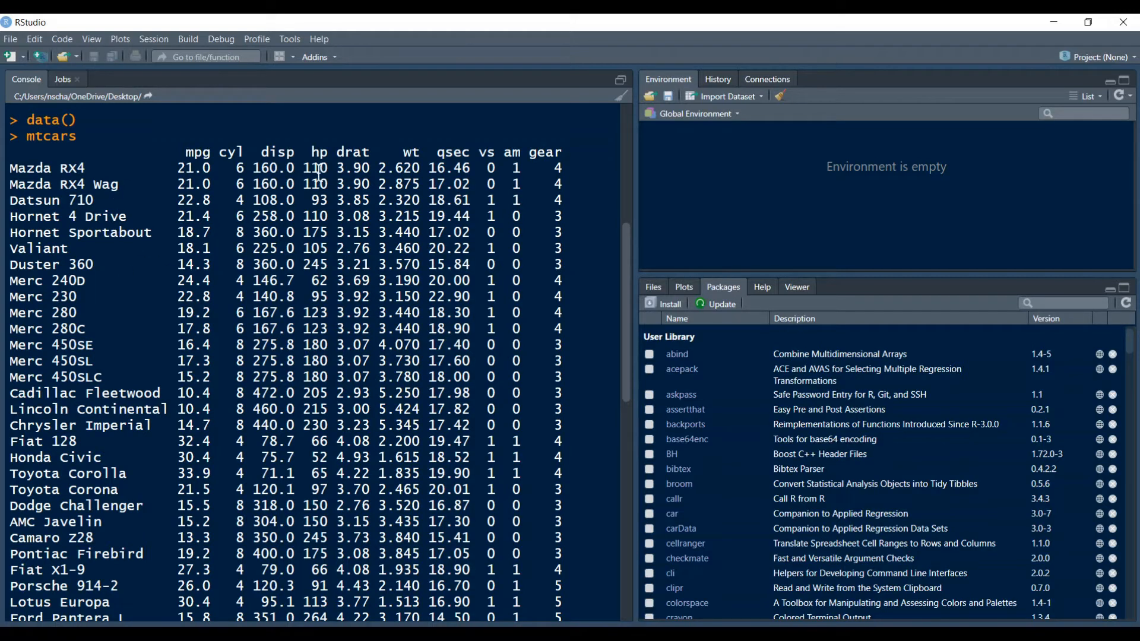
mouse_move(222, 157)
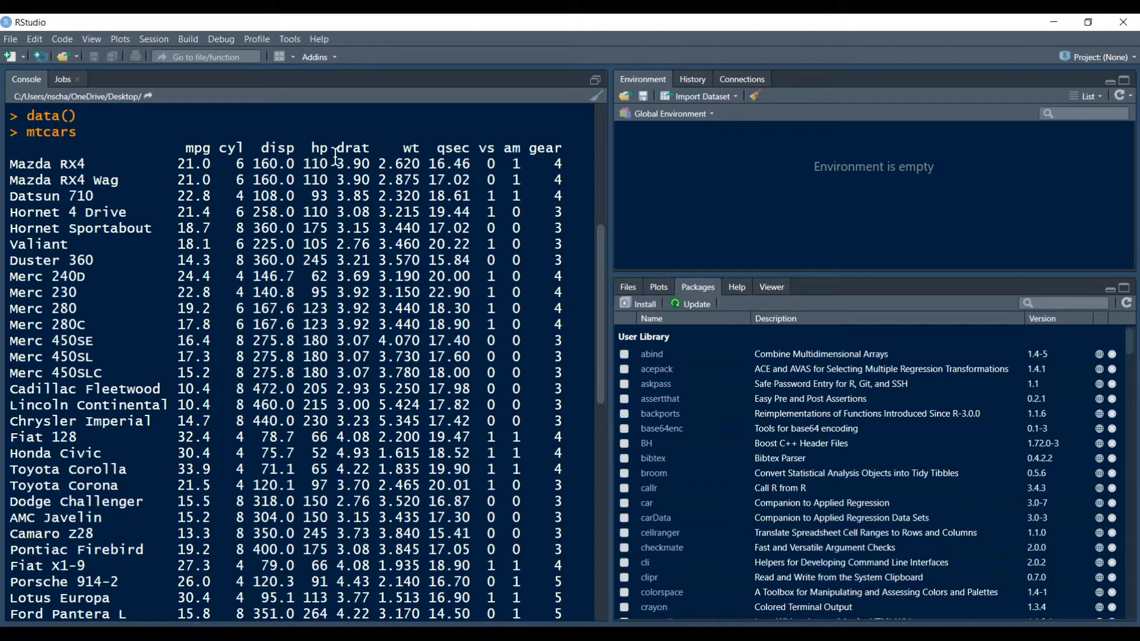
mouse_move(457, 154)
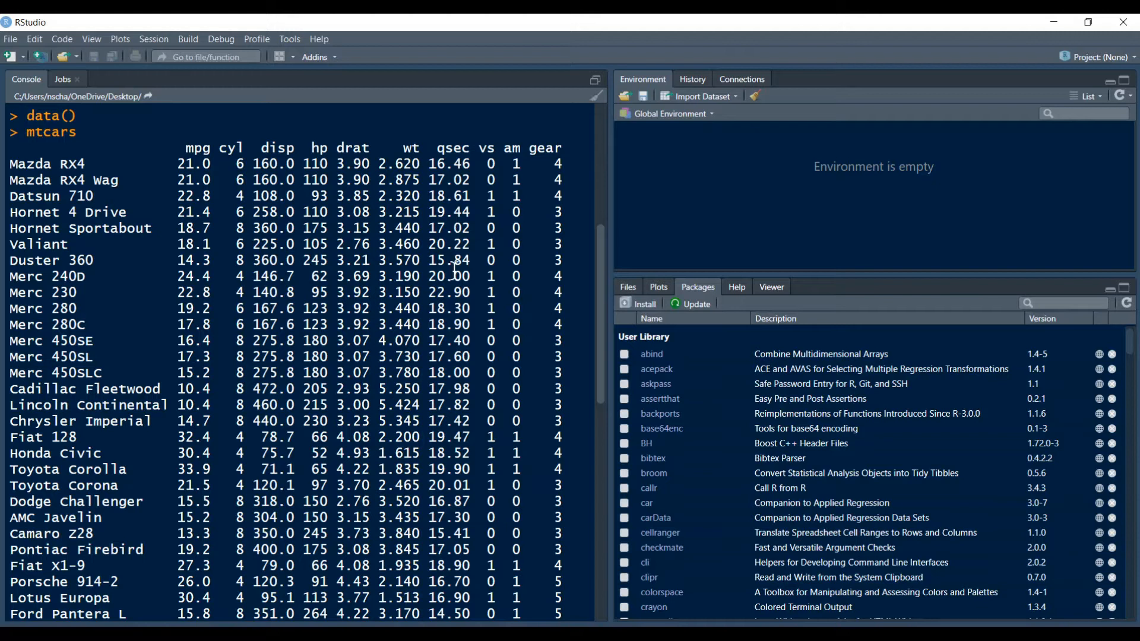
scroll(down, 3)
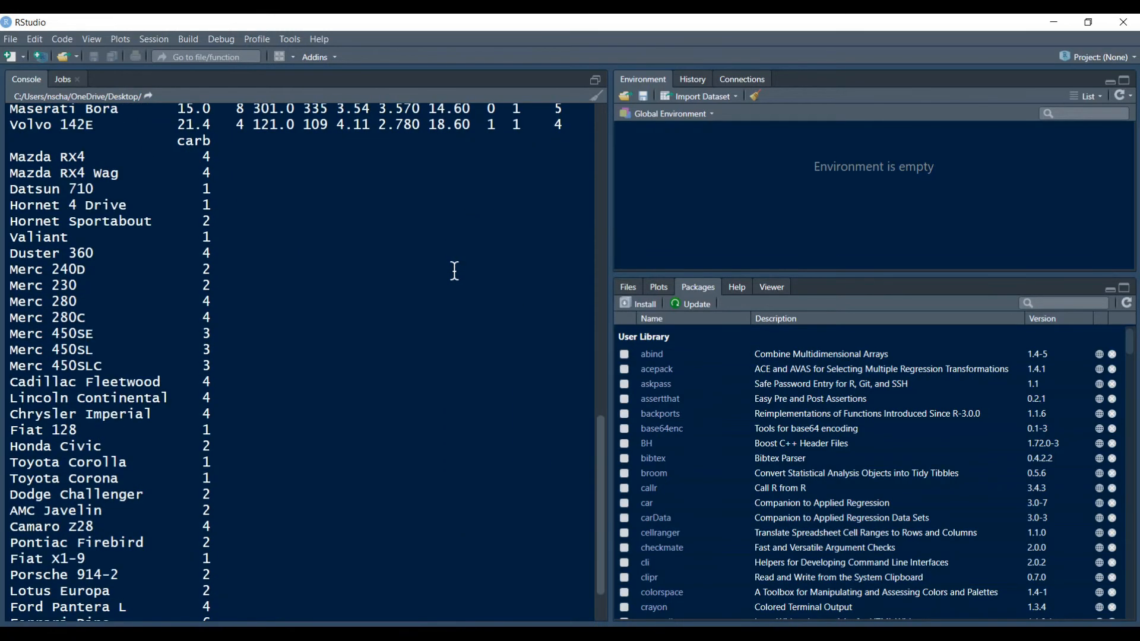
scroll(down, 3)
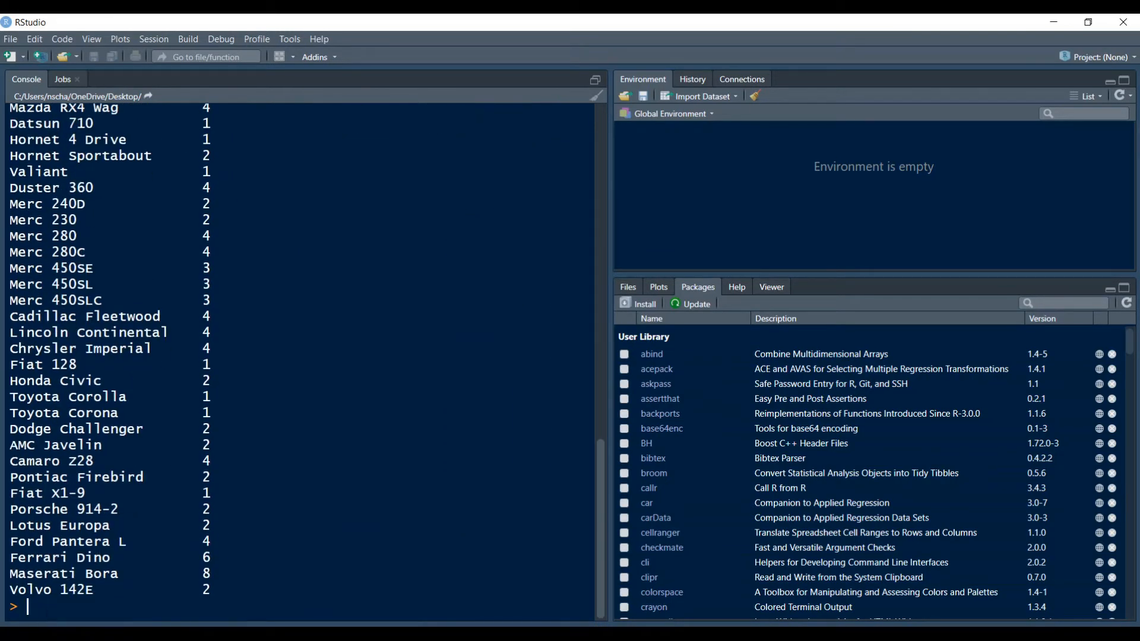
Run plot(x = mtcars$hp, y = mtcars$qsec) to draw the scatter plot
text(plot)
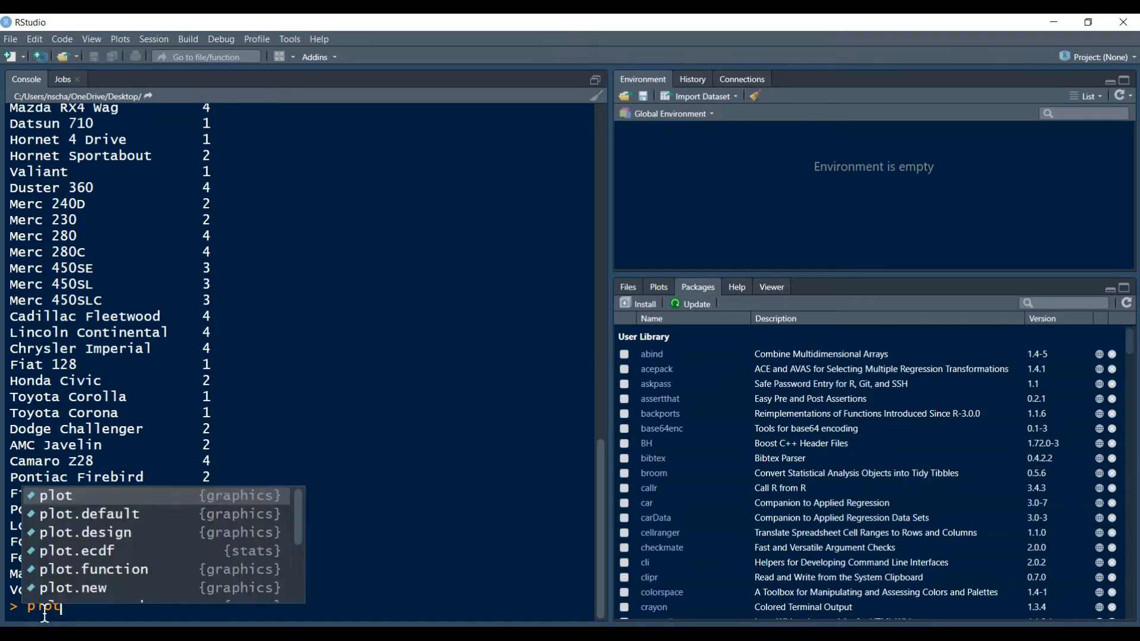
click(55, 496)
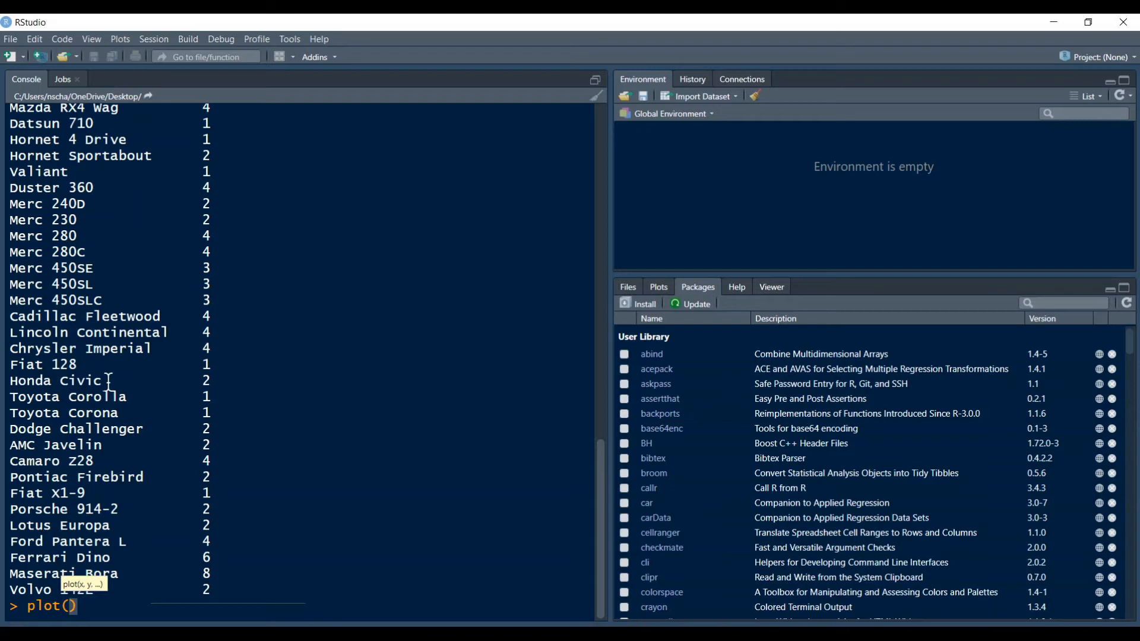
text(x)
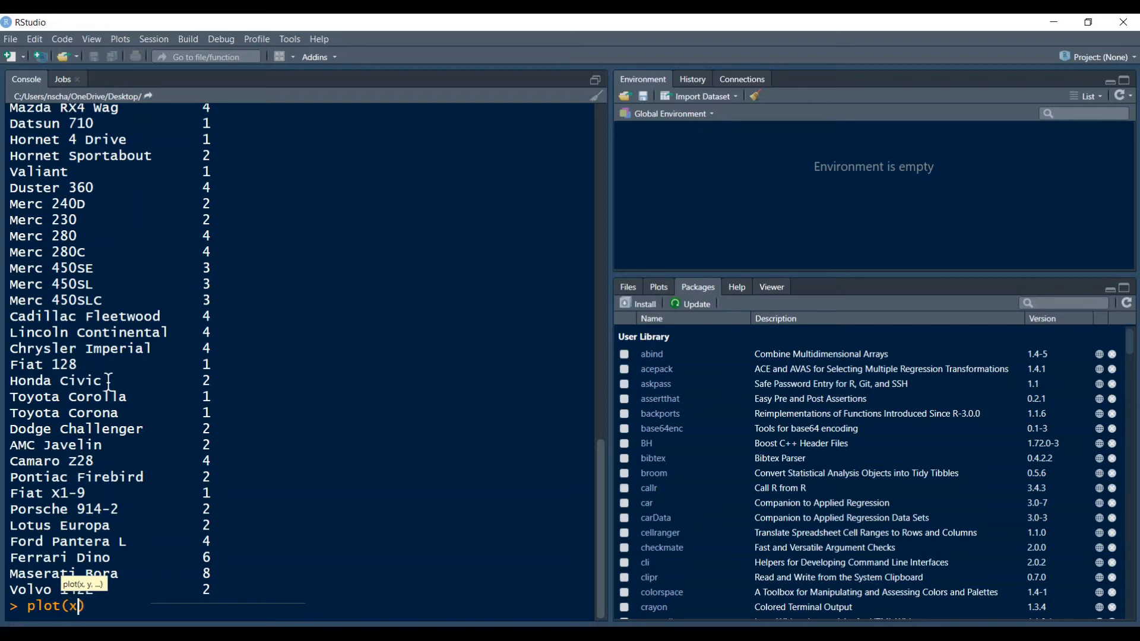
text(=)
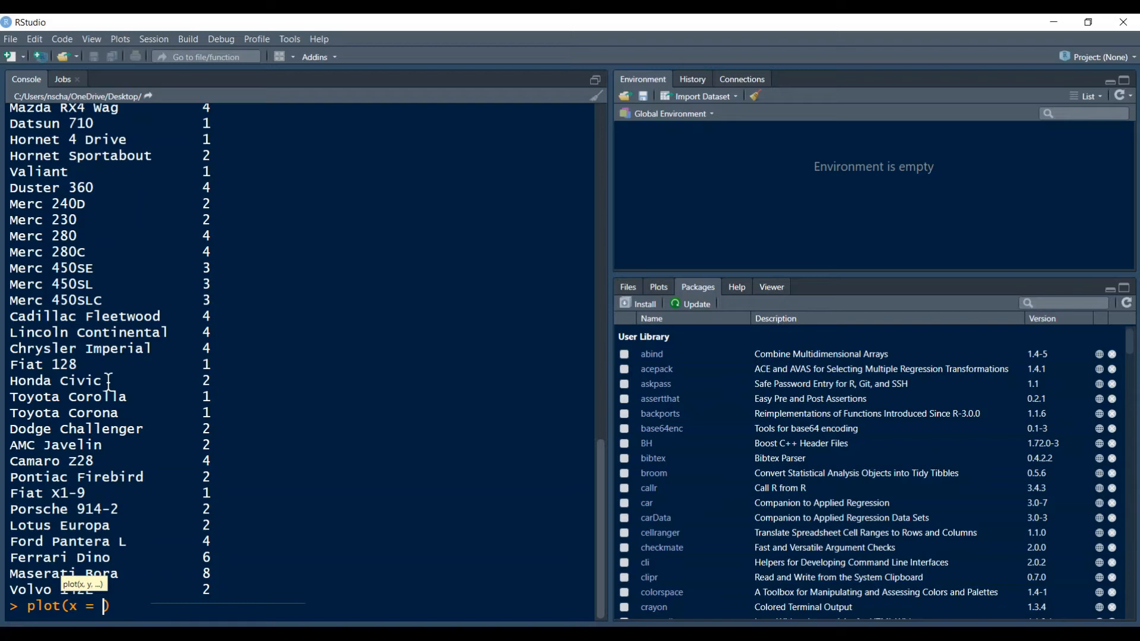
text(mtcars)
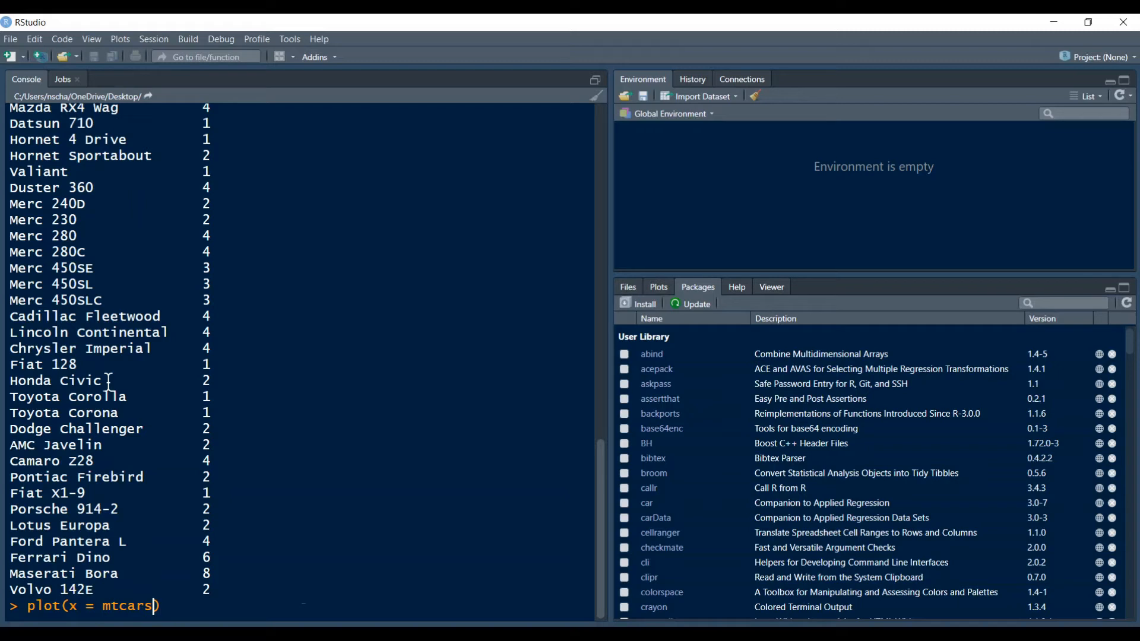
text($hp)
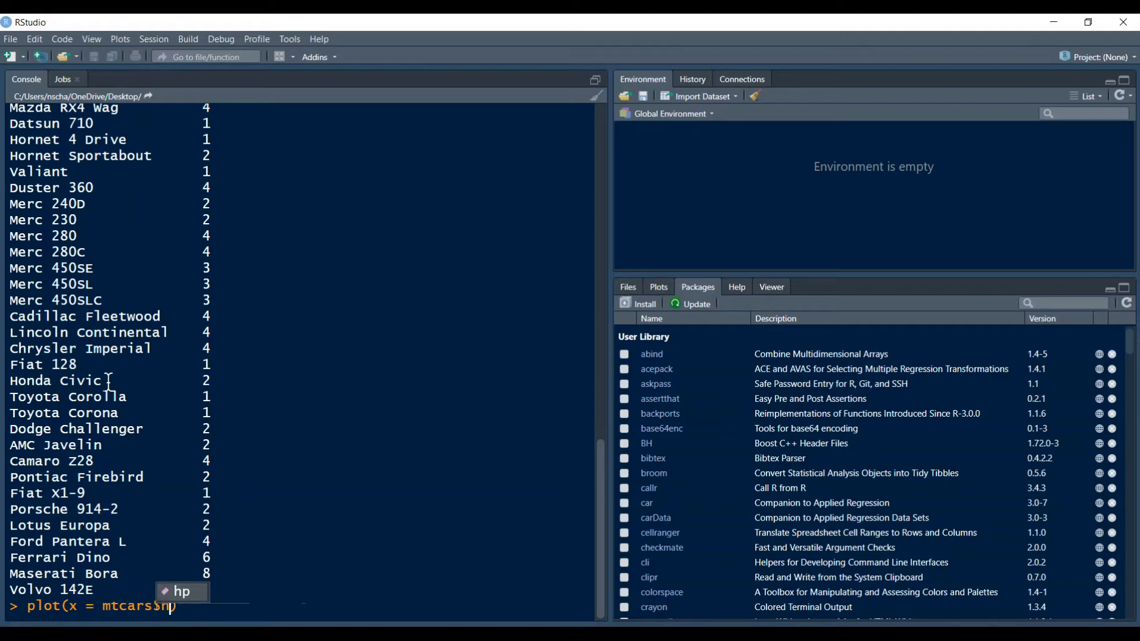
text(p, y))
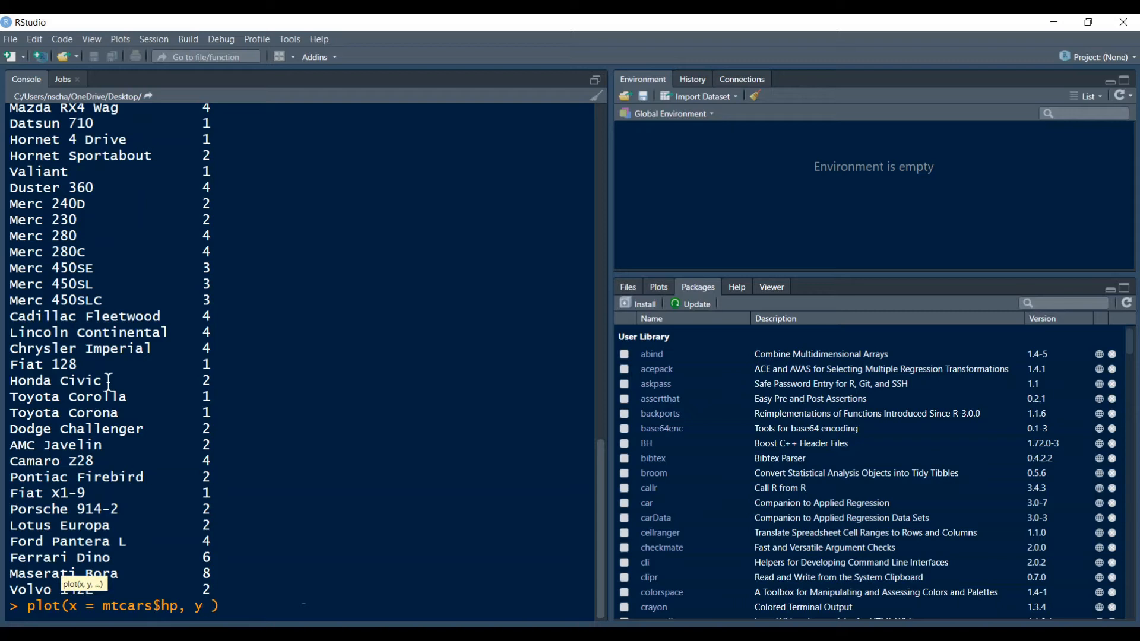
text(=)
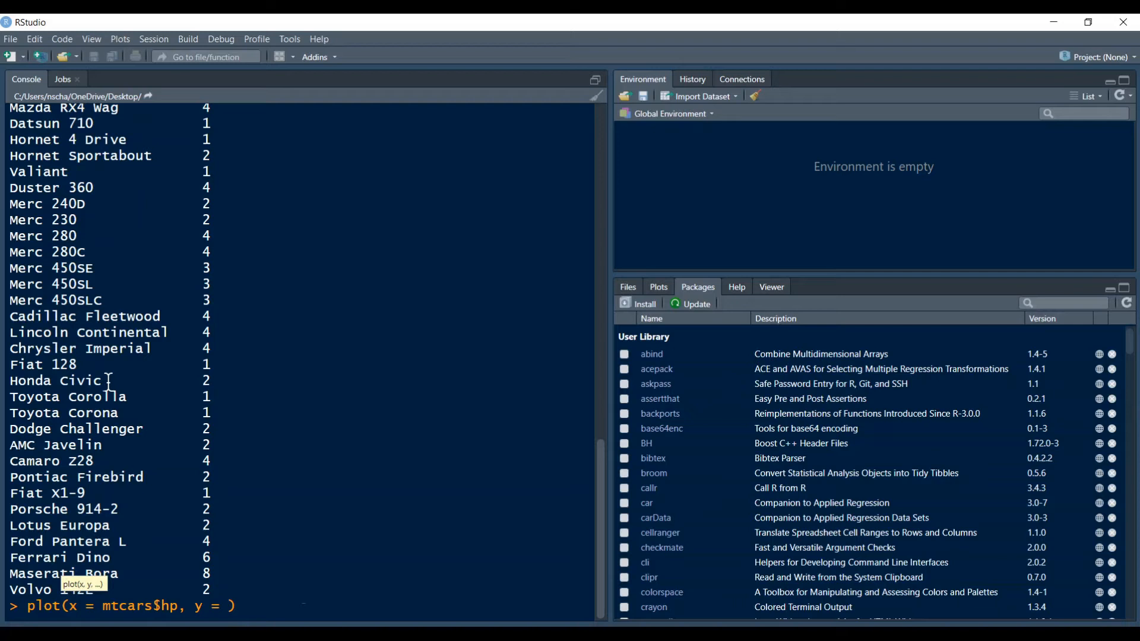
text(mtcars)
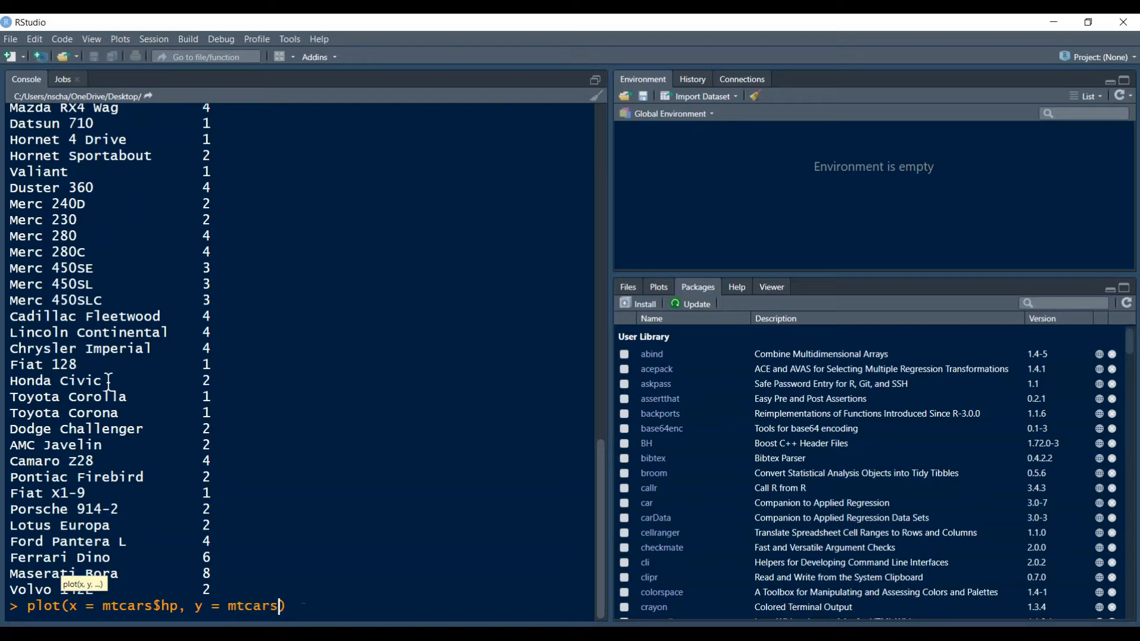
text($)
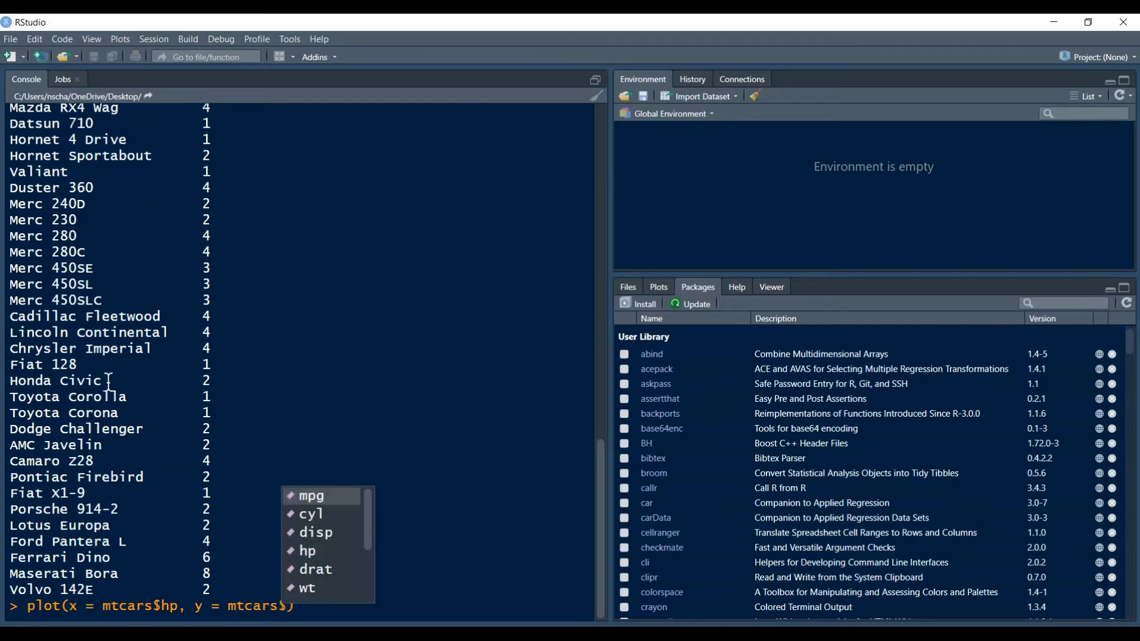
text(qsec)
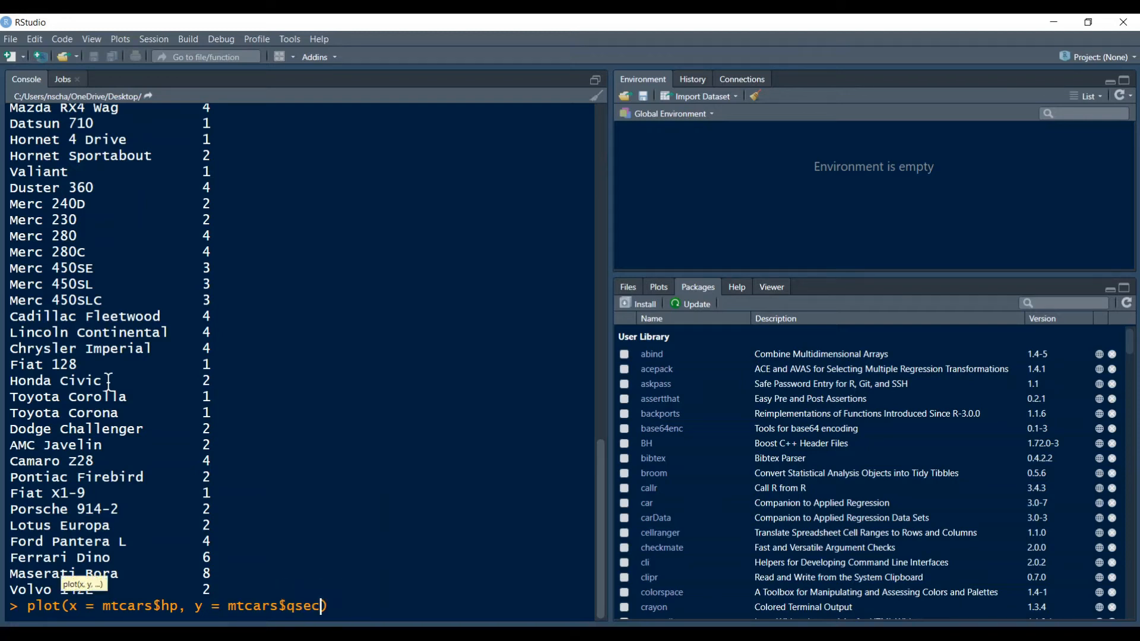
mouse_move(182, 548)
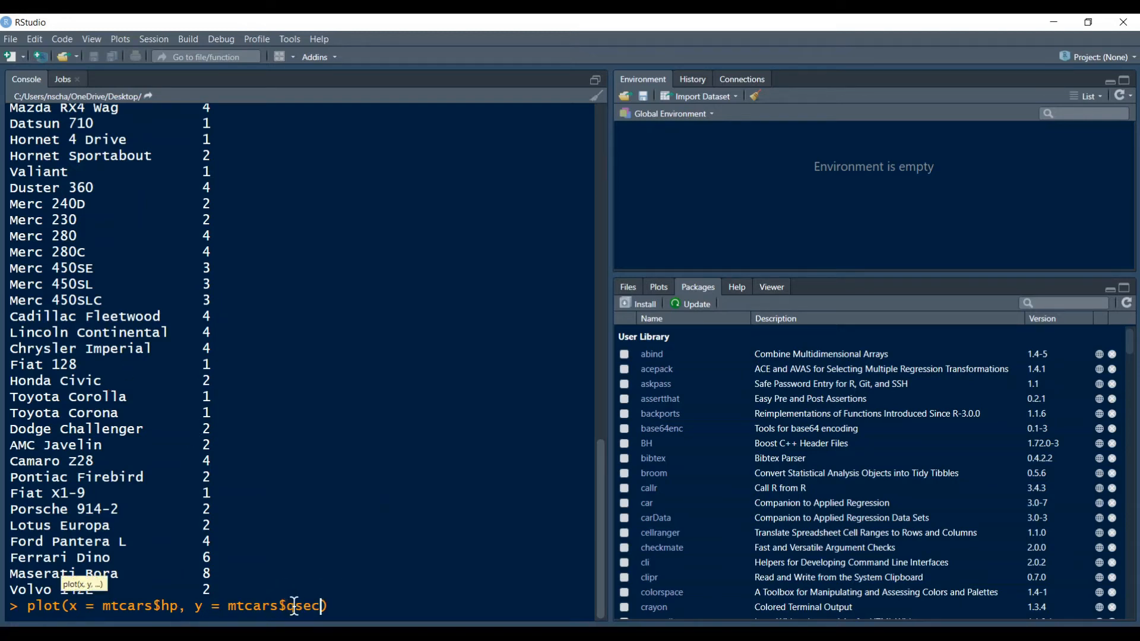
text())
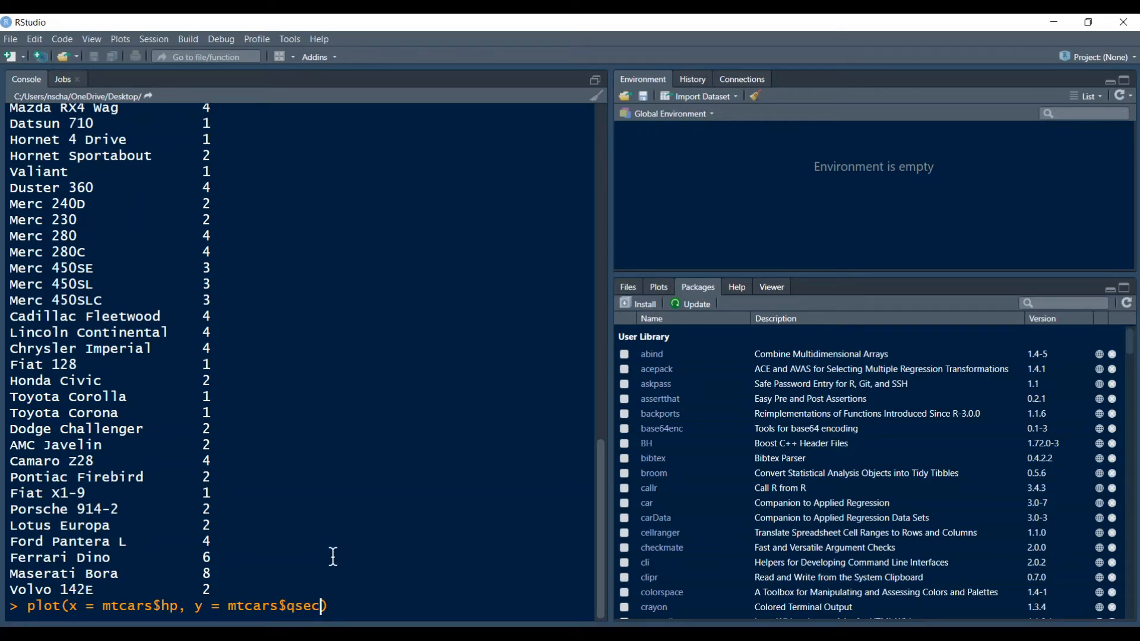
mouse_move(305, 572)
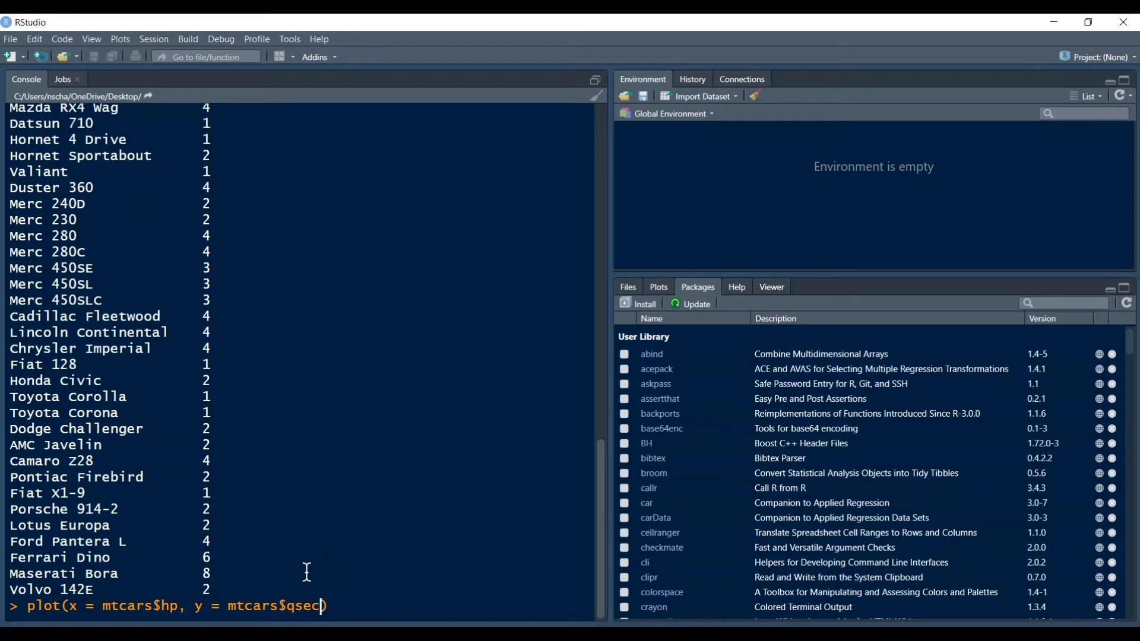
mouse_move(797, 216)
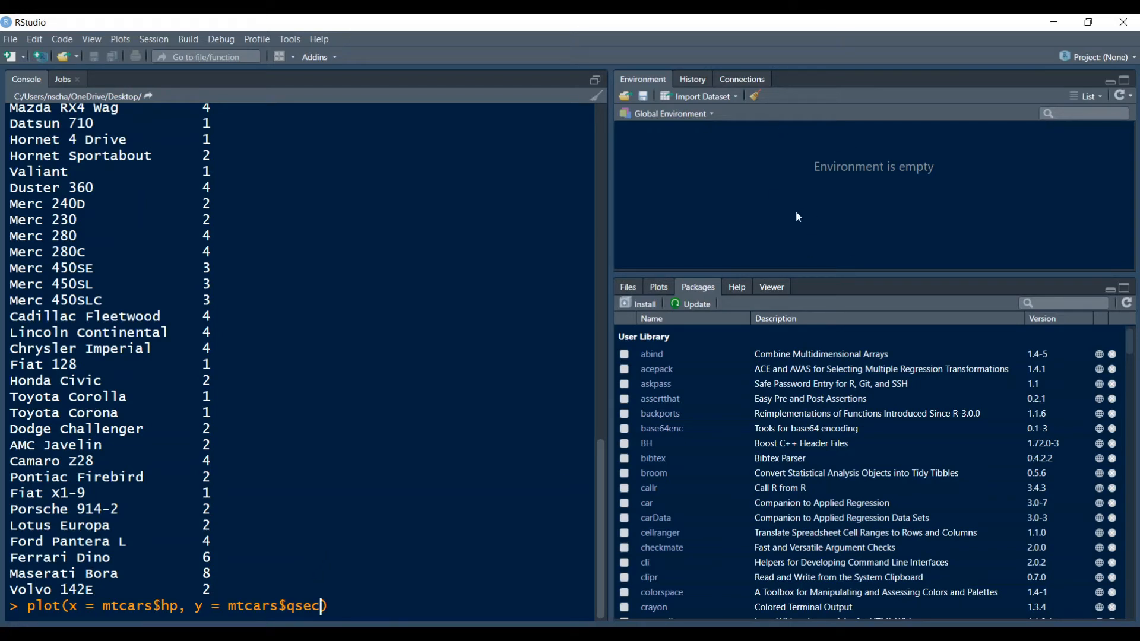
mouse_move(178, 607)
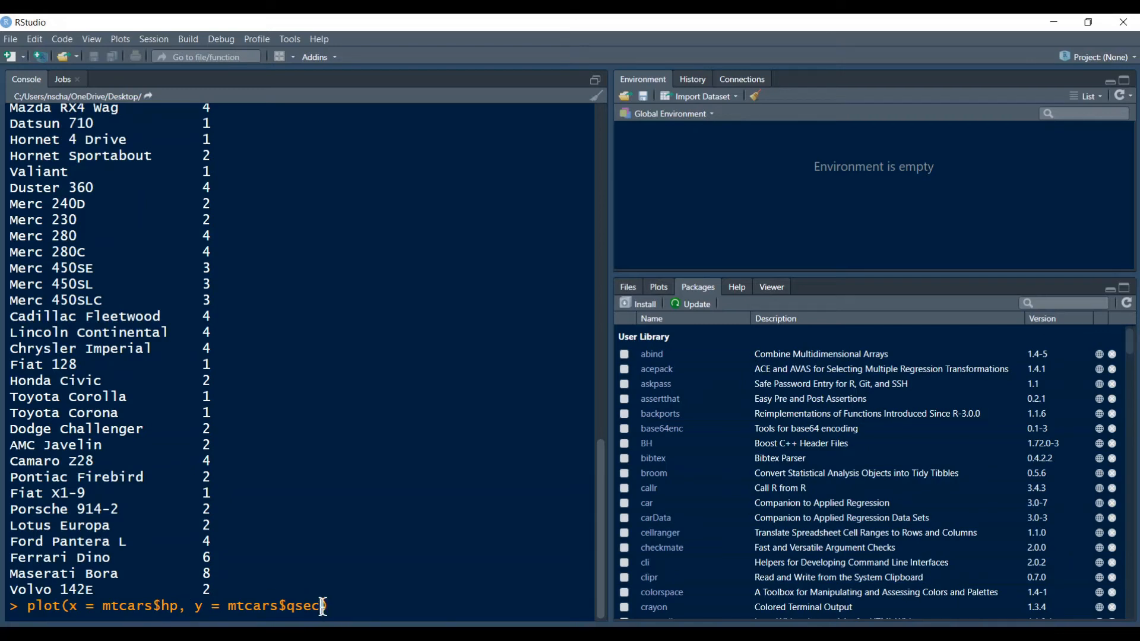
mouse_move(171, 607)
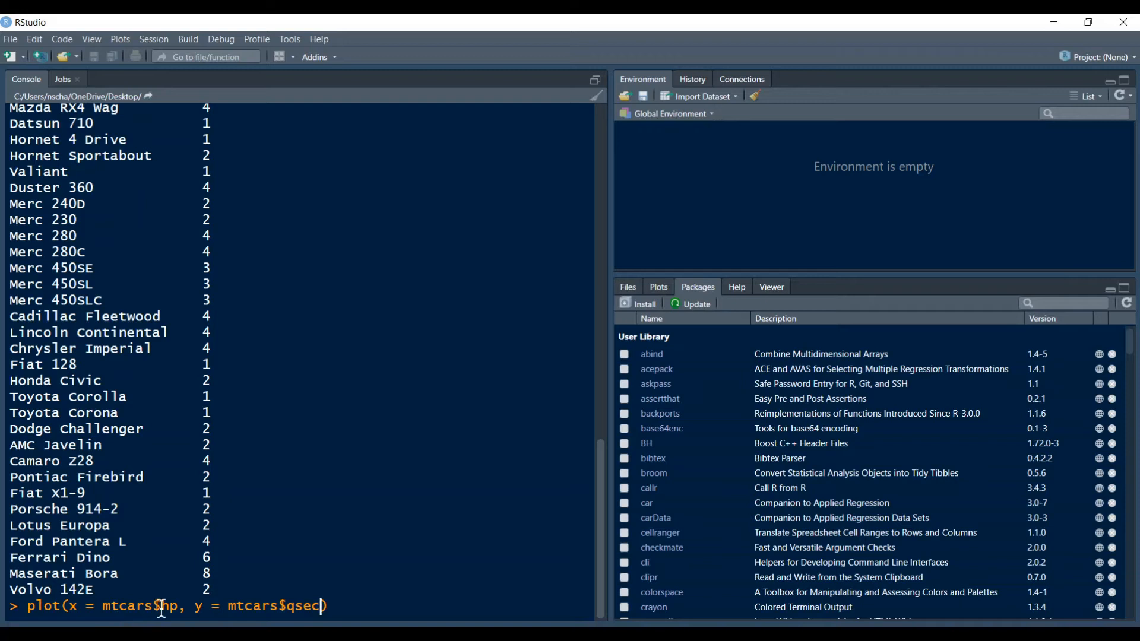
mouse_move(298, 614)
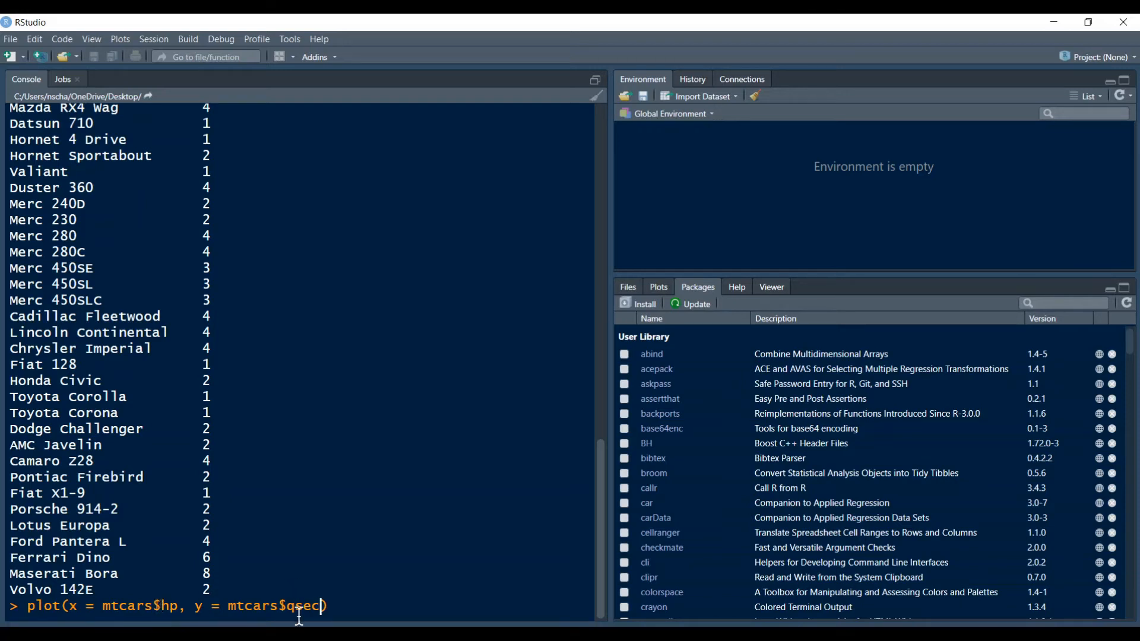
mouse_move(381, 578)
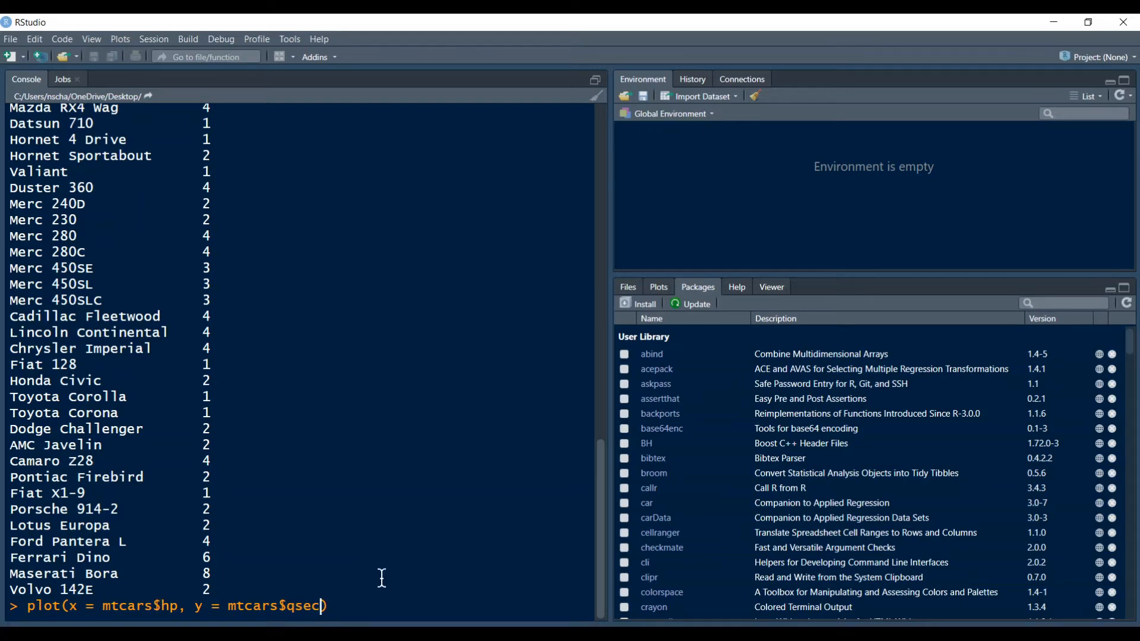
key(Return)
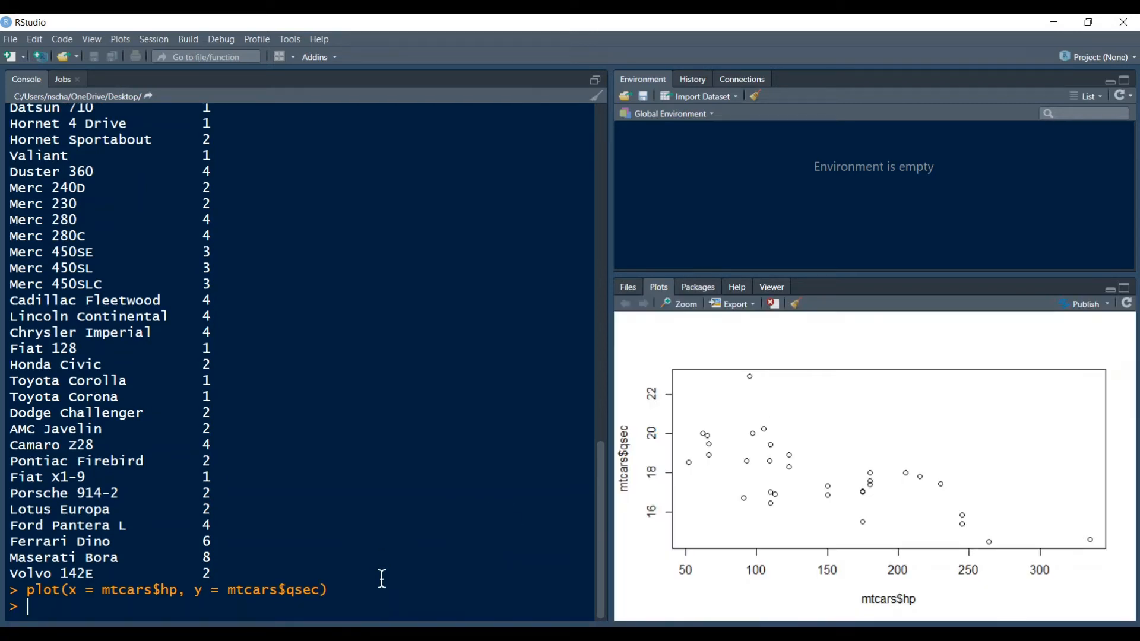
mouse_move(793, 489)
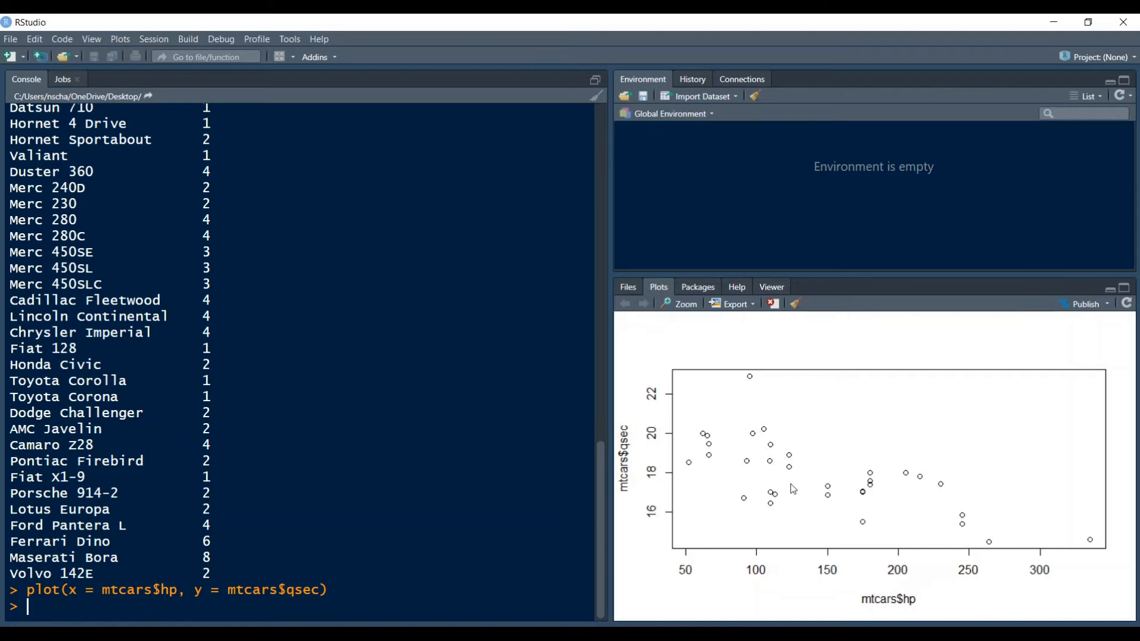
mouse_move(805, 522)
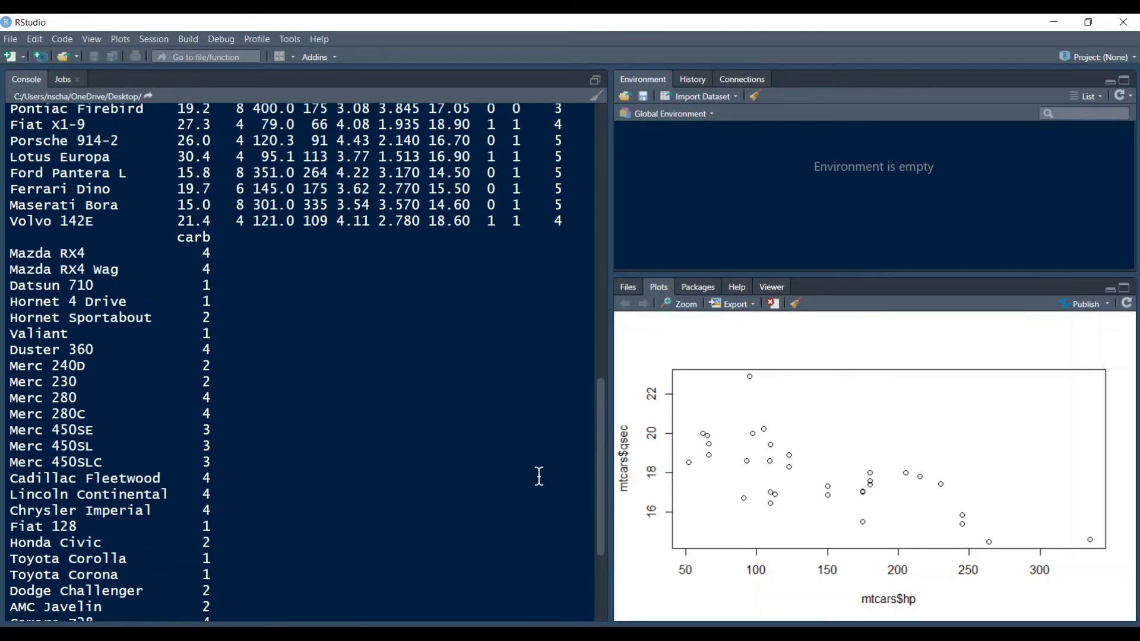
scroll(up, 3)
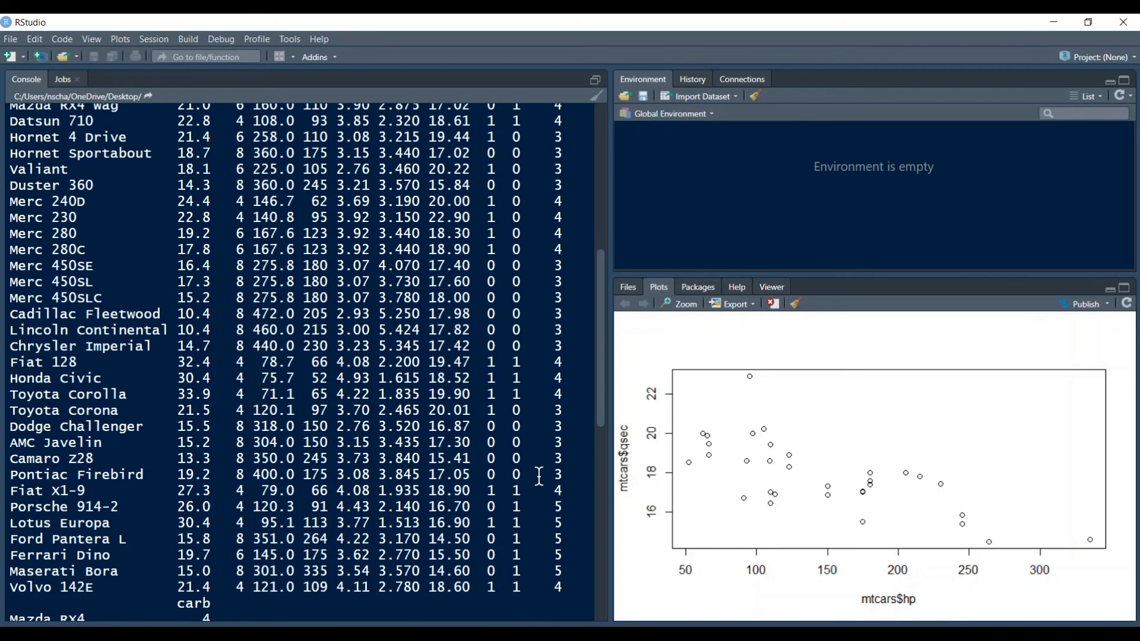
scroll(up, 3)
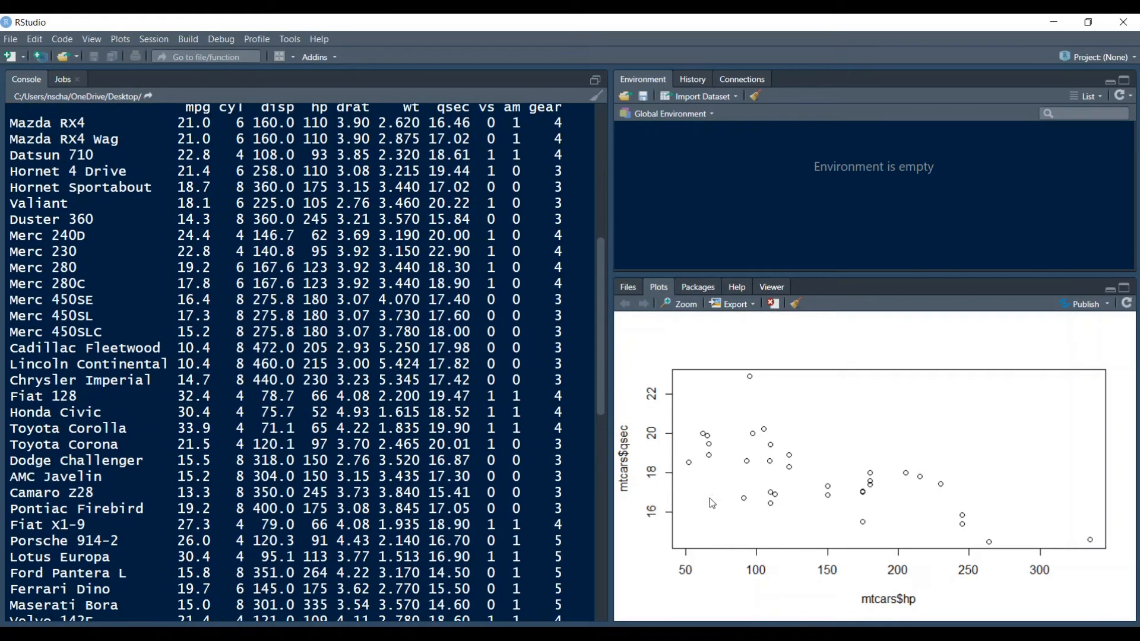
mouse_move(1092, 537)
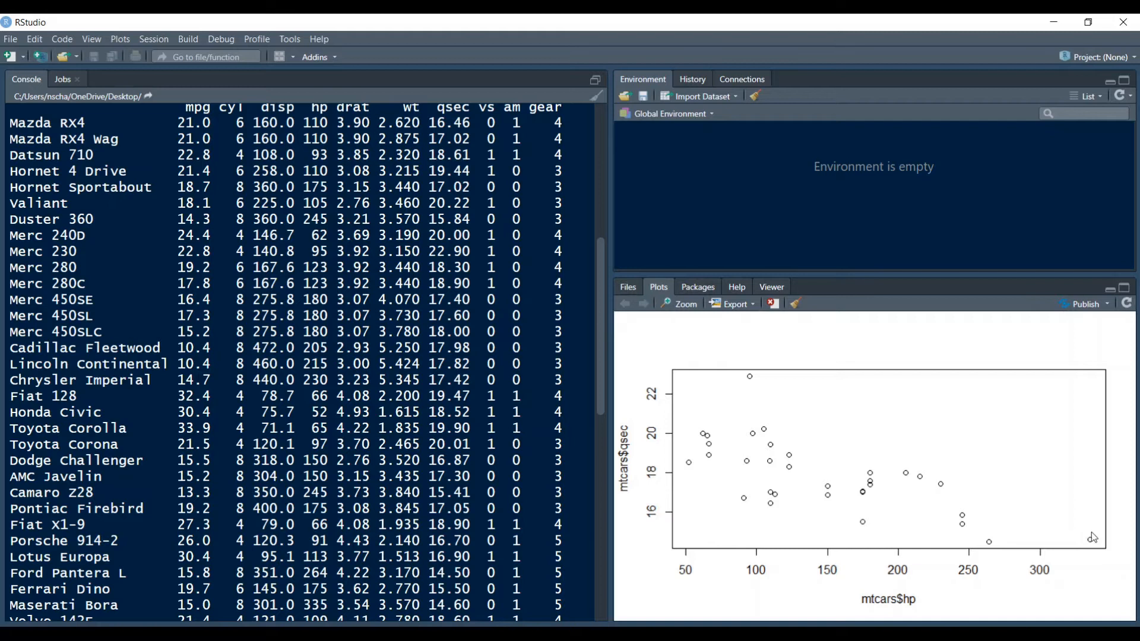
scroll(down, 3)
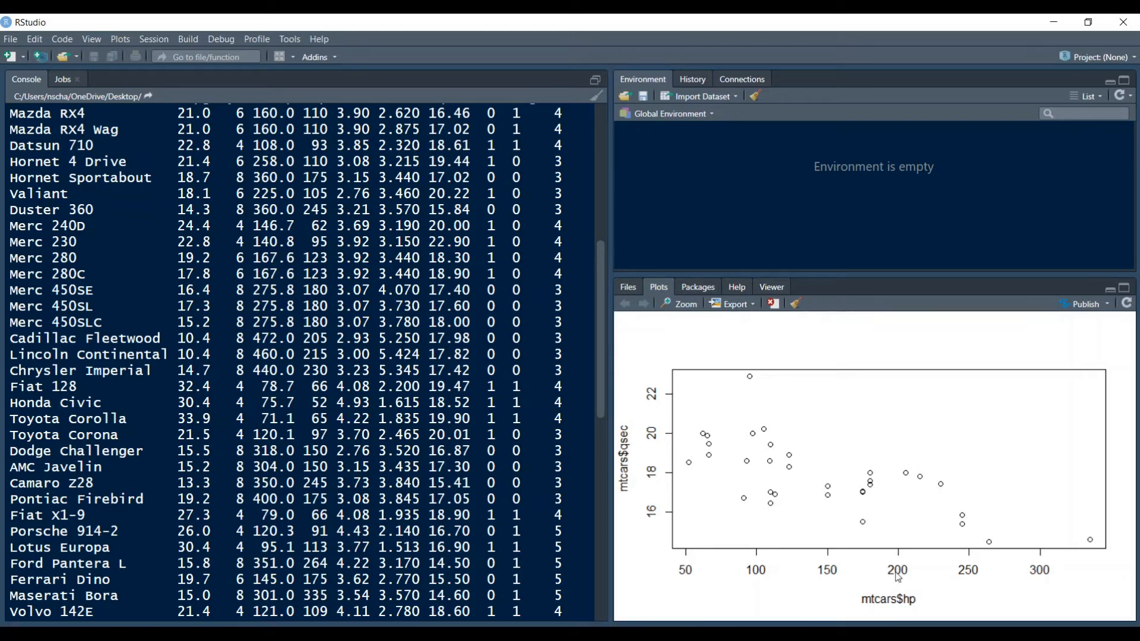
mouse_move(1046, 557)
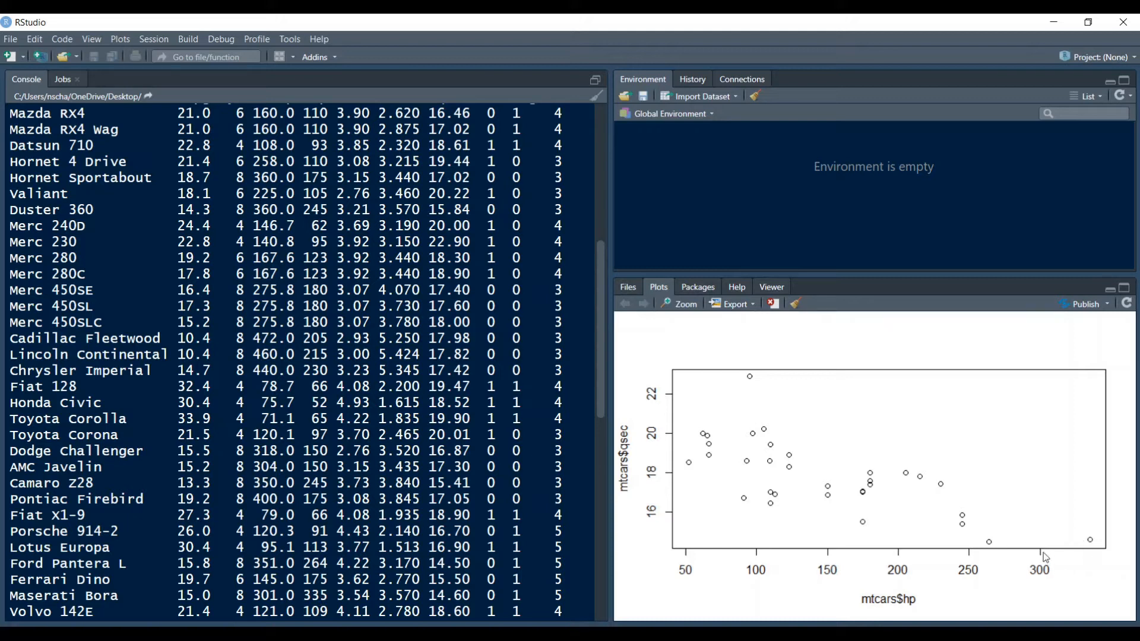
mouse_move(933, 590)
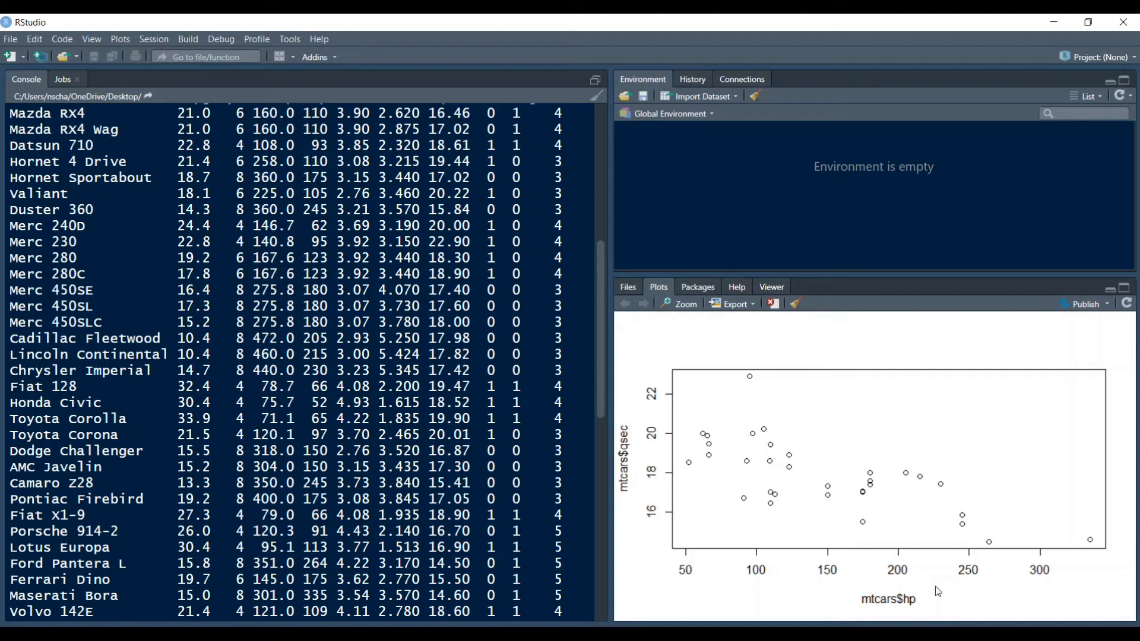
mouse_move(1053, 544)
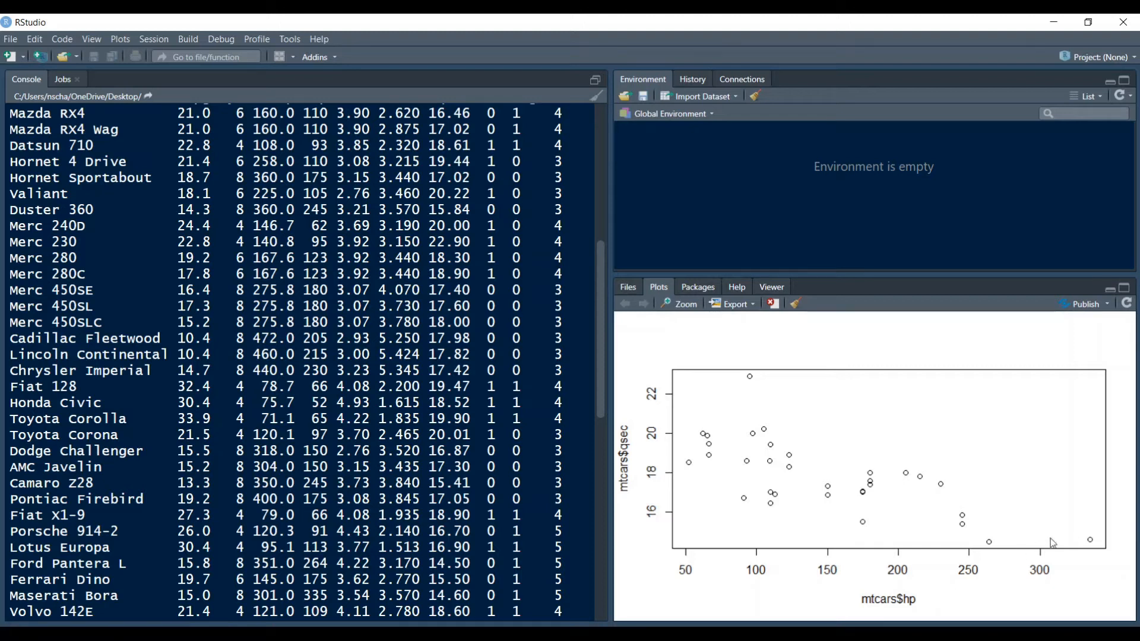
mouse_move(992, 551)
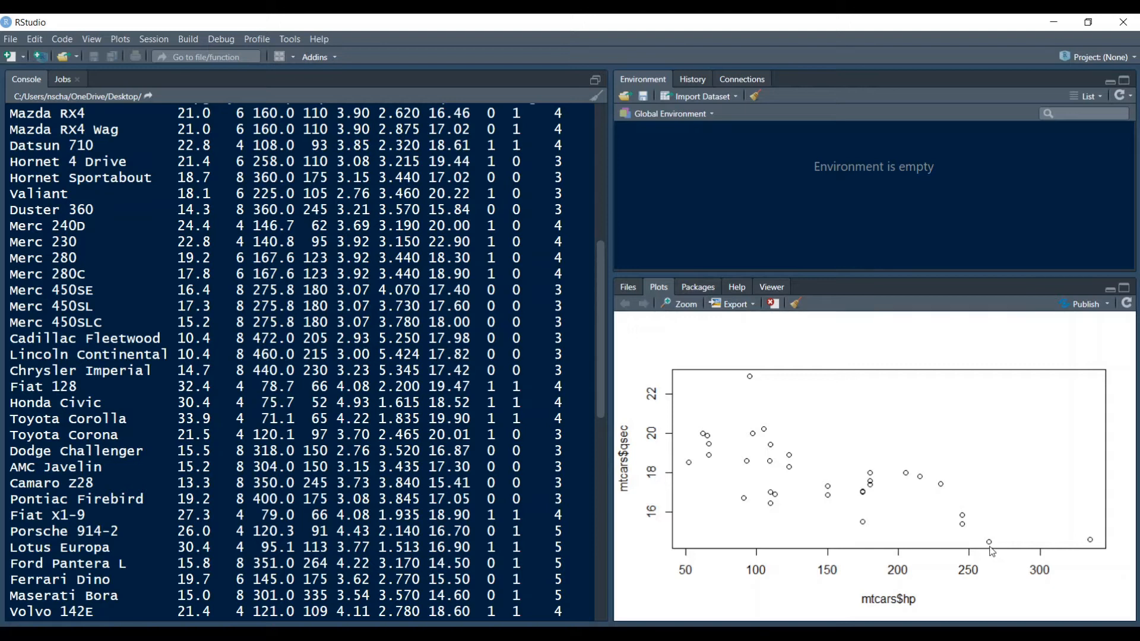
mouse_move(139, 586)
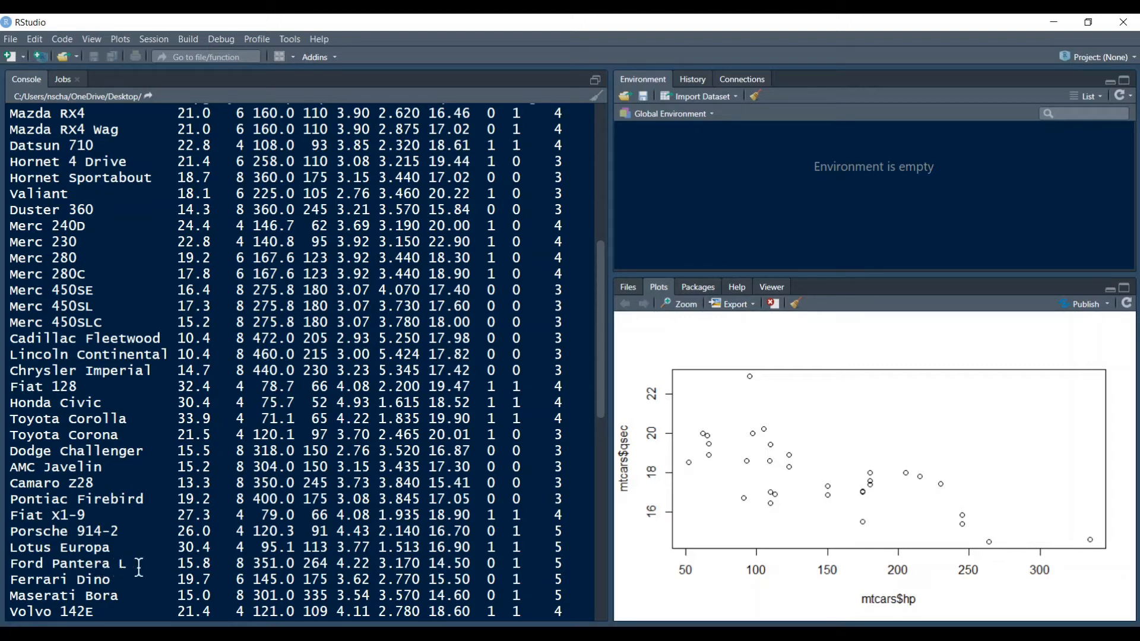
mouse_move(258, 574)
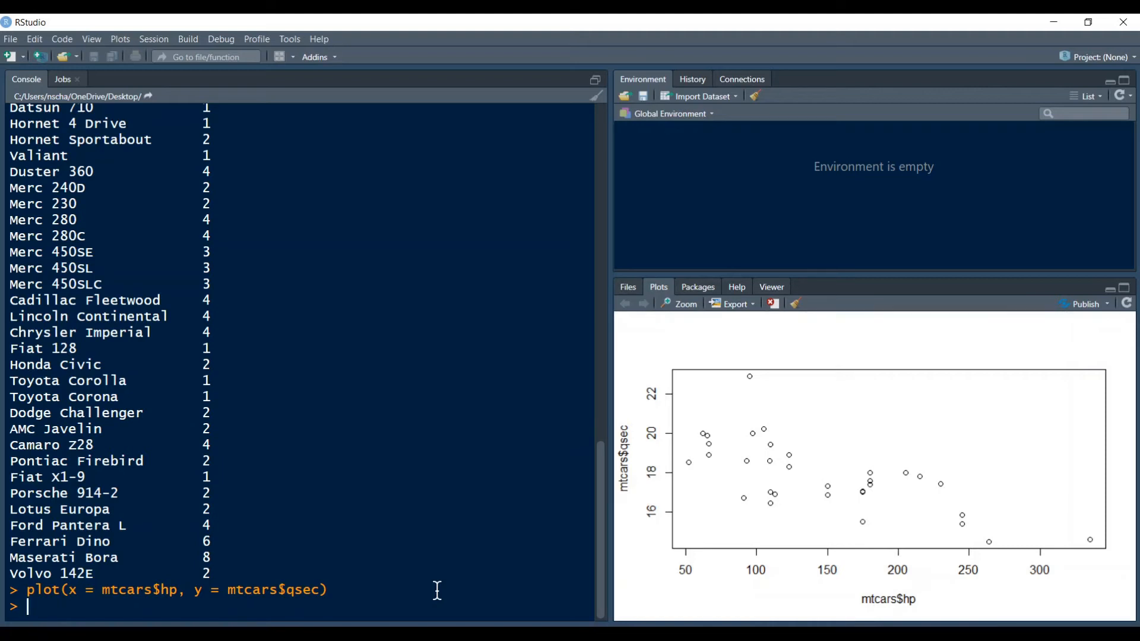
mouse_move(865, 613)
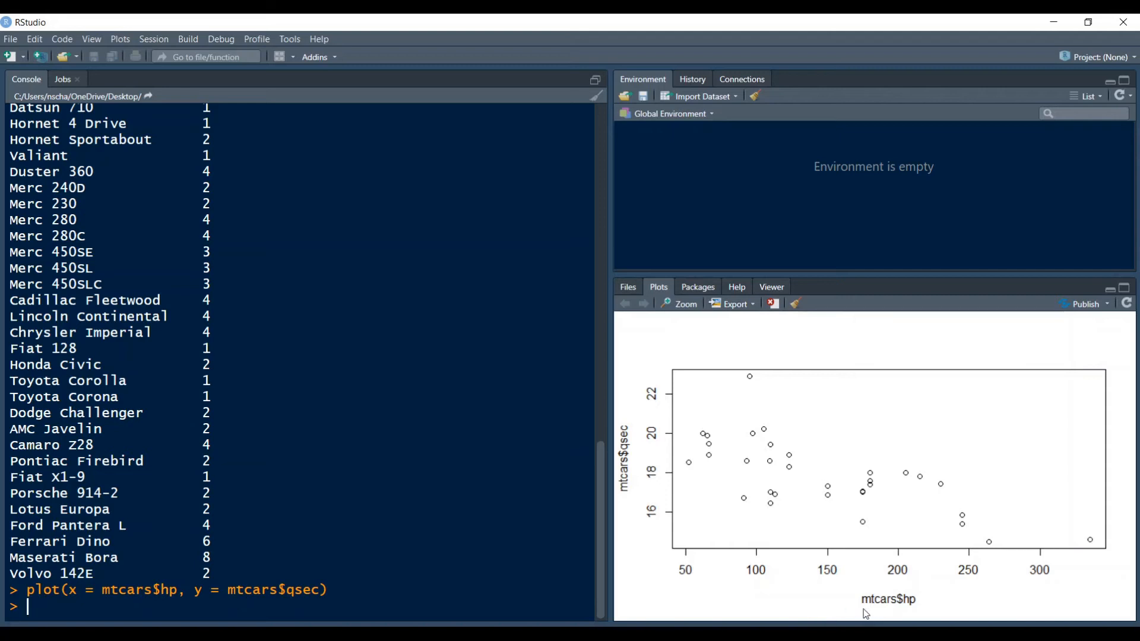
mouse_move(445, 572)
text(plot(x = mtcars$hp, y = mtcars$qsec)
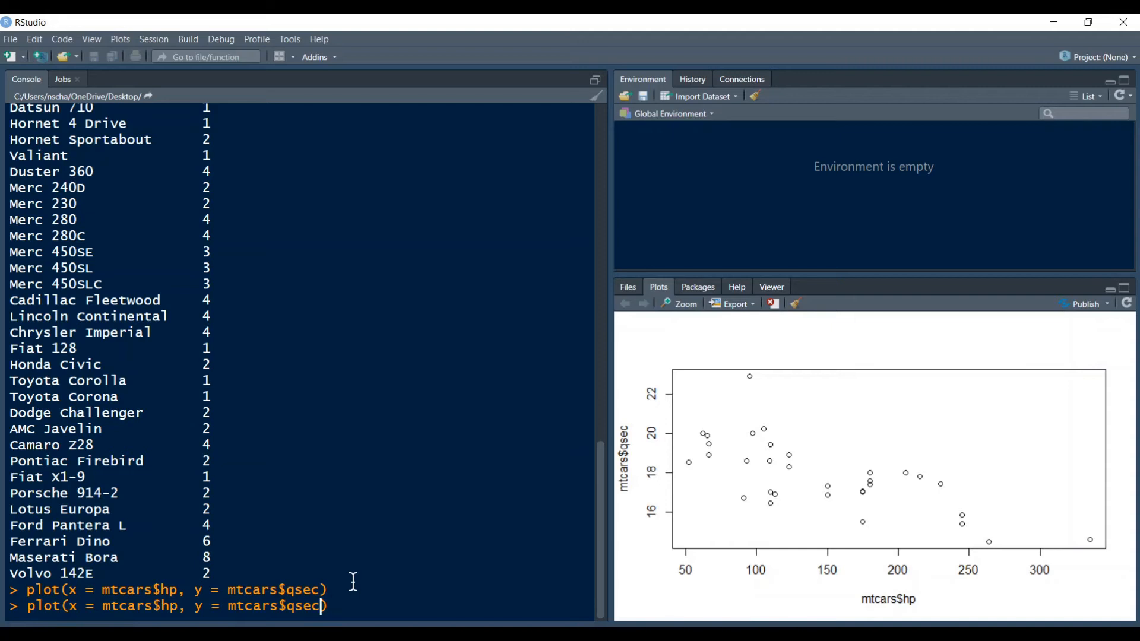
Rerun the plot with xlab = "Horsepower" and ylab = "1/4 Mile Time"
text(,)
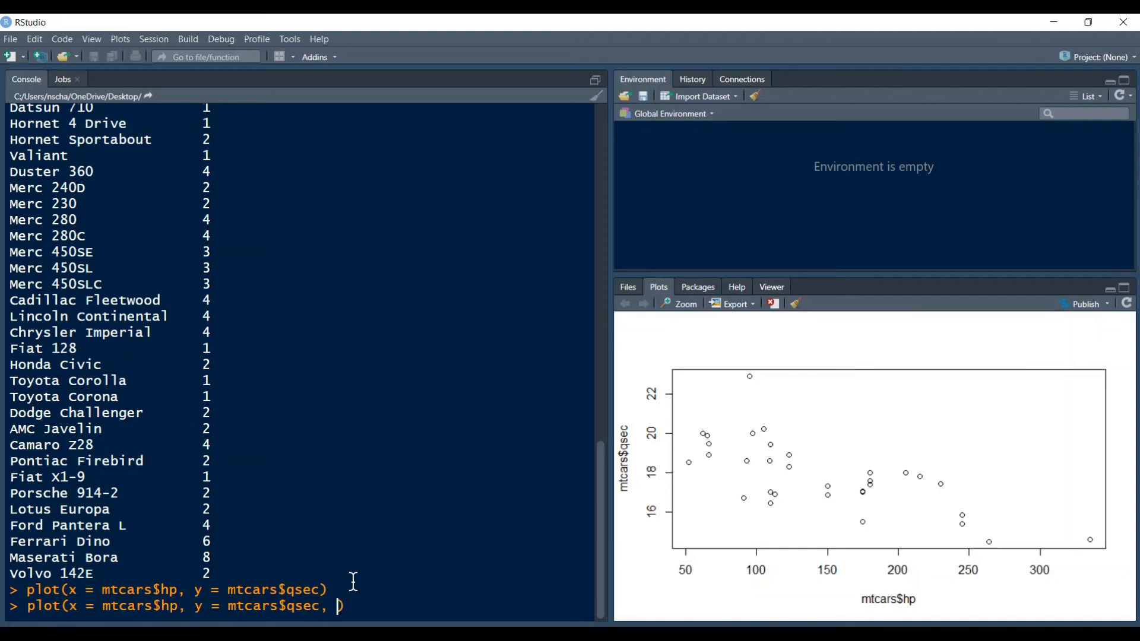
text(xlab)
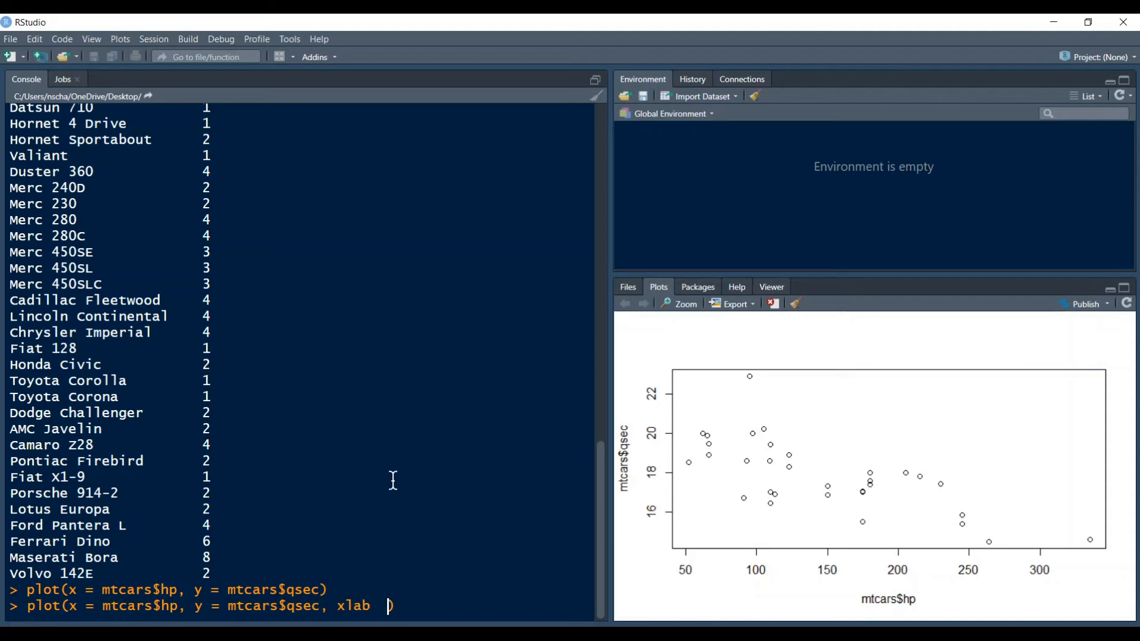
text(=)
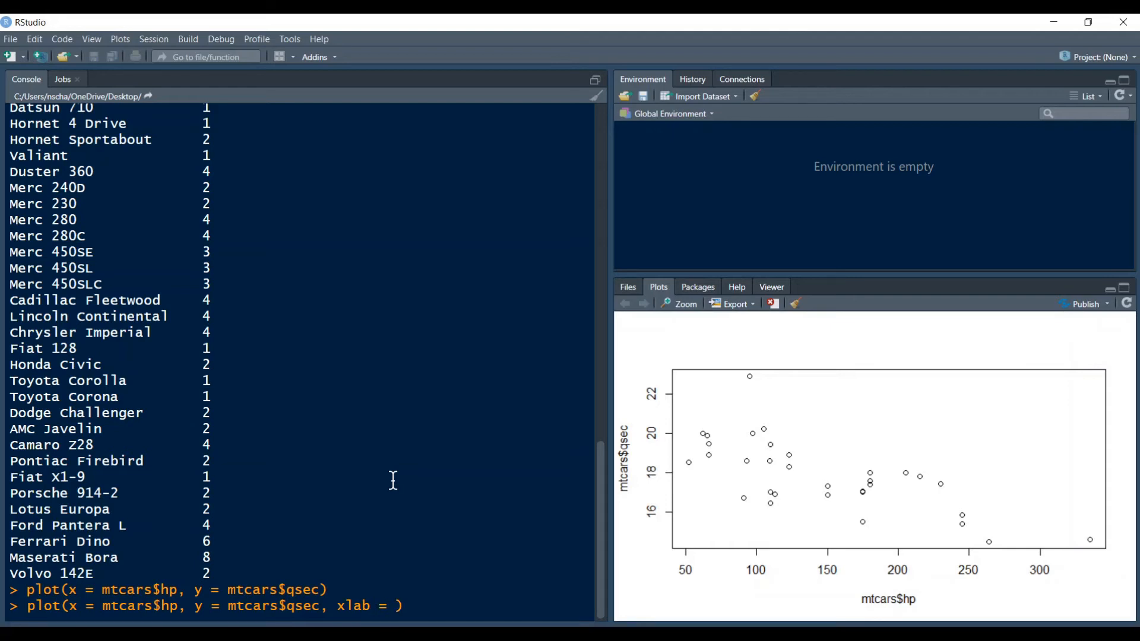
text("Hor")
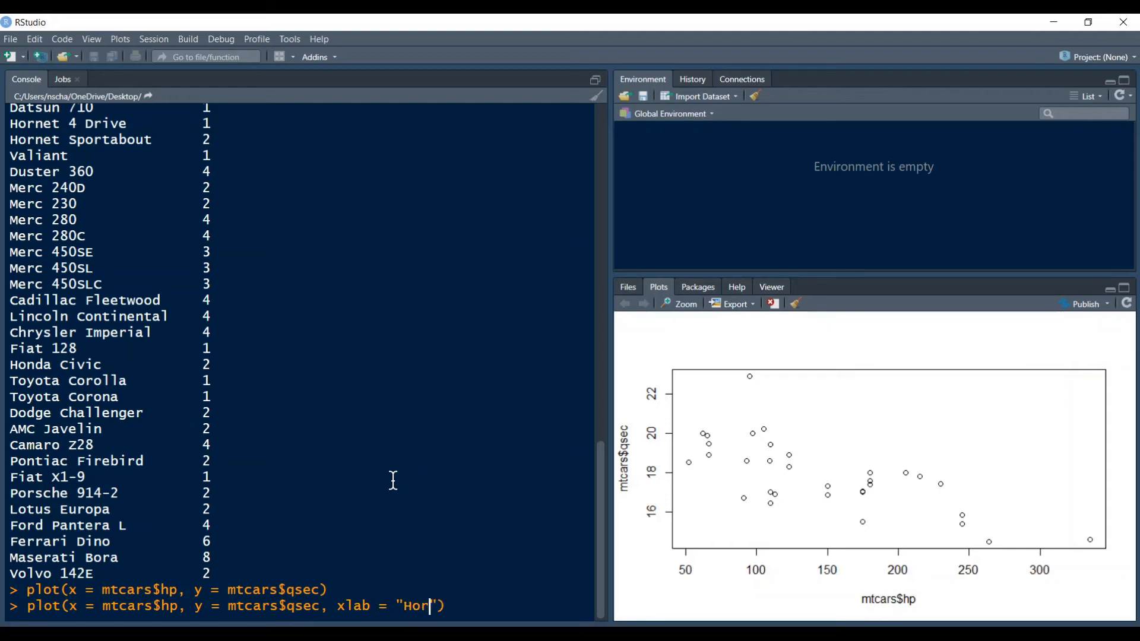
text(sepower)
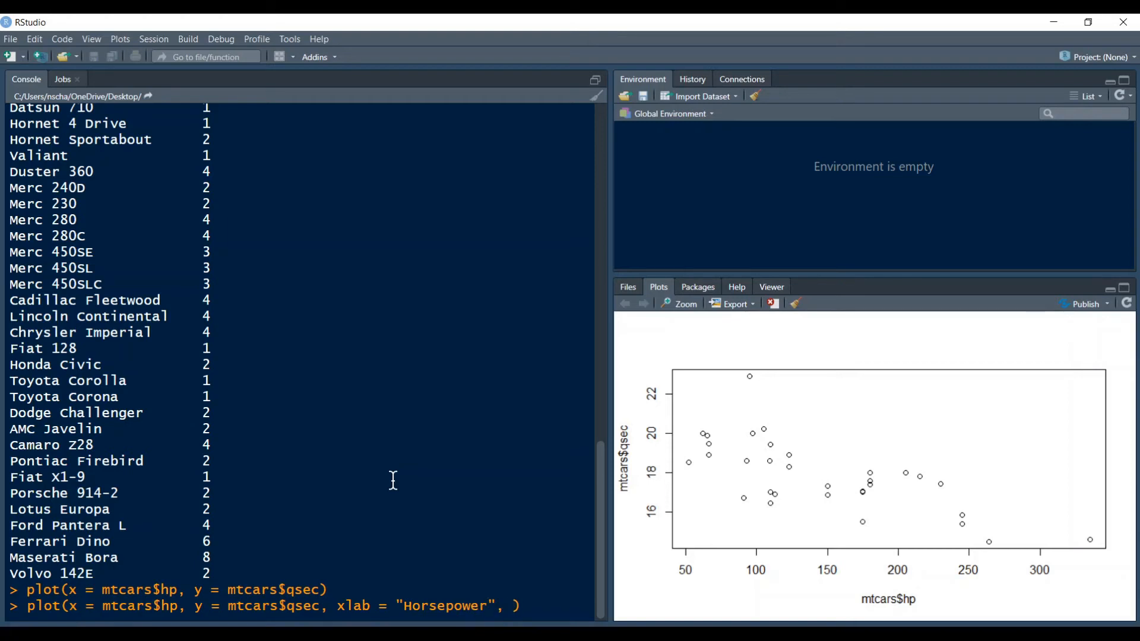
text(ylab = "1/4)
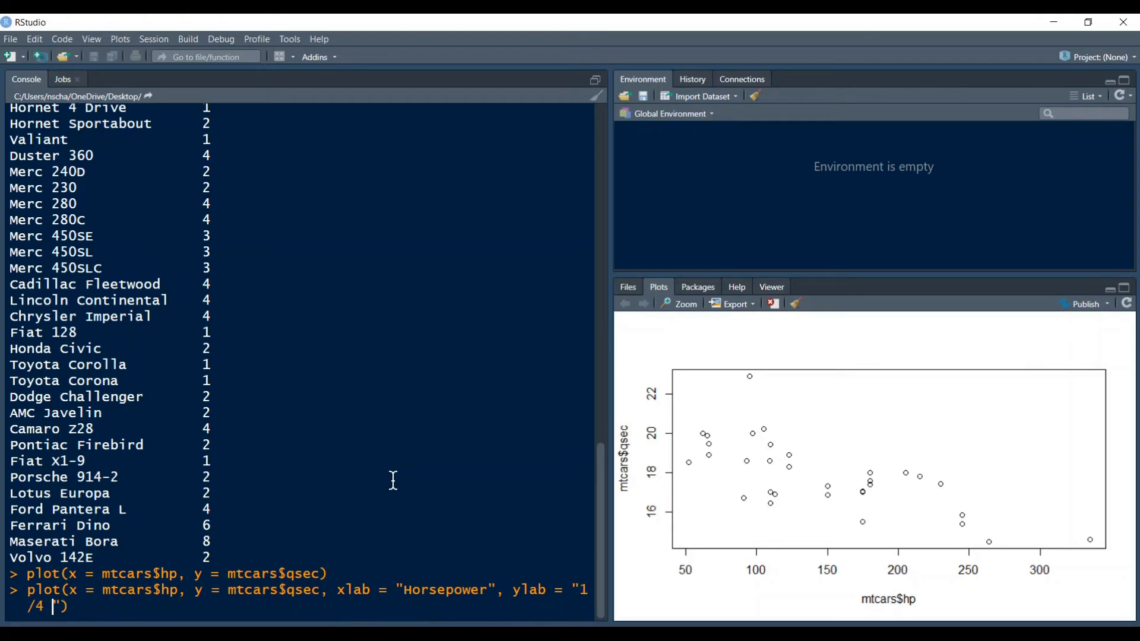
text(Mile Time)
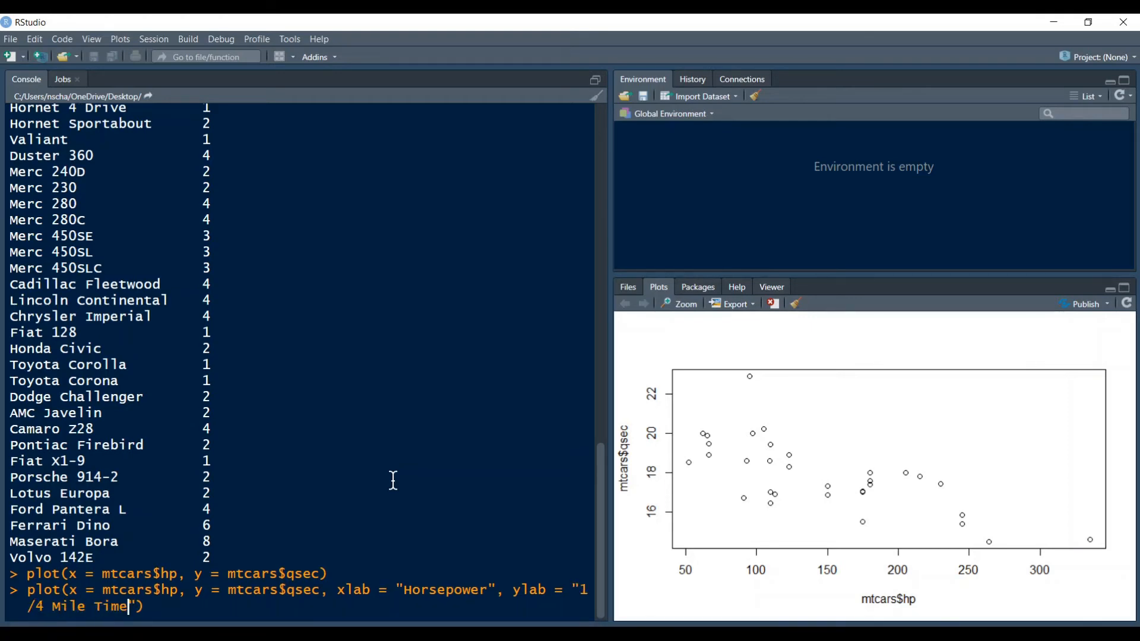
key(Return)
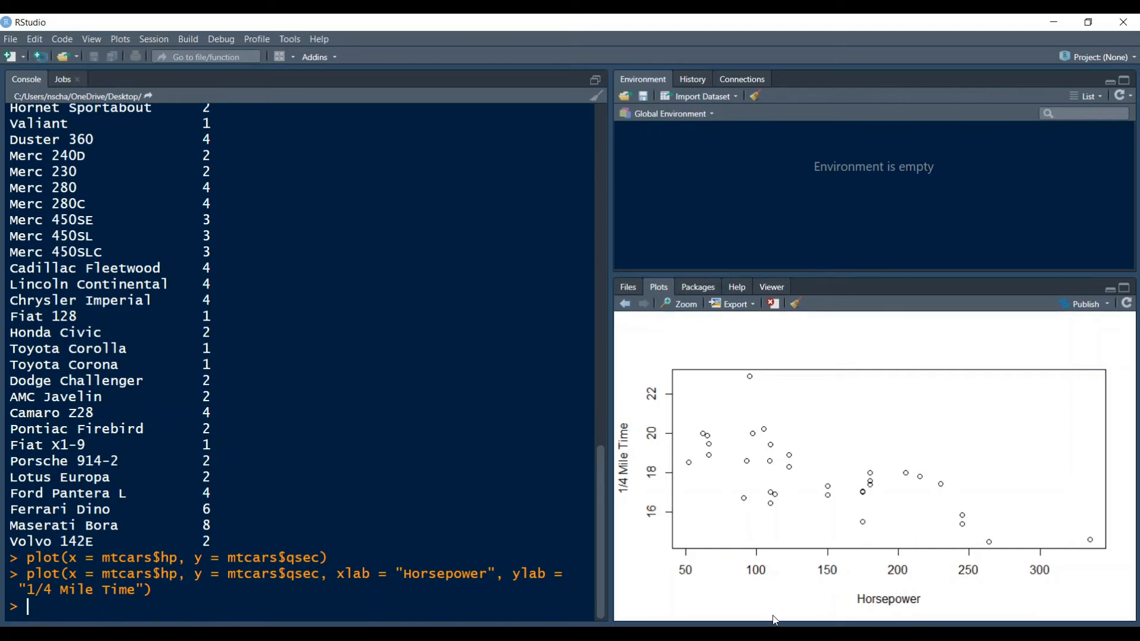
mouse_move(874, 610)
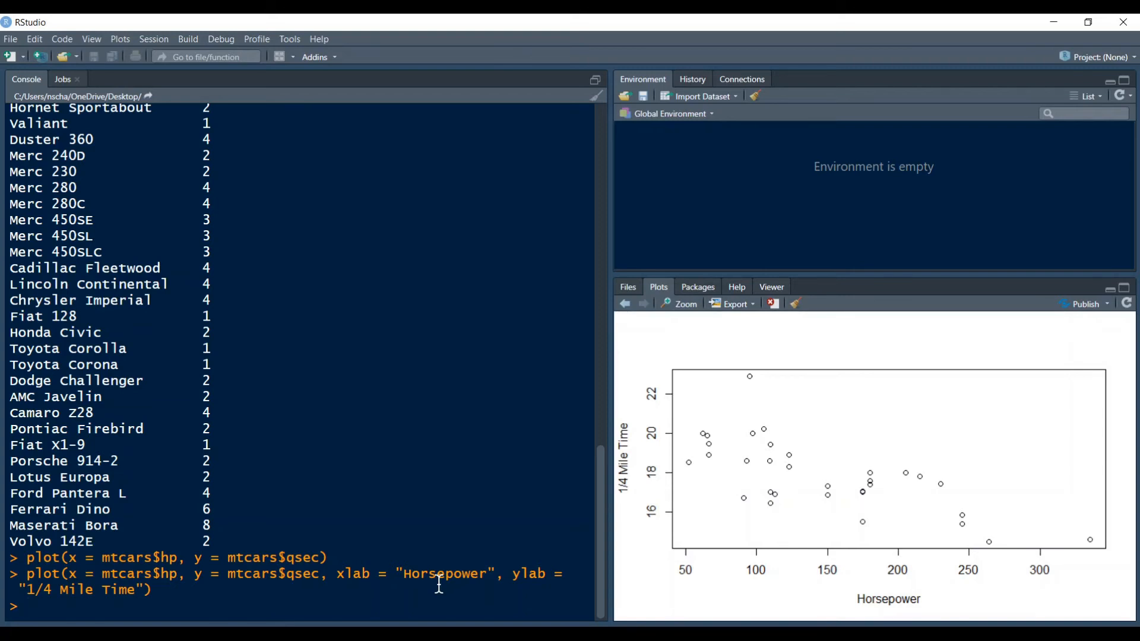
Add main = "Relationship Between Horsepower and 1/4 Mile Time" to the plot command
text(, main))
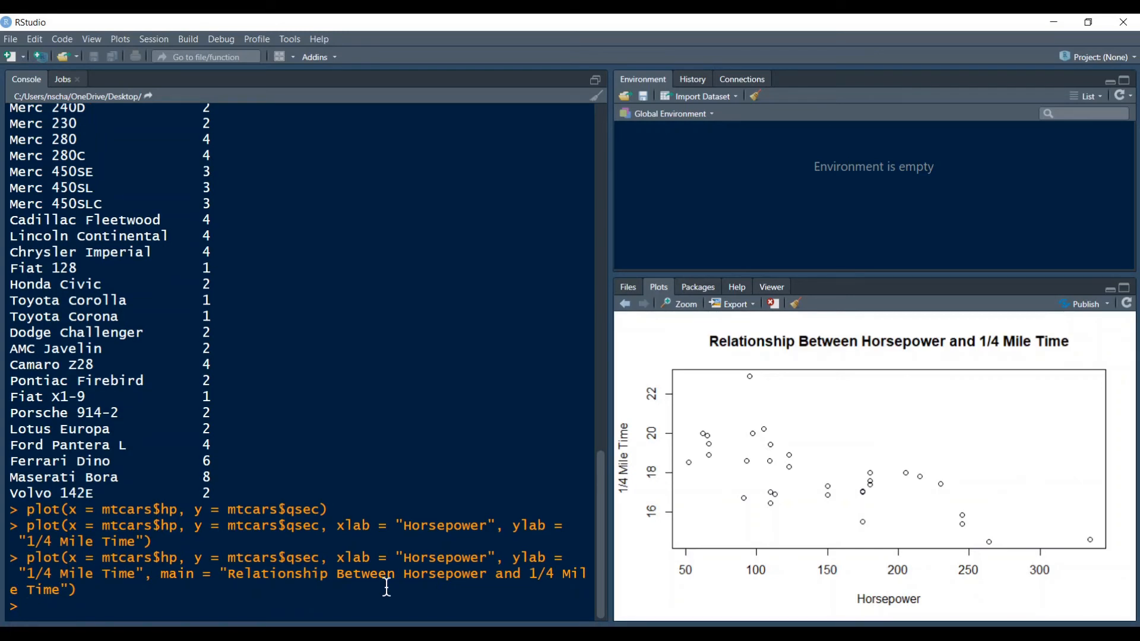
mouse_move(794, 450)
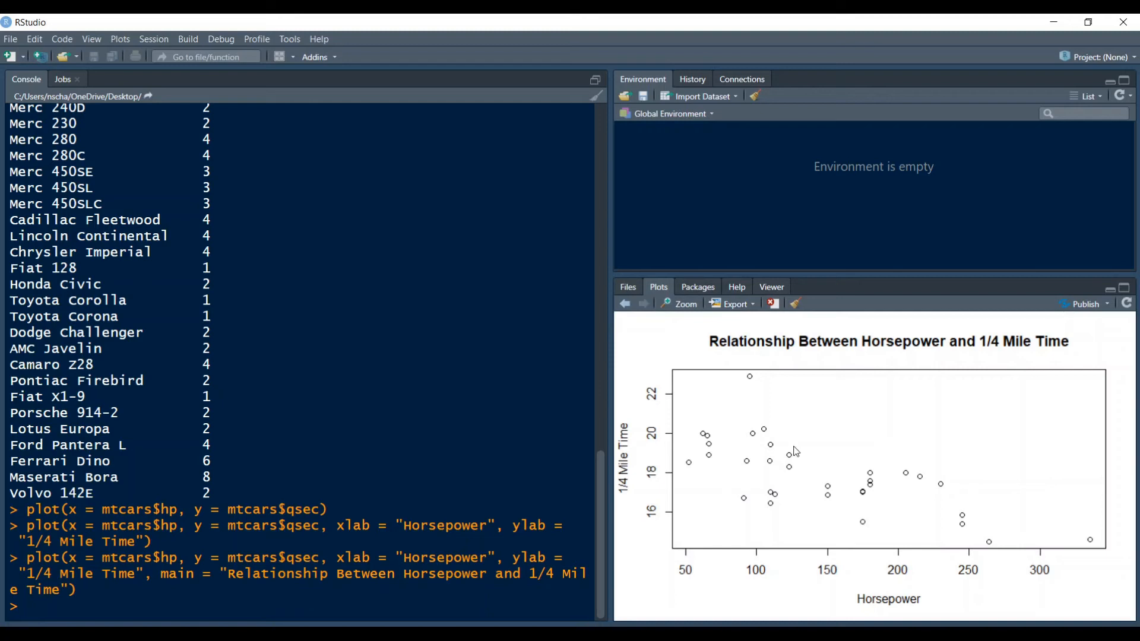
mouse_move(729, 435)
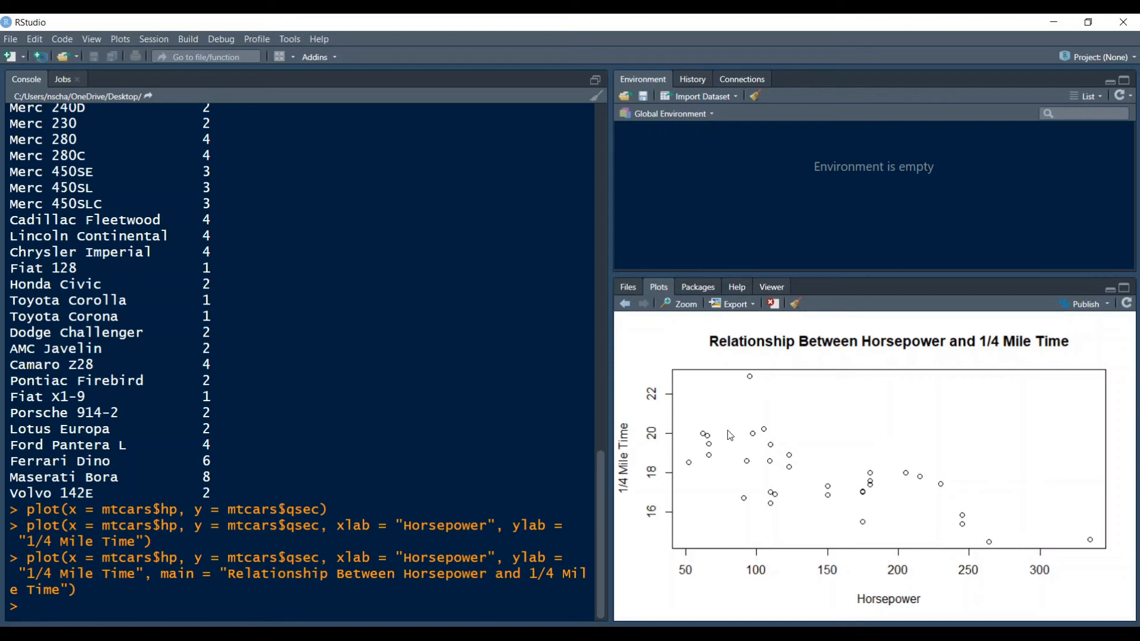
mouse_move(843, 471)
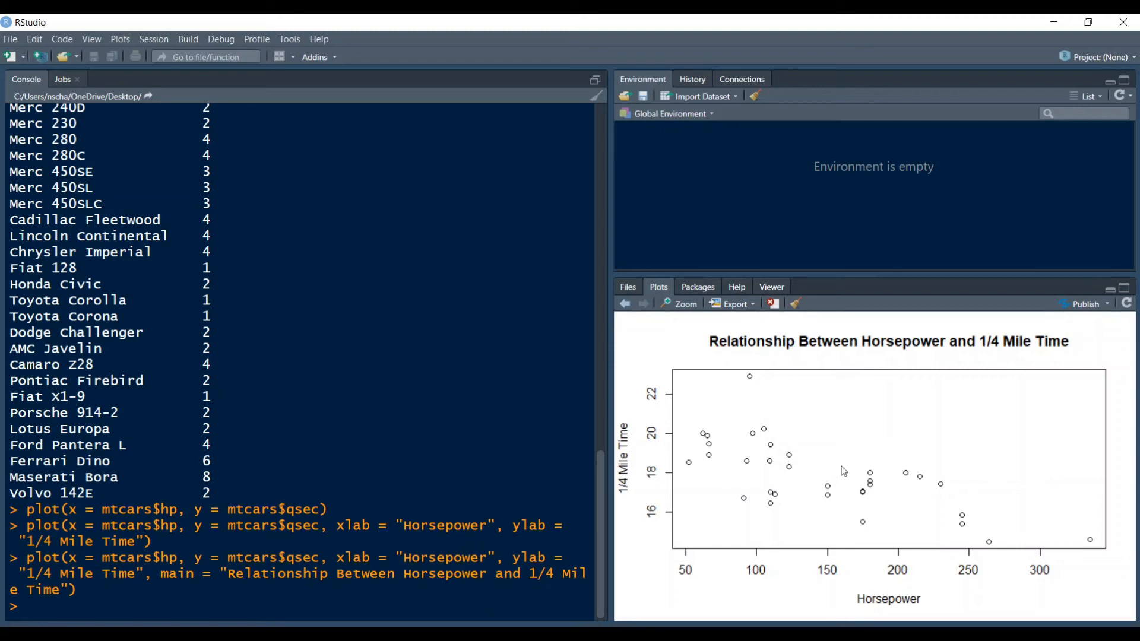
mouse_move(761, 448)
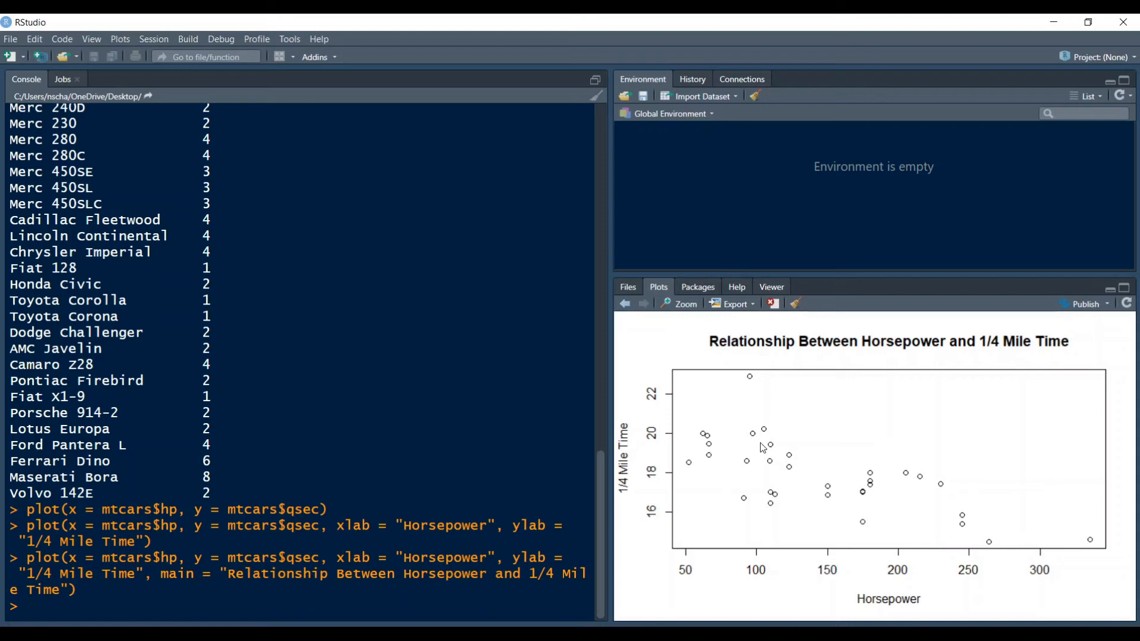
mouse_move(646, 414)
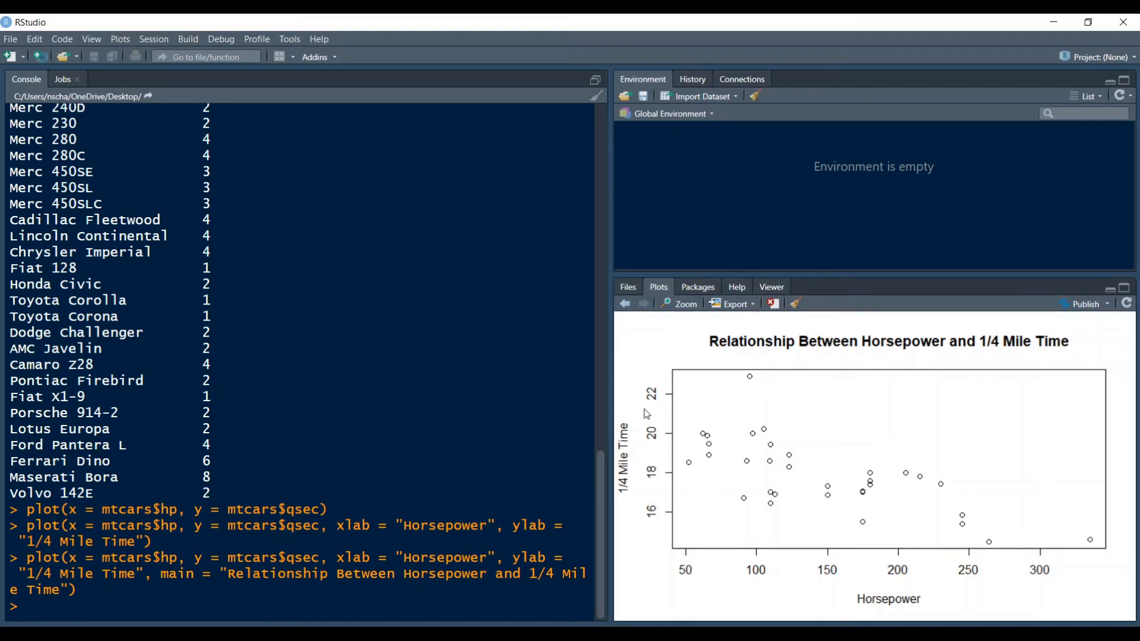
mouse_move(666, 531)
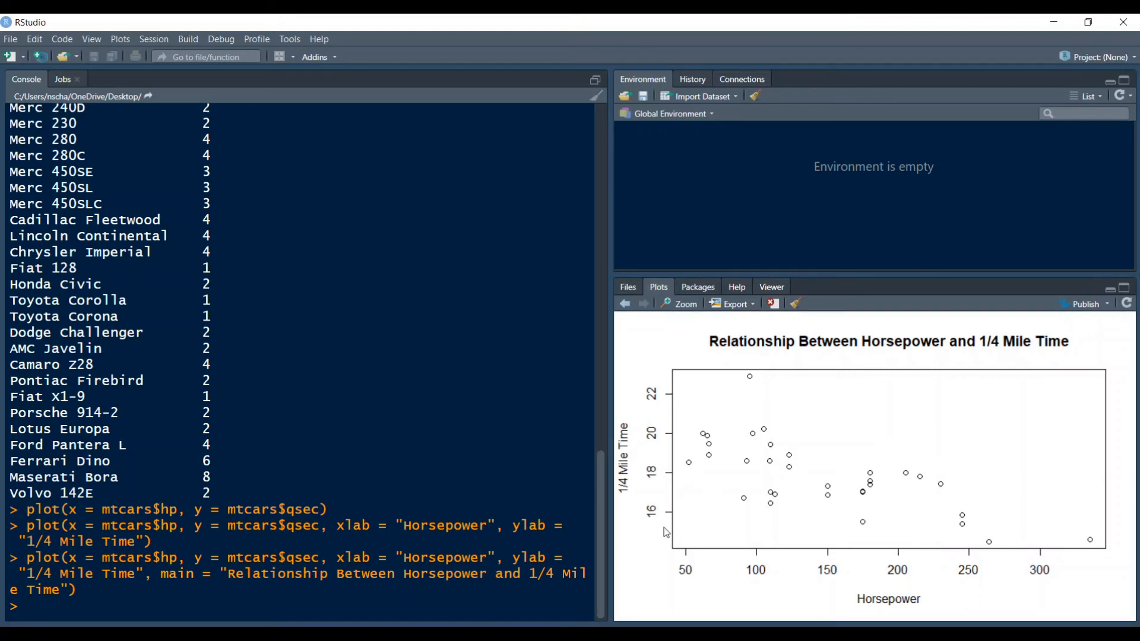
mouse_move(426, 599)
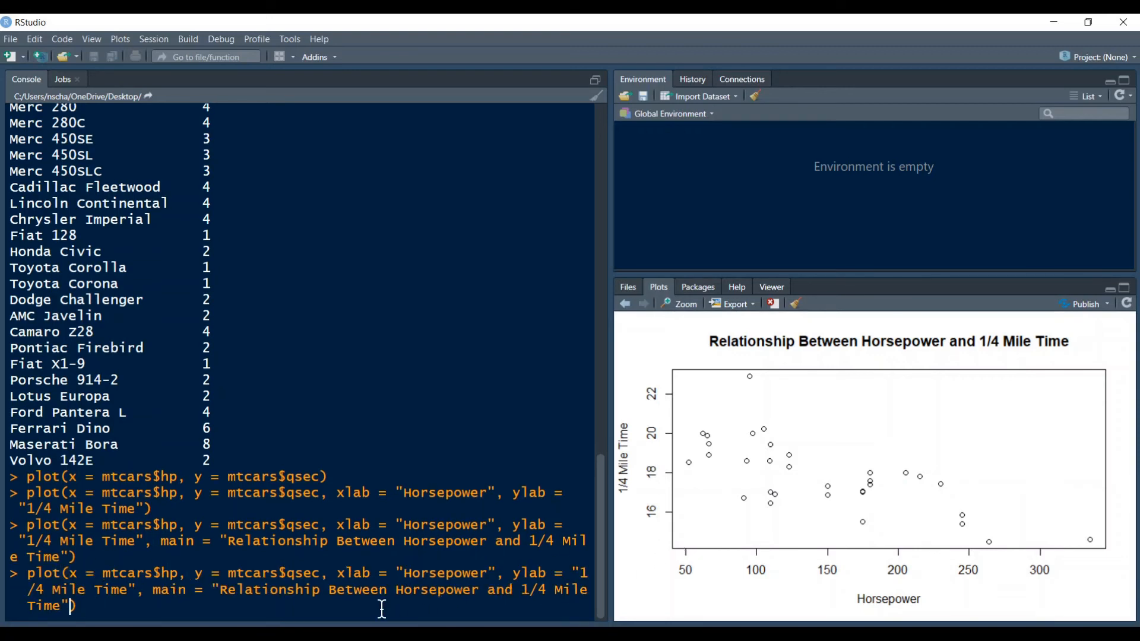
Rerun the plot with xlim = c(0,400) and ylim = c(0,25)
text(, xlim)
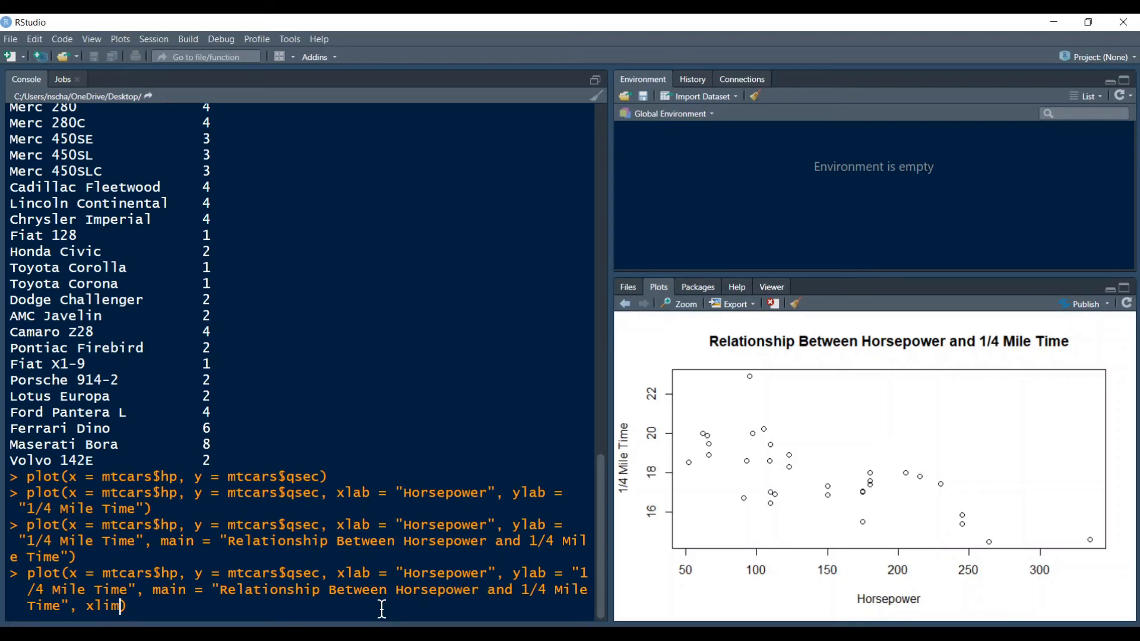
text(= c)
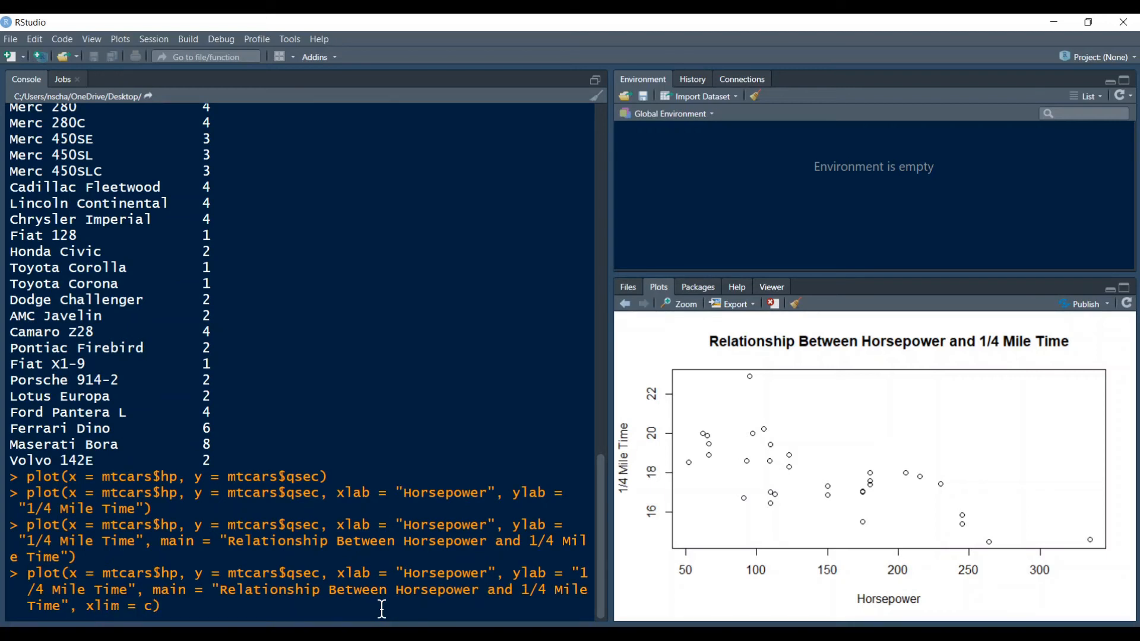
text(()
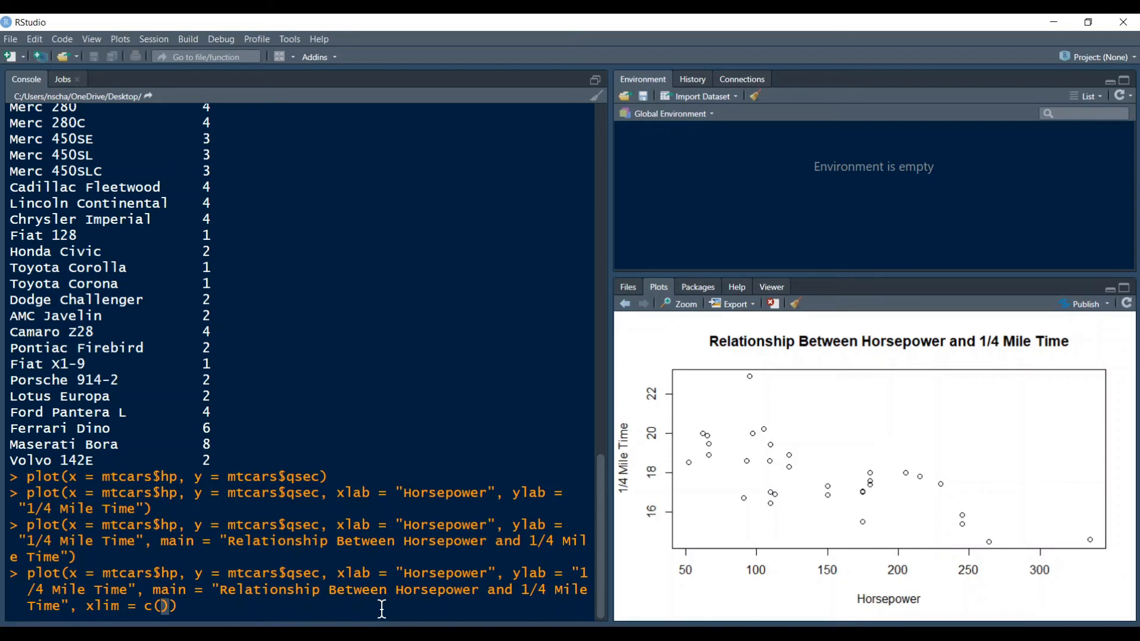
text(0)
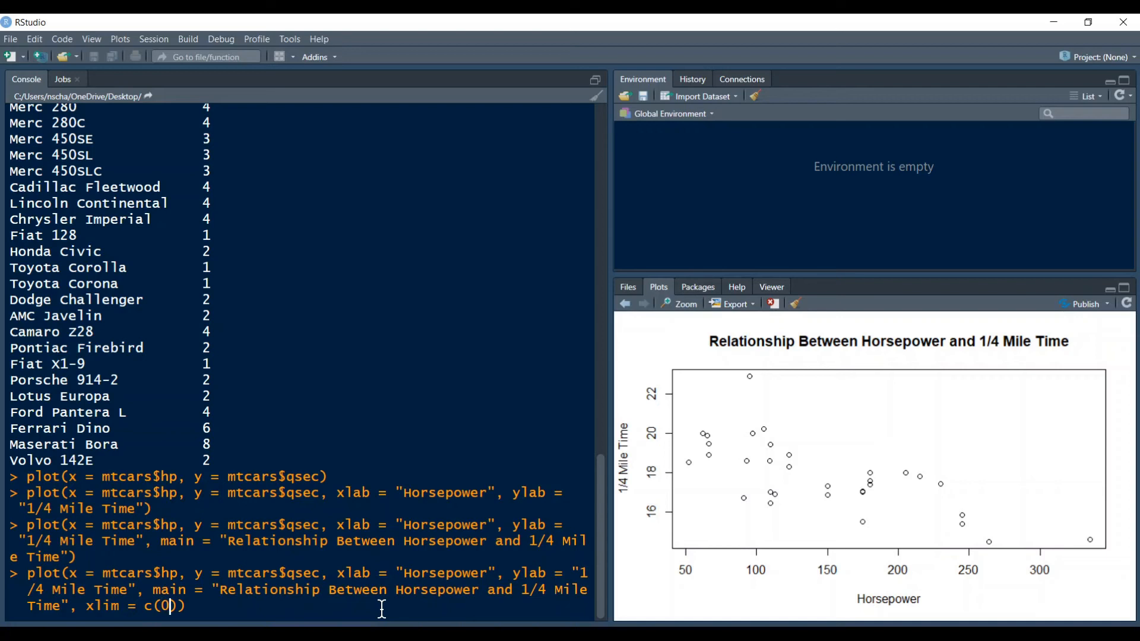
text(,)
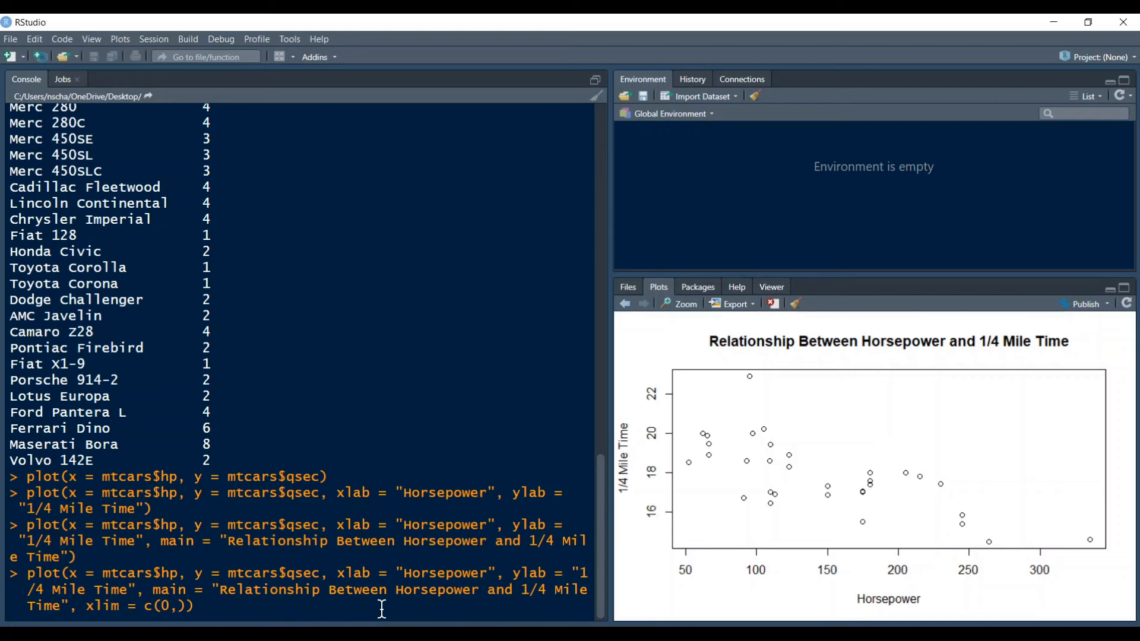
text(400)
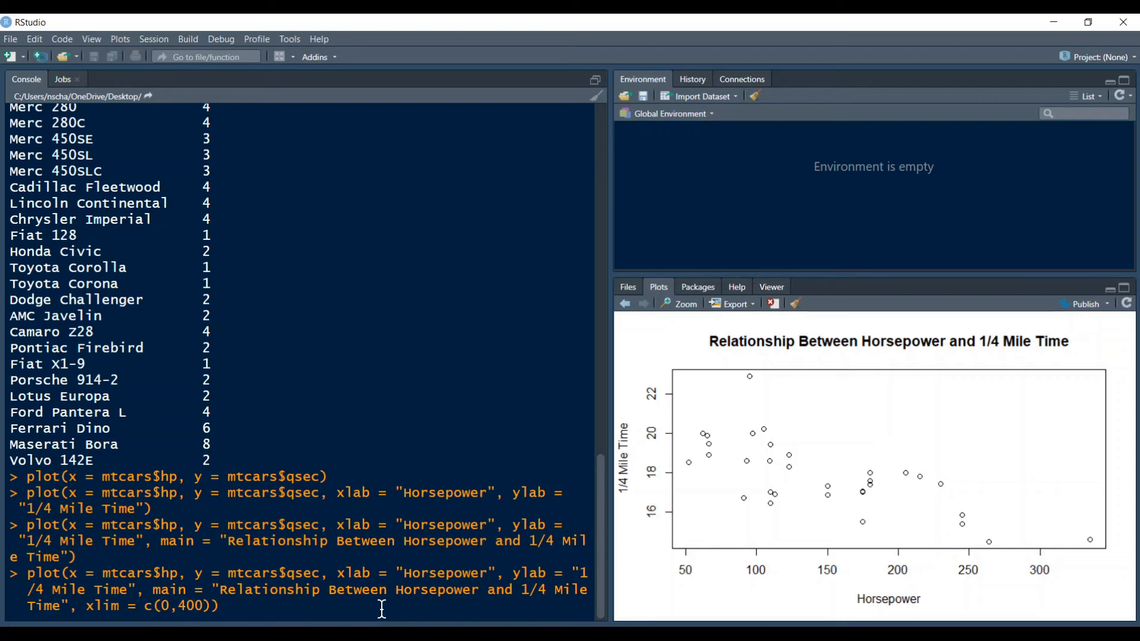
text(, yli)
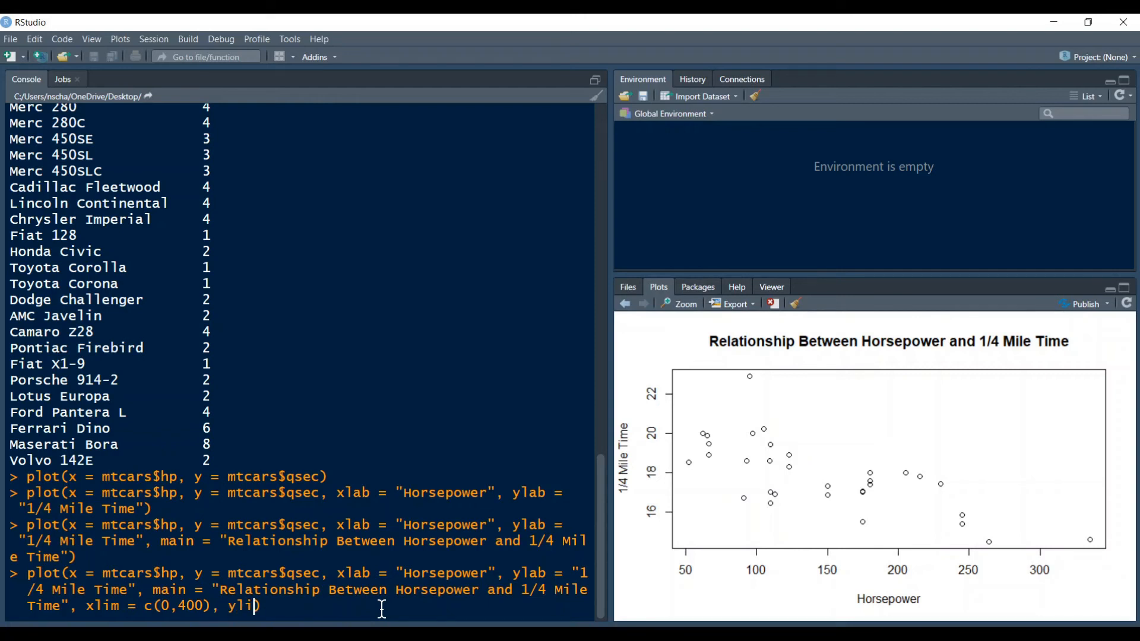
text(m = ()
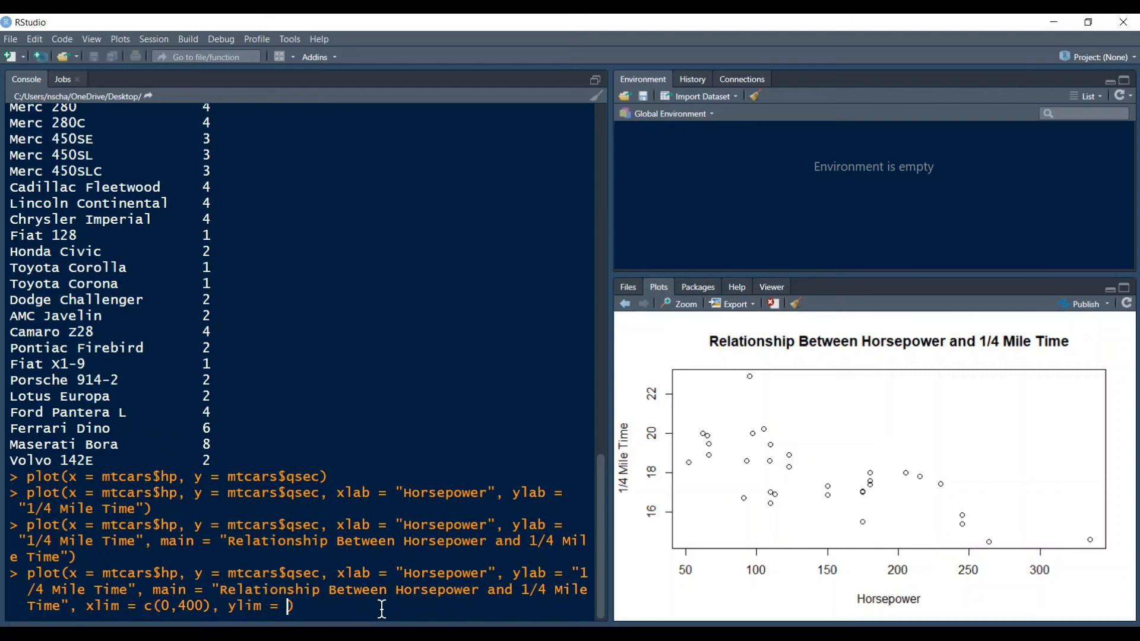
text(c(0,)
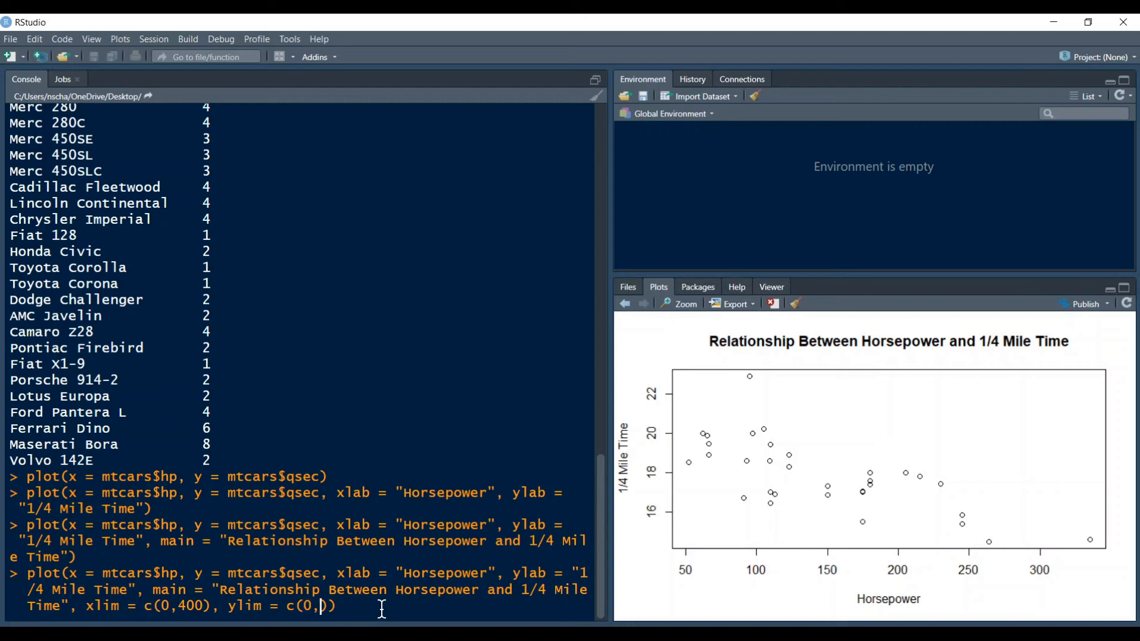
text(2)
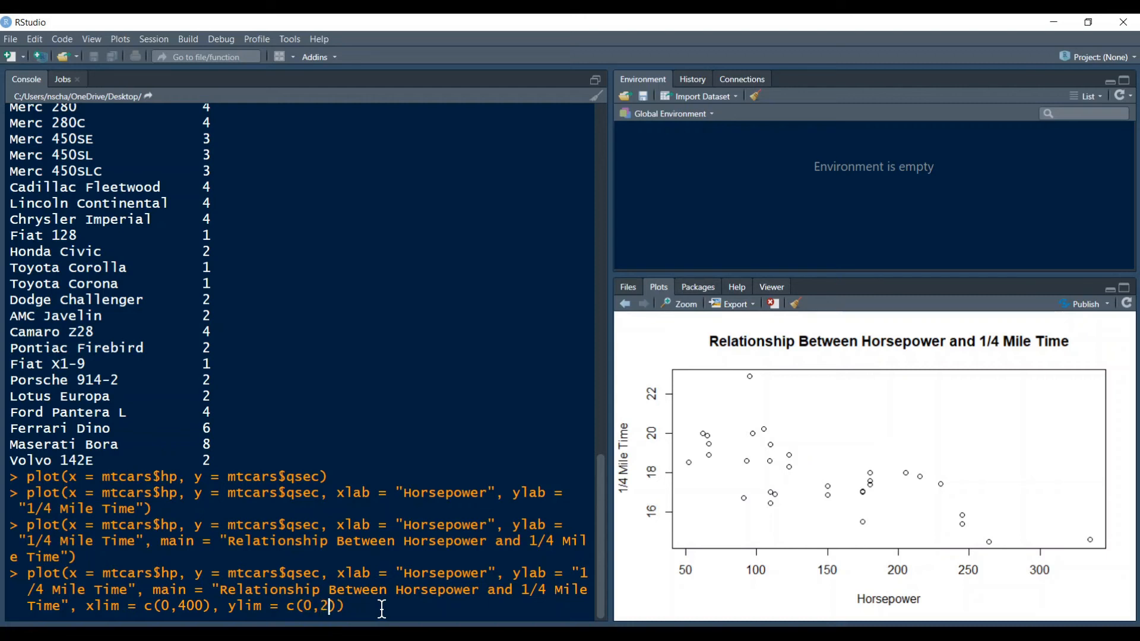
key(Return)
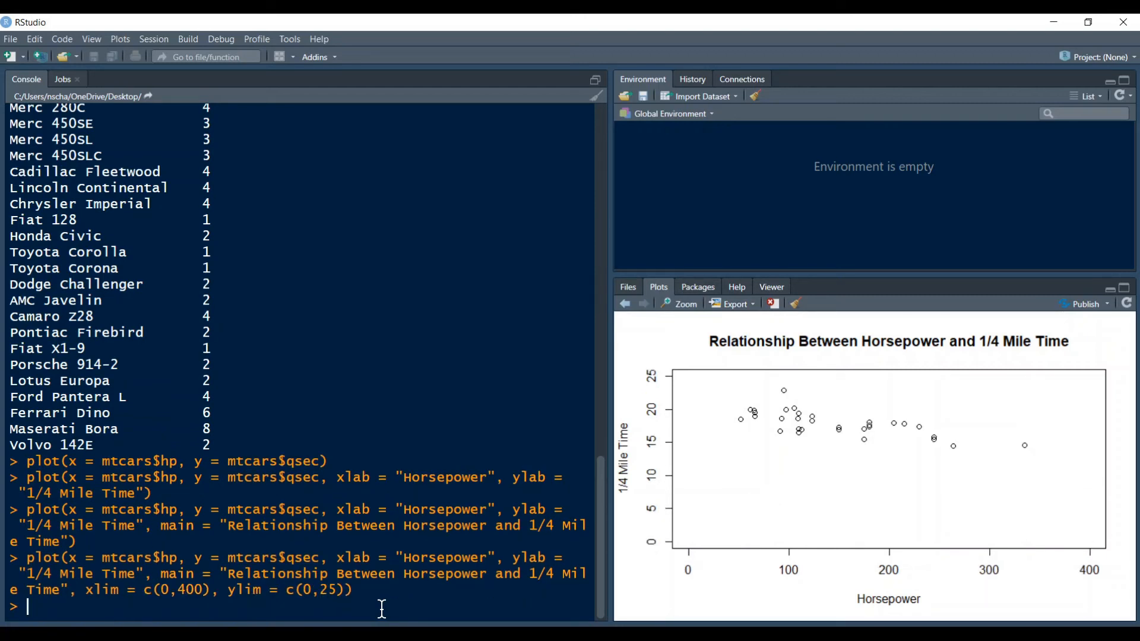
mouse_move(827, 515)
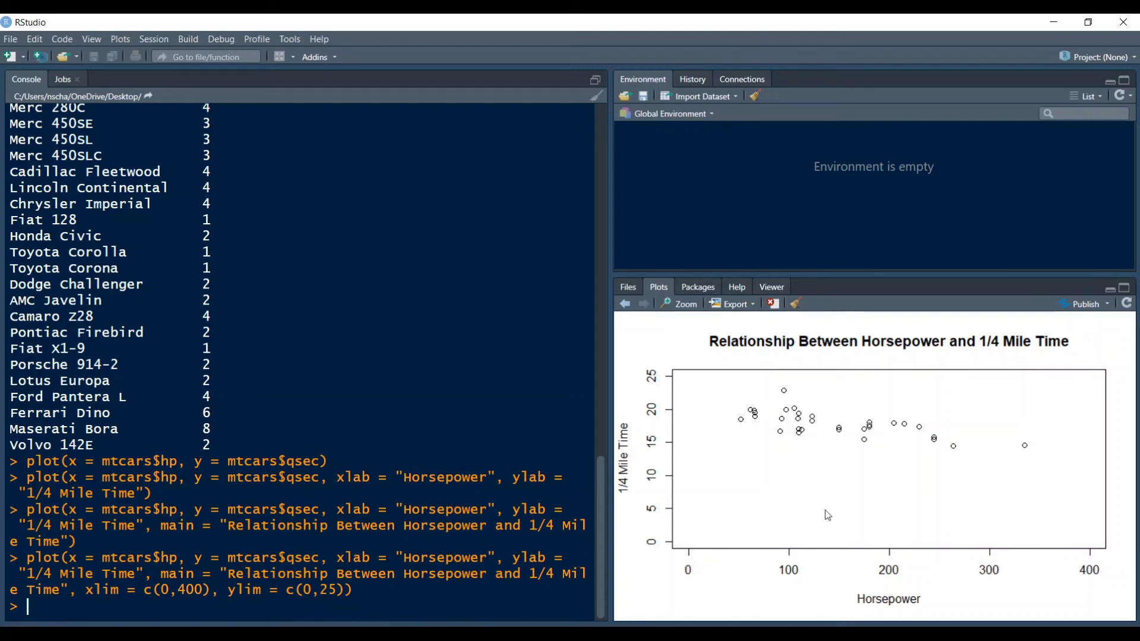
mouse_move(902, 515)
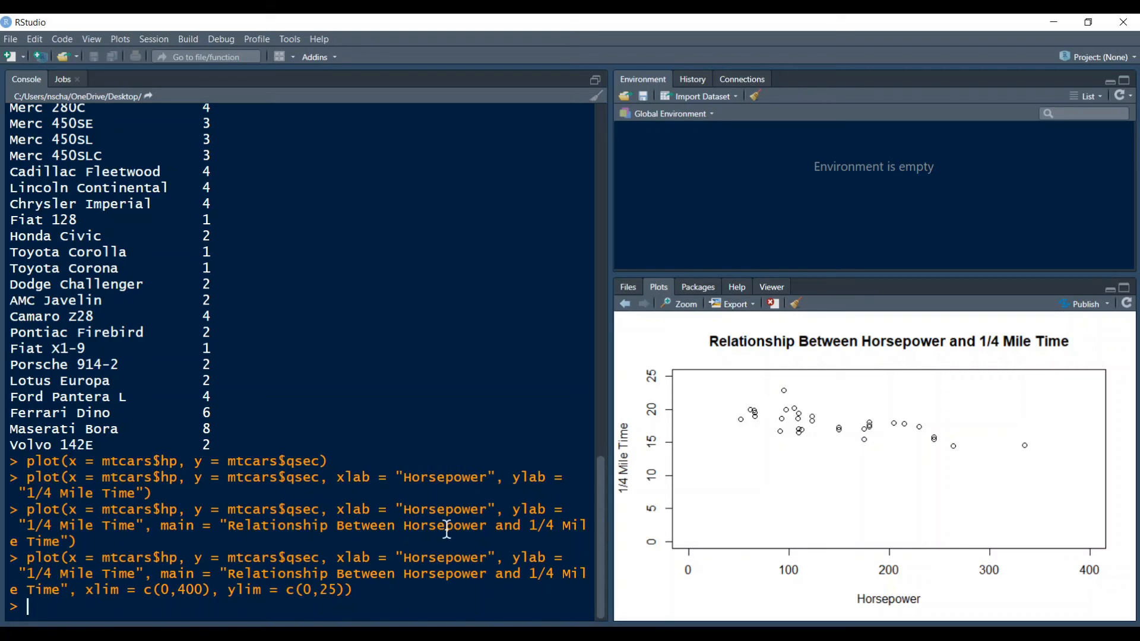
mouse_move(689, 556)
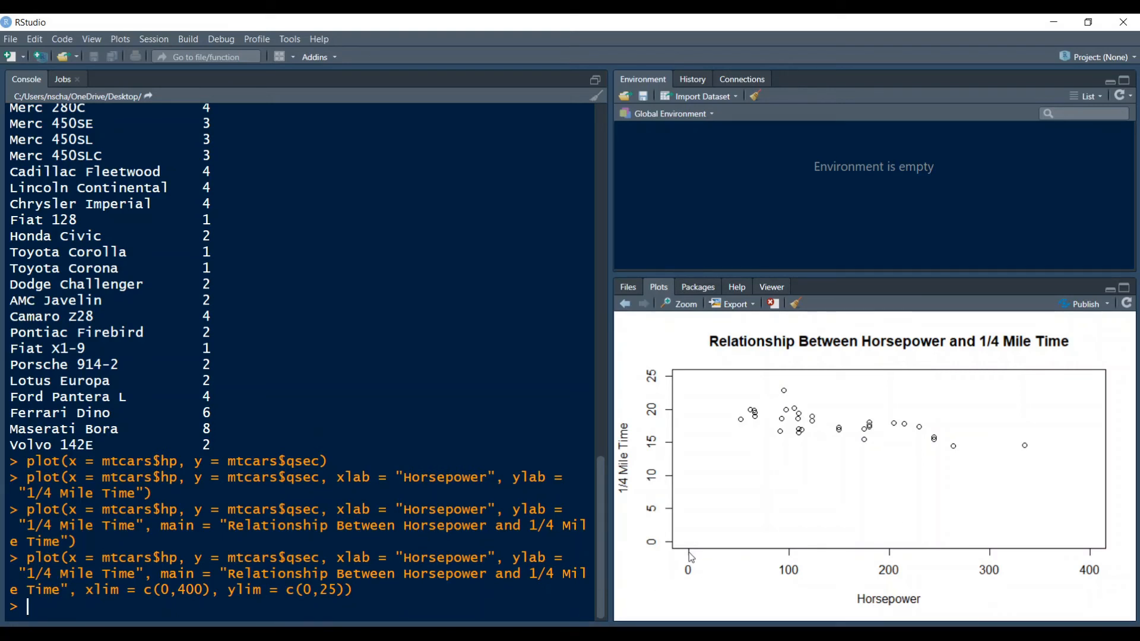
mouse_move(816, 434)
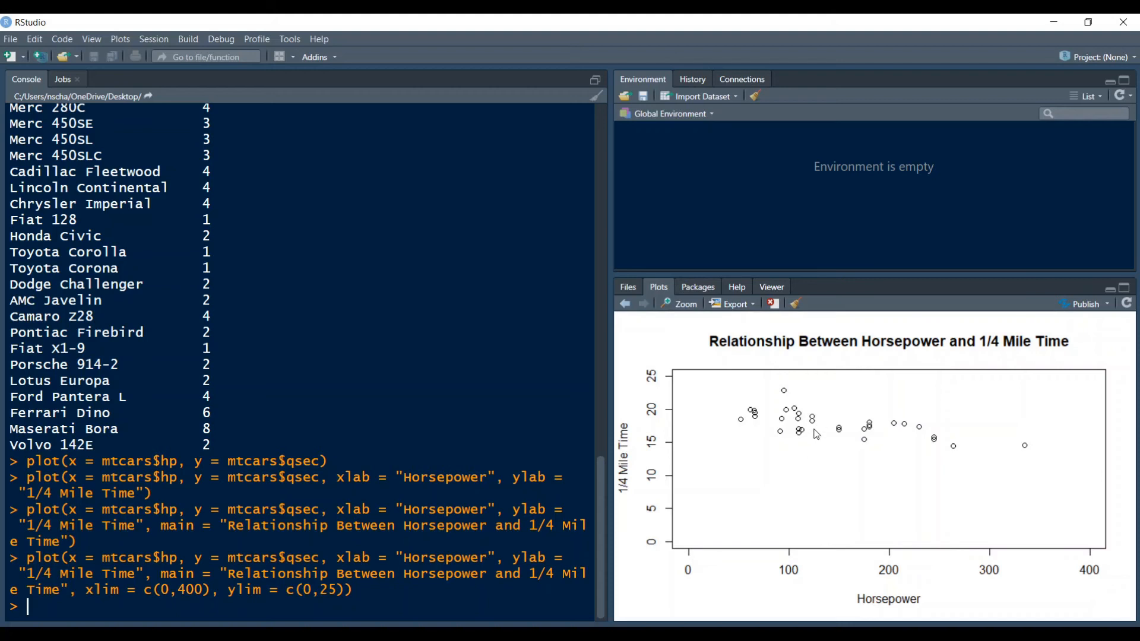
mouse_move(800, 437)
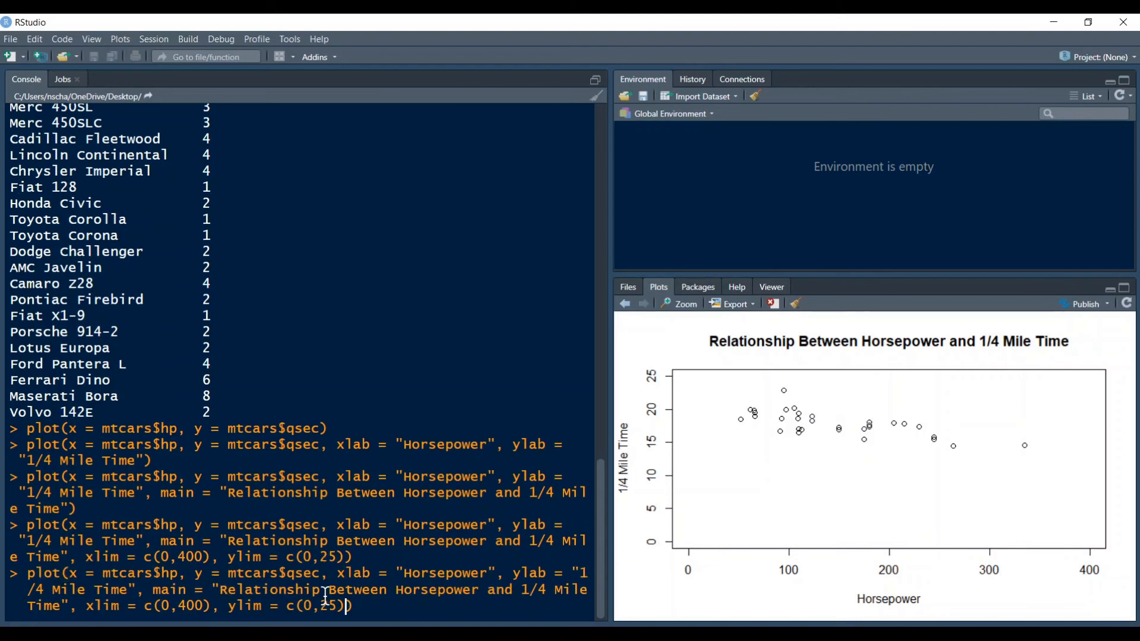
Rerun the plot command with pch = 2 for hollow triangle markers
text(, pch)
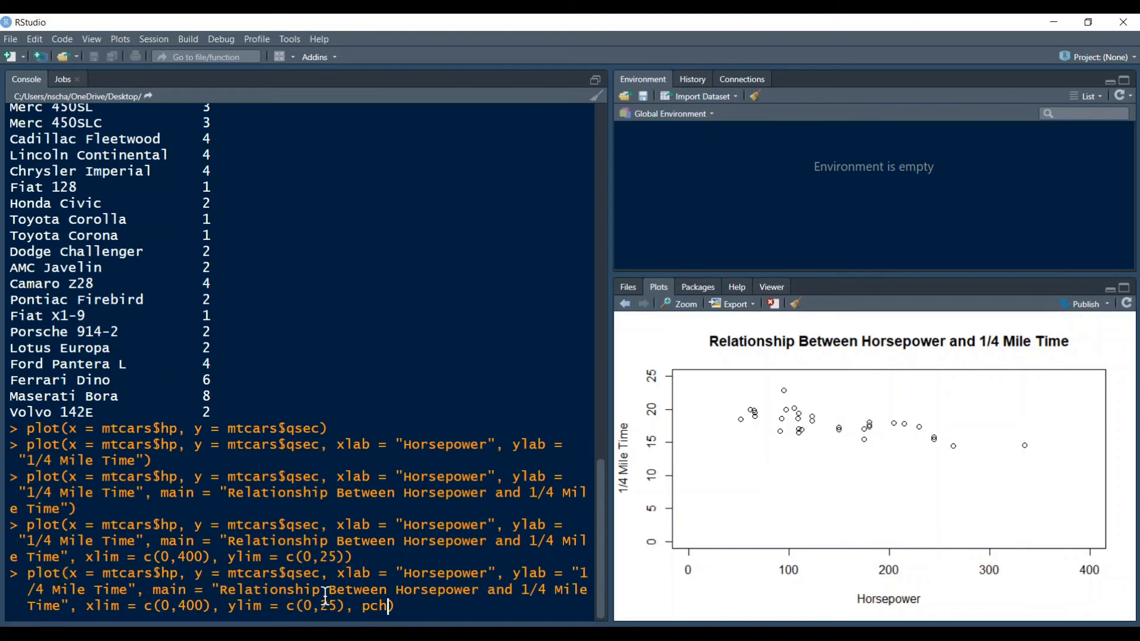
text(p)
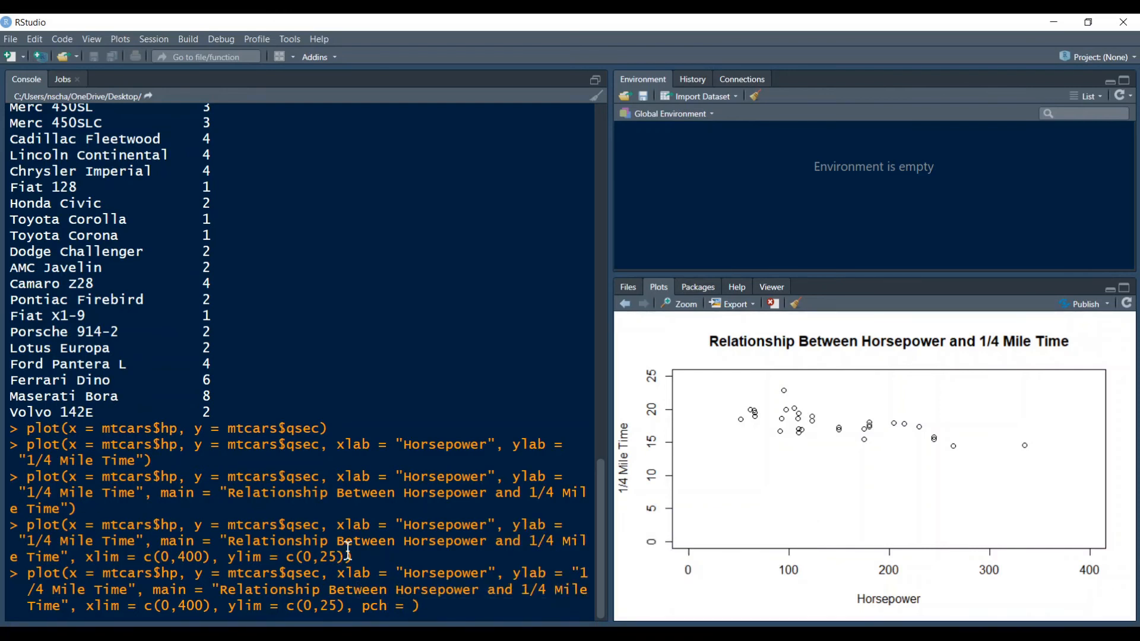
text(2)
key(Return)
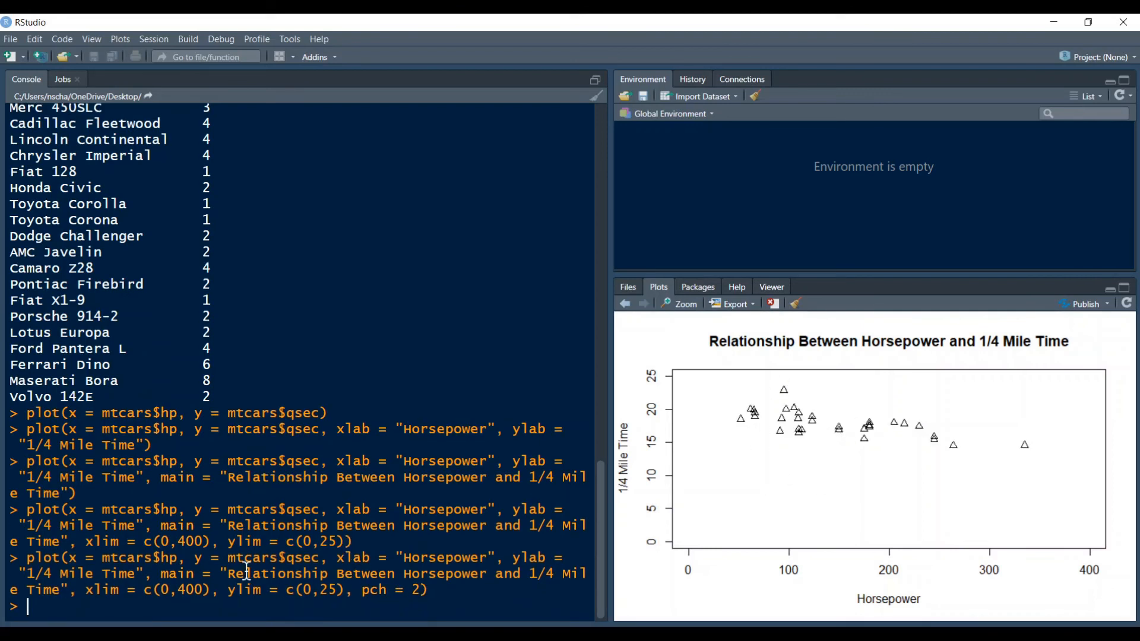
Open the ?pch help page and scroll to the numbered plotting symbols chart
text(?)
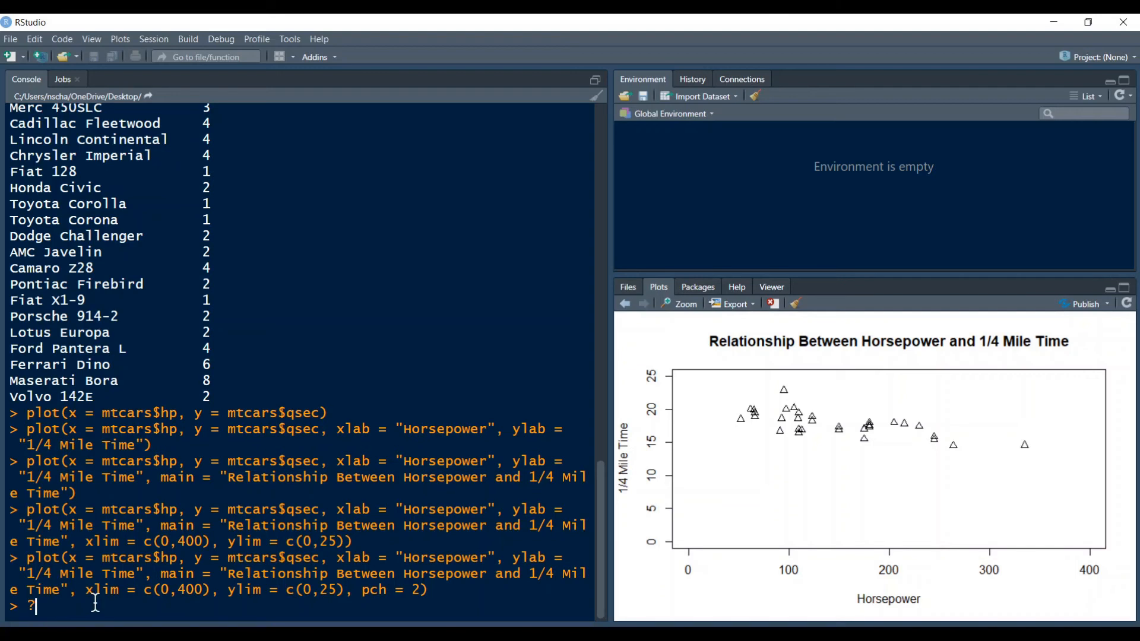
text(pc)
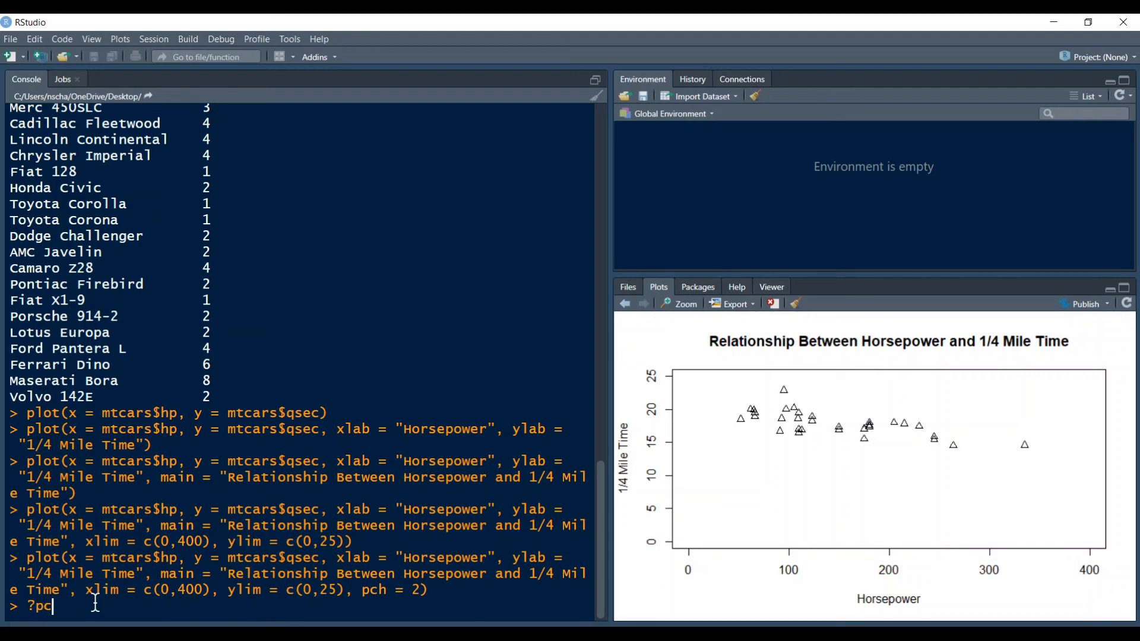
text(hisq)
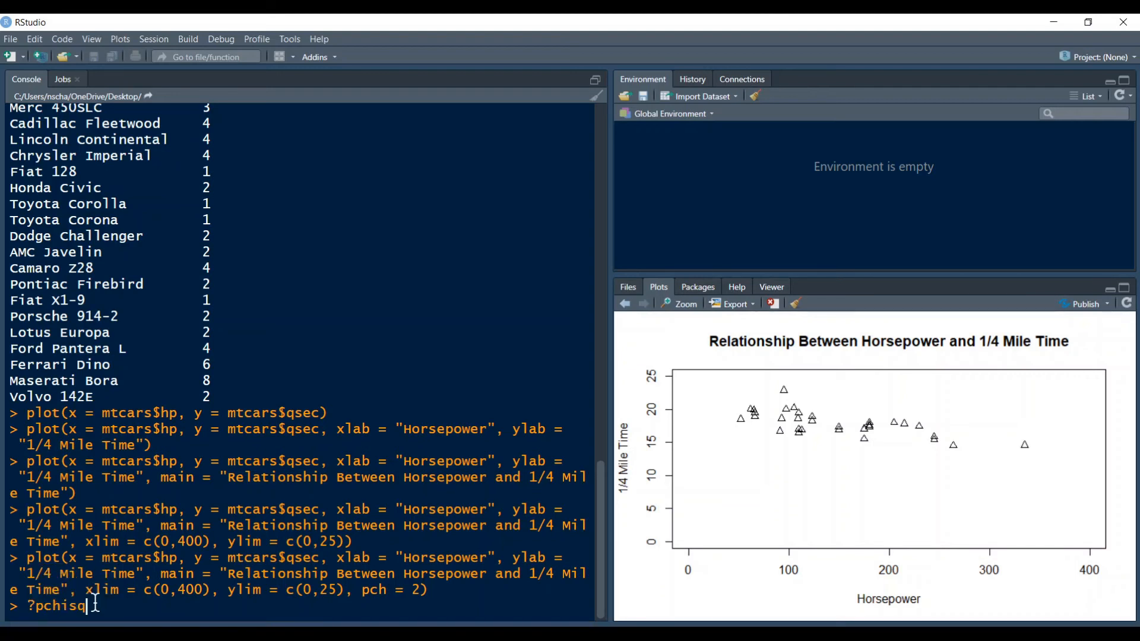
key(Return)
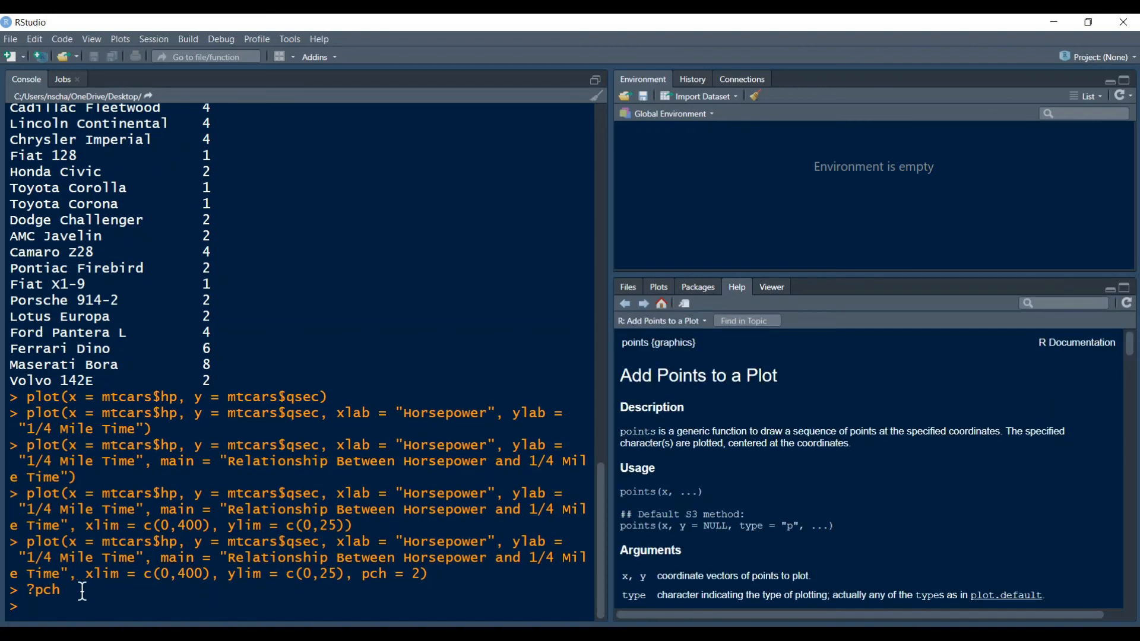
mouse_move(817, 456)
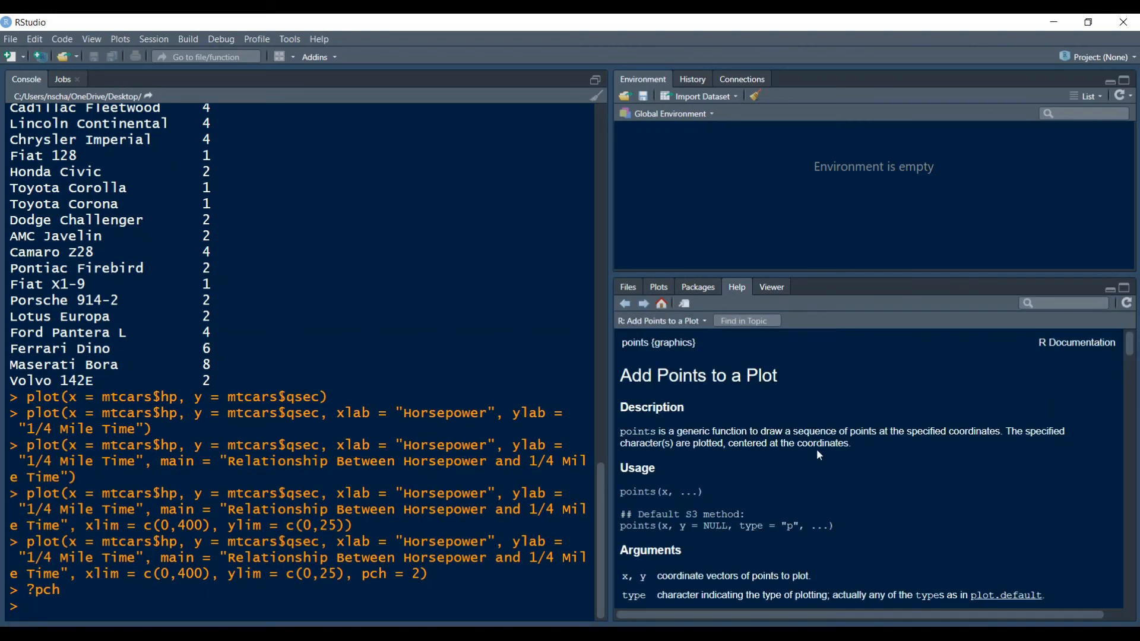
scroll(down, 3)
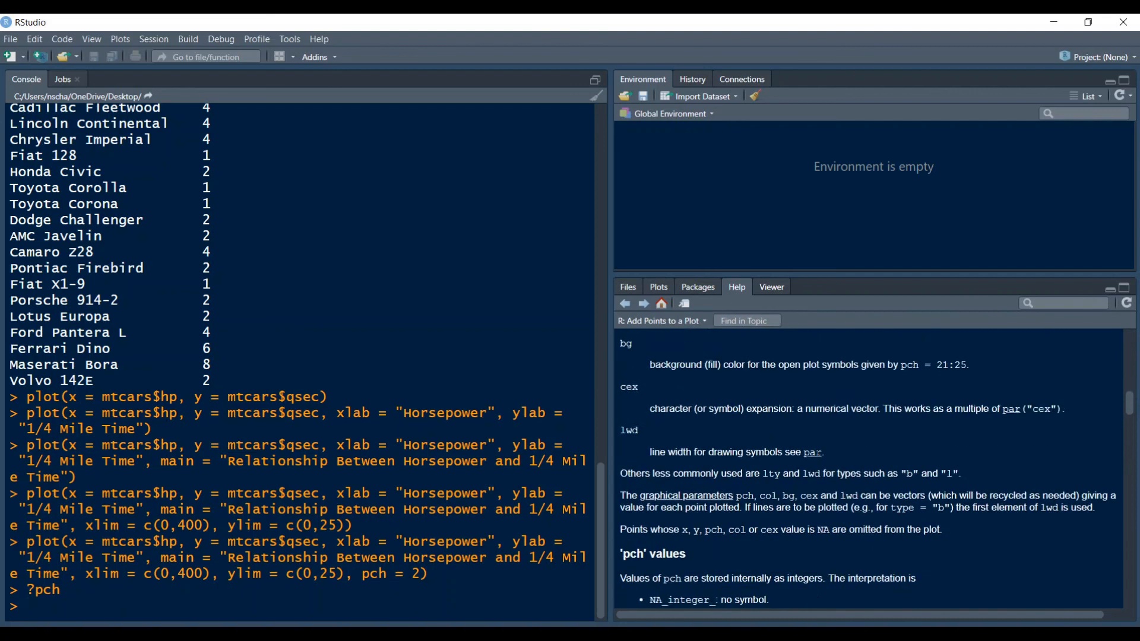
scroll(down, 3)
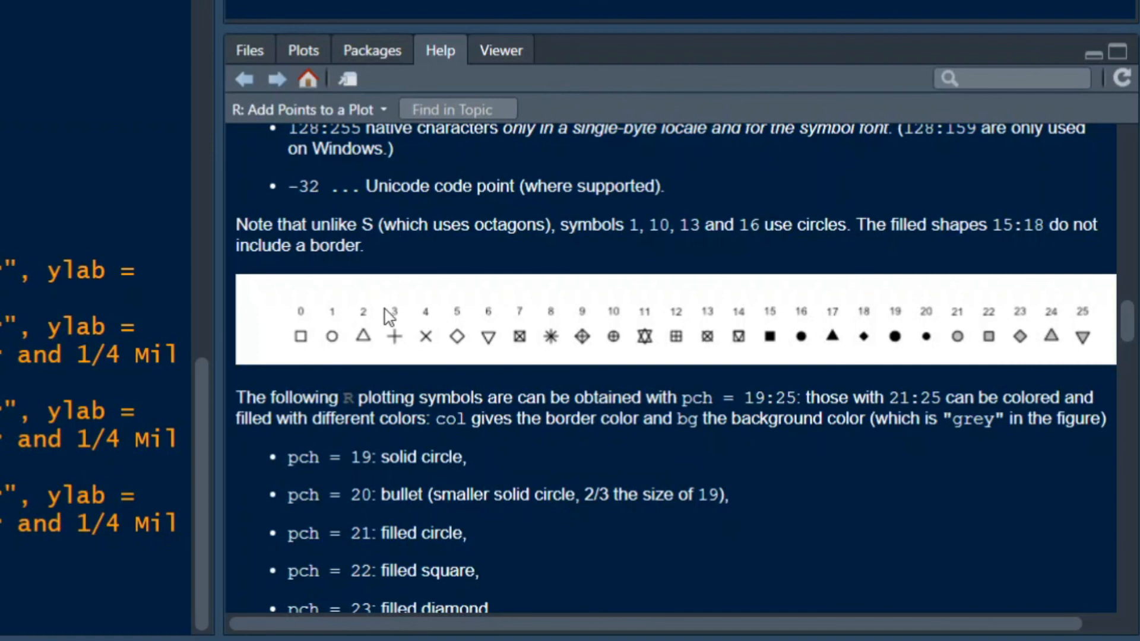
mouse_move(554, 301)
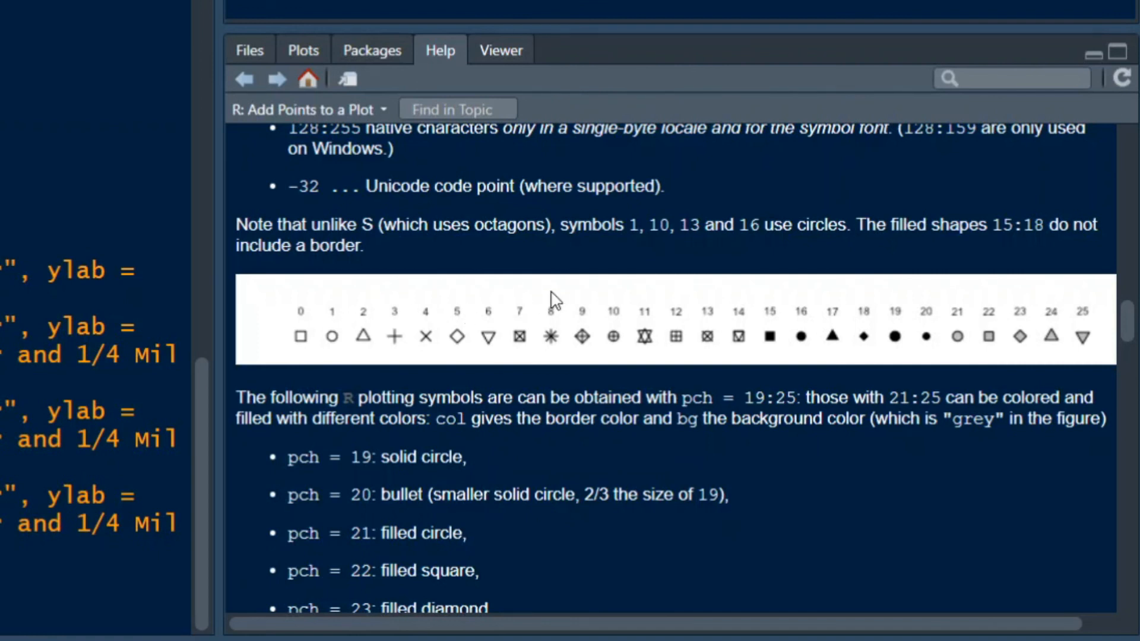
mouse_move(732, 349)
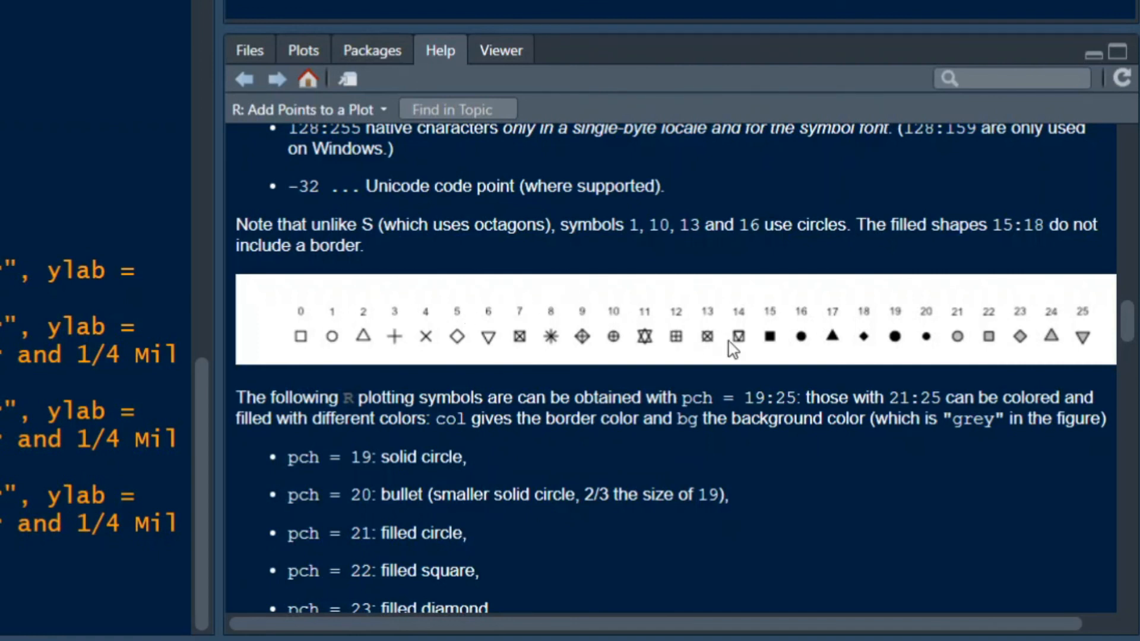
mouse_move(923, 359)
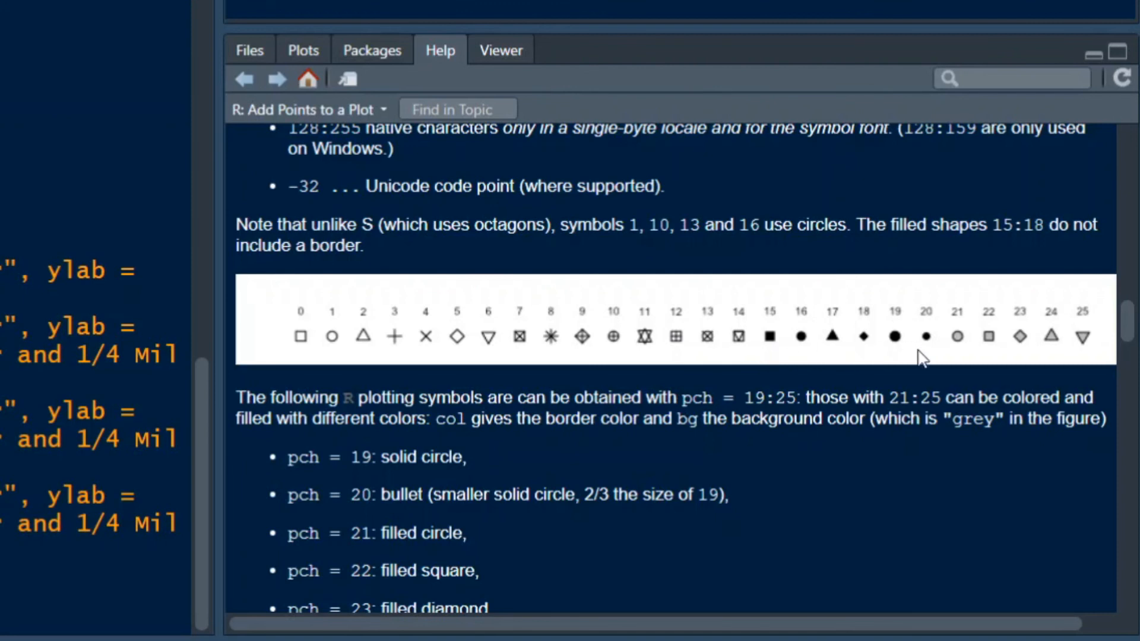
mouse_move(931, 357)
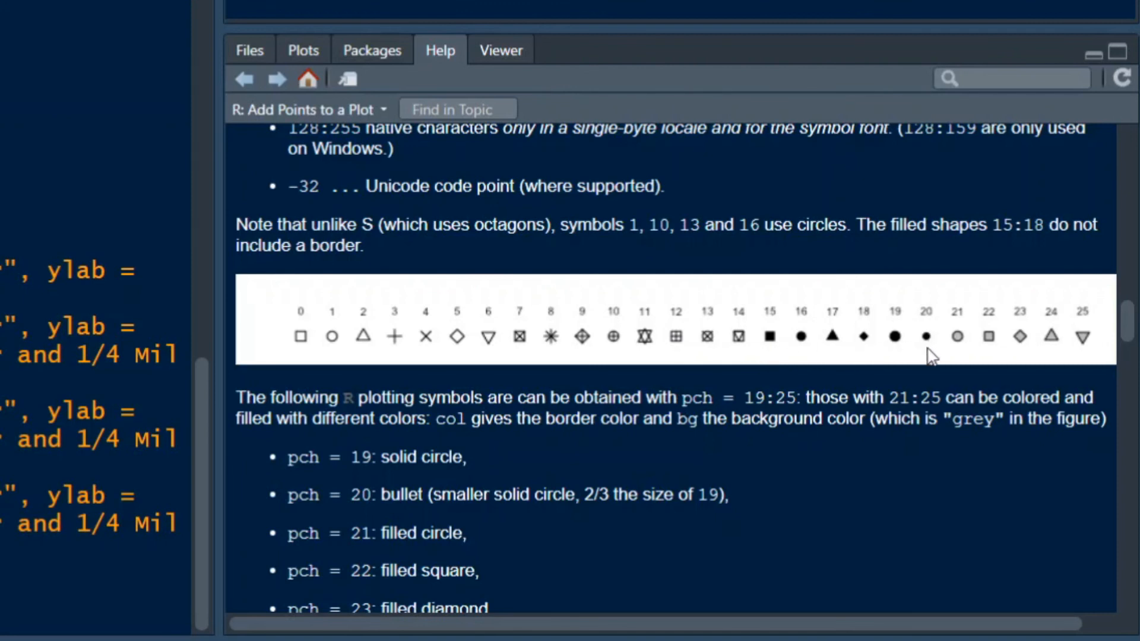
mouse_move(931, 342)
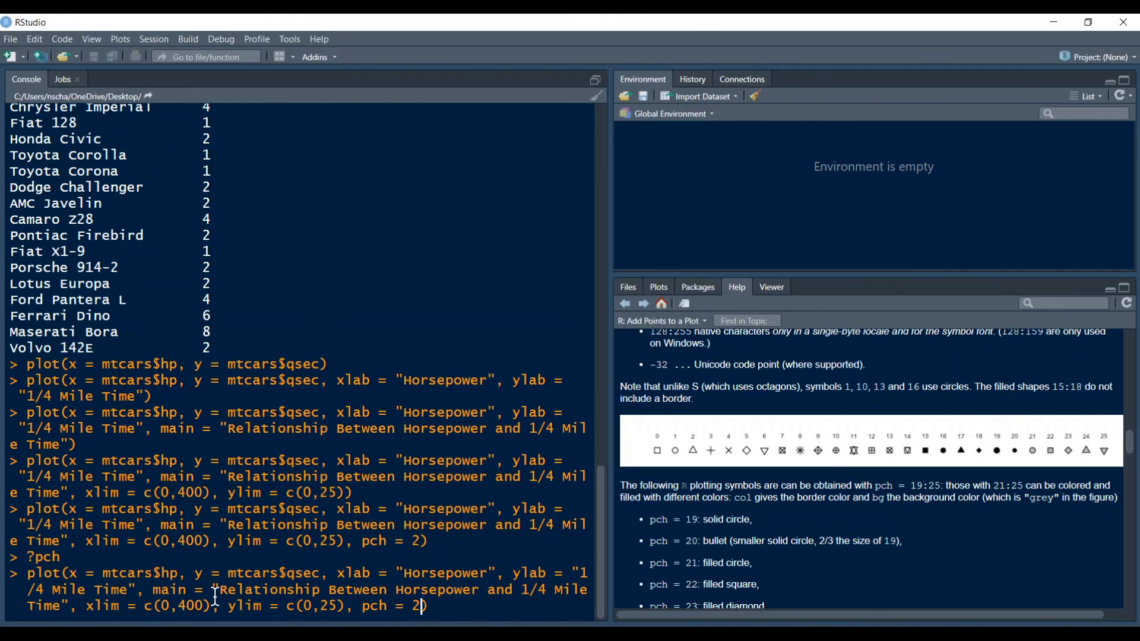
Rerun the plot command with pch = 20 for small solid dots
key(Return)
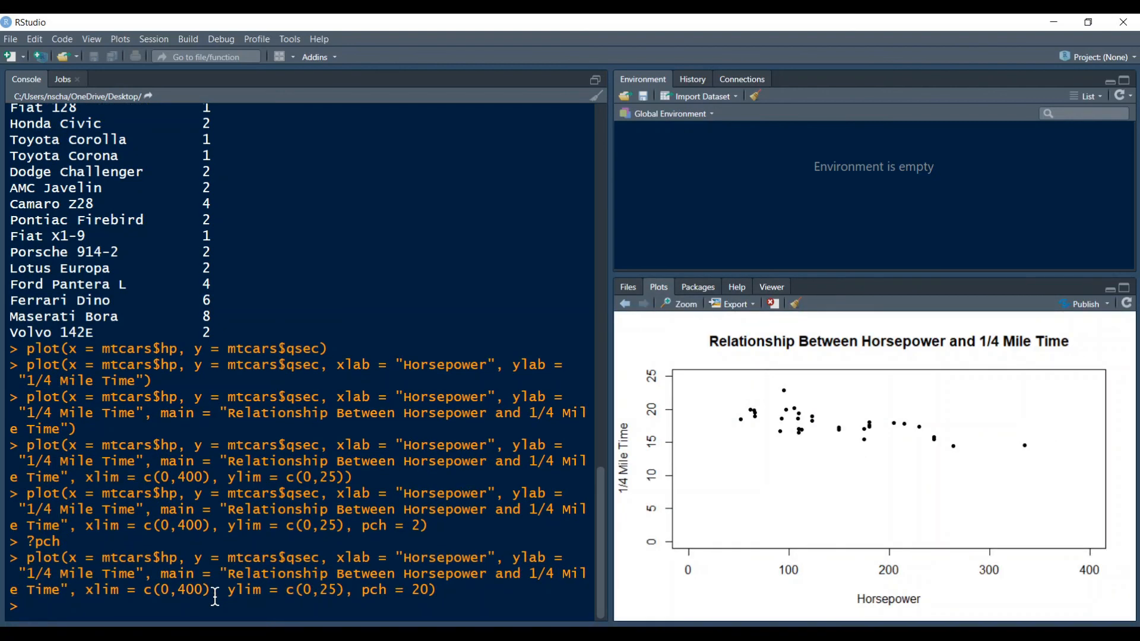
mouse_move(213, 596)
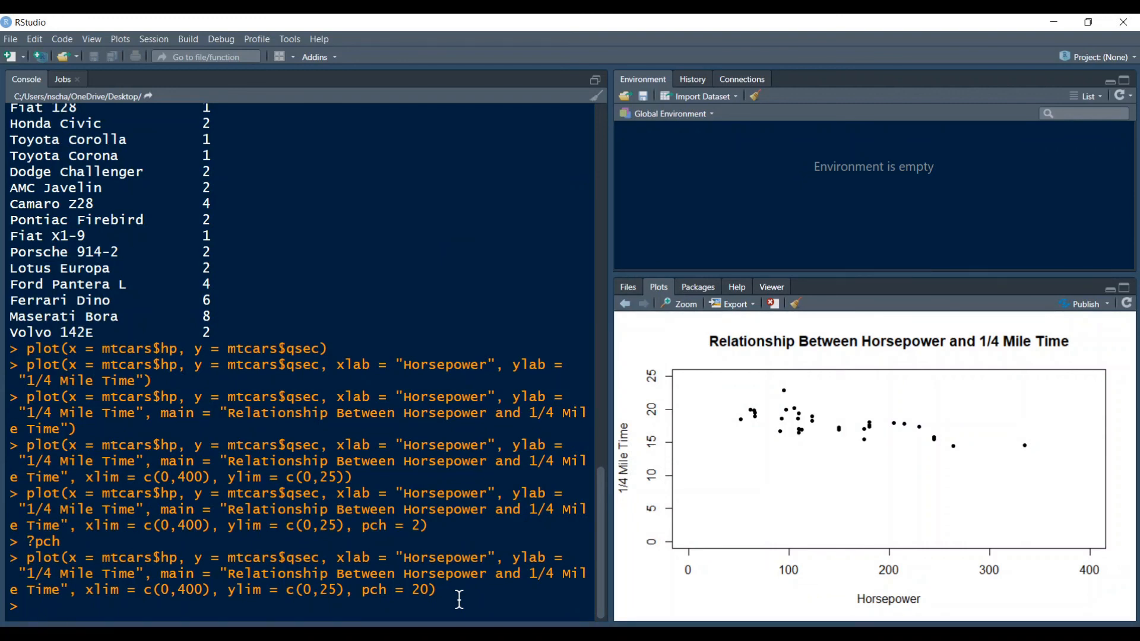
mouse_move(773, 485)
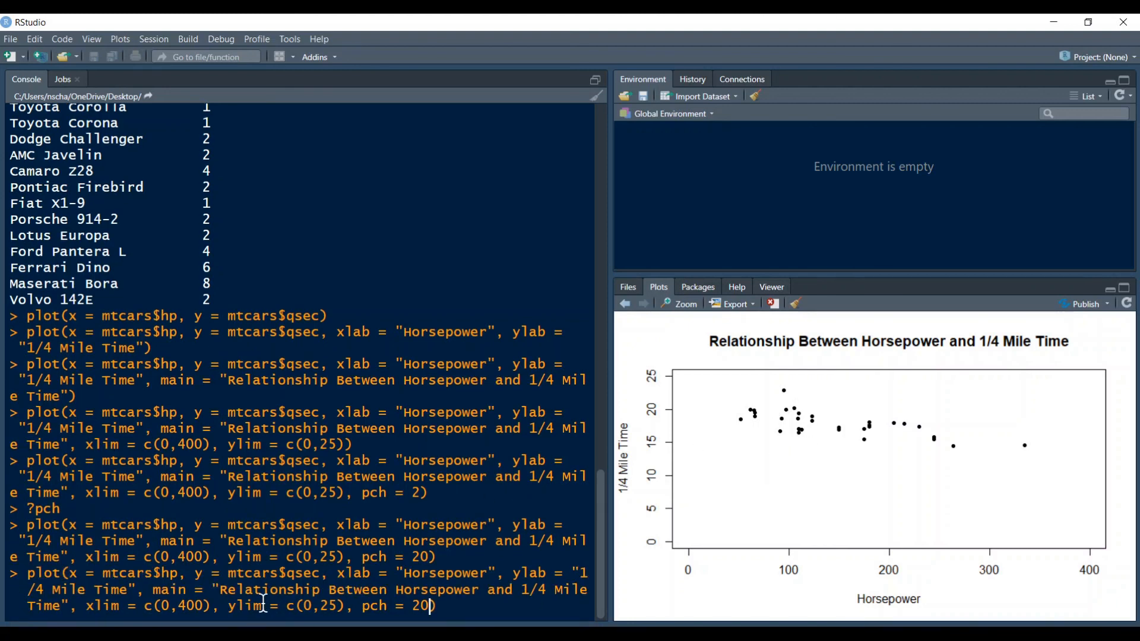
Rerun the plot command with col = "firebrick" to colour the points
text(, col =)
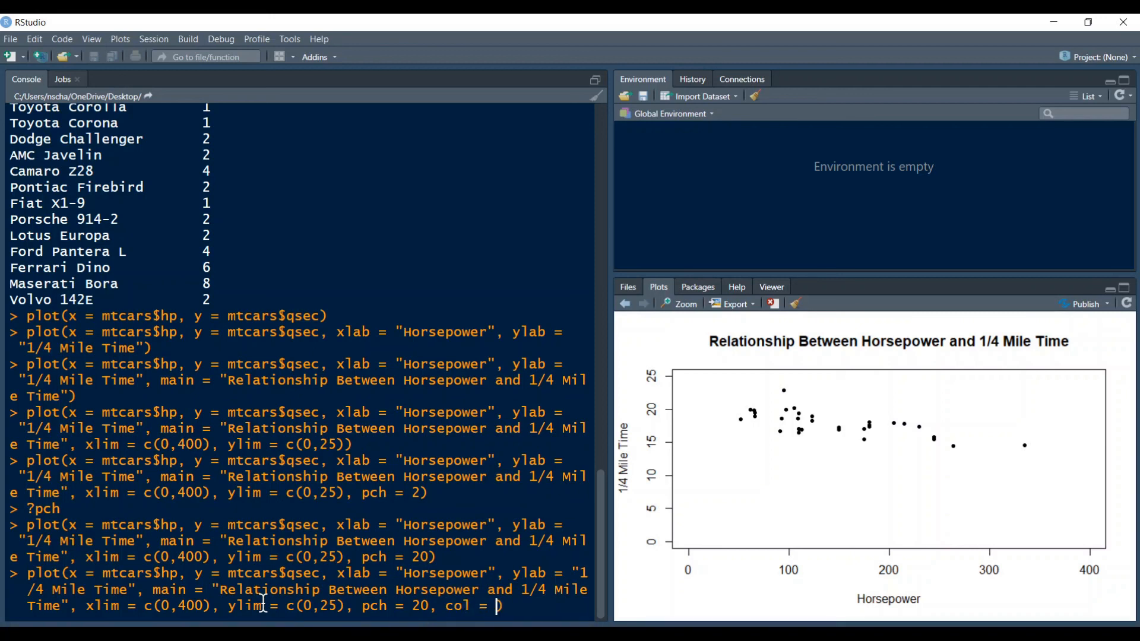
text(")
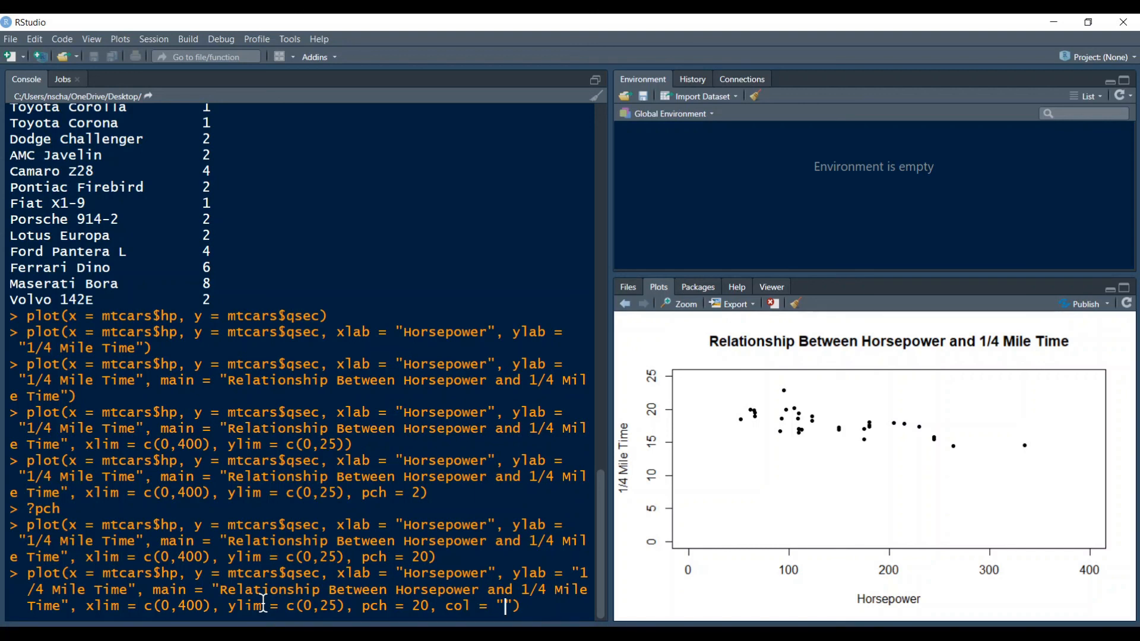
text(firebrick)
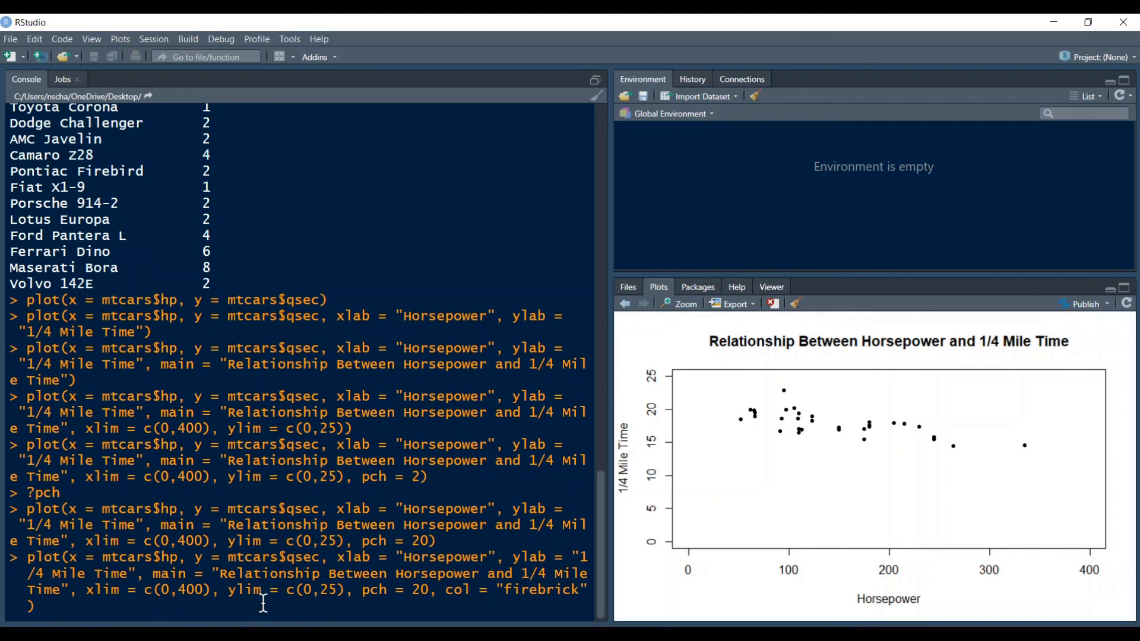
key(Return)
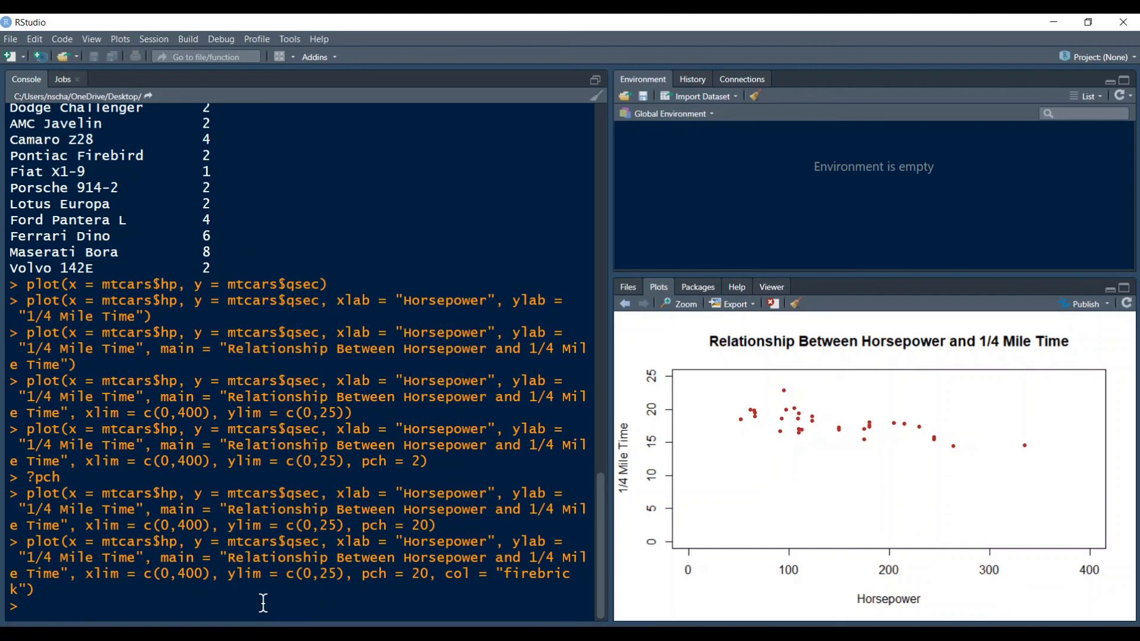
mouse_move(515, 587)
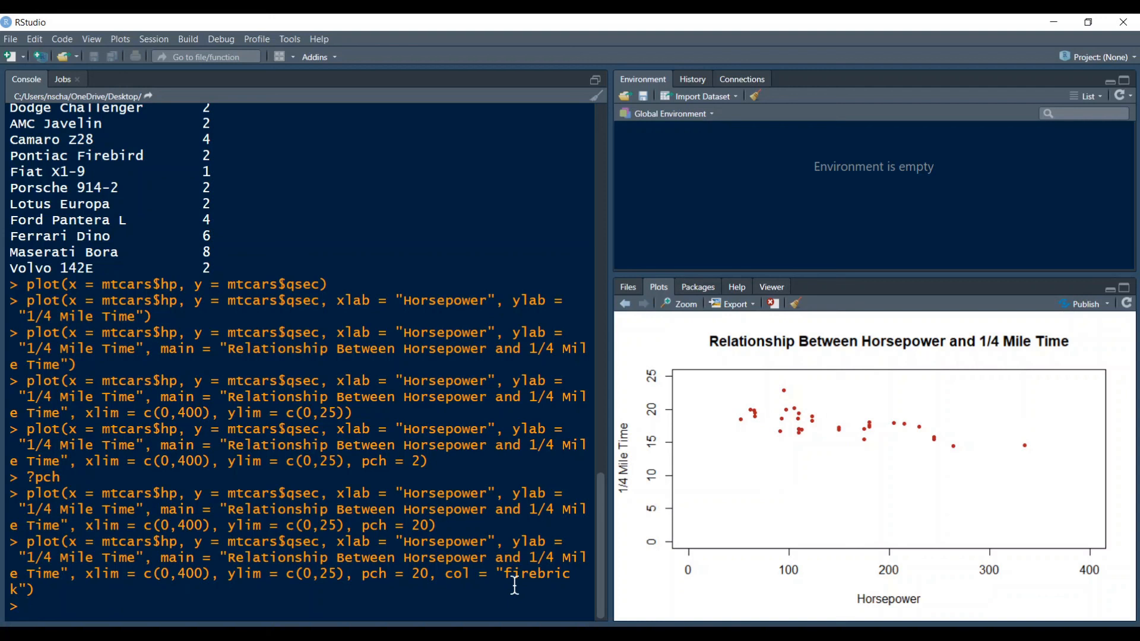